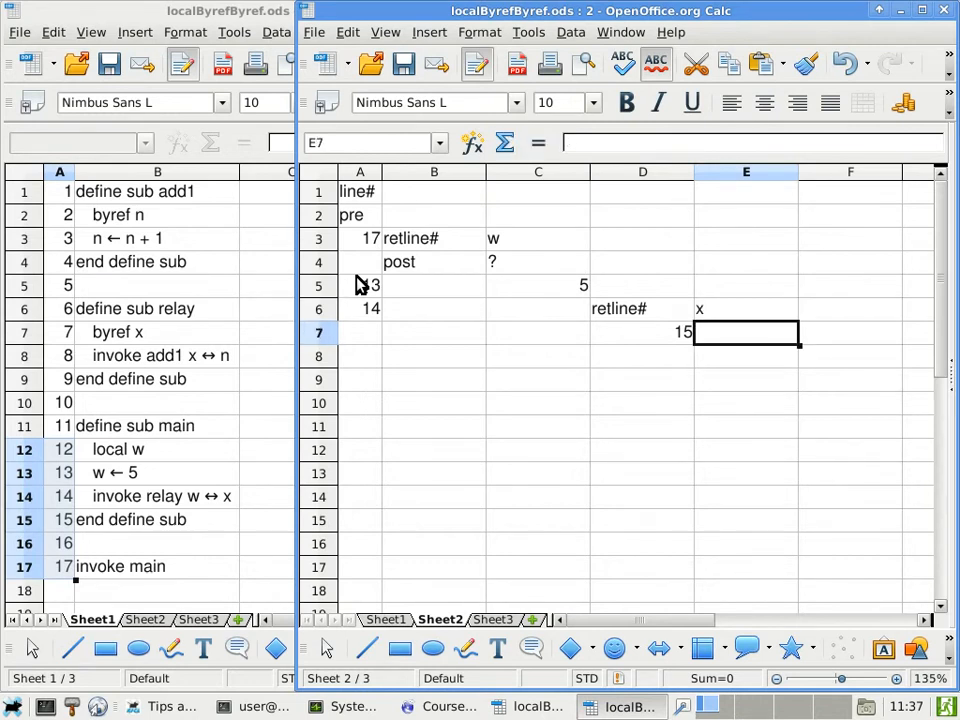
Step: Note 'aka col C' beside 15 in E7 and fit columns B through E to their contents
type("aka")
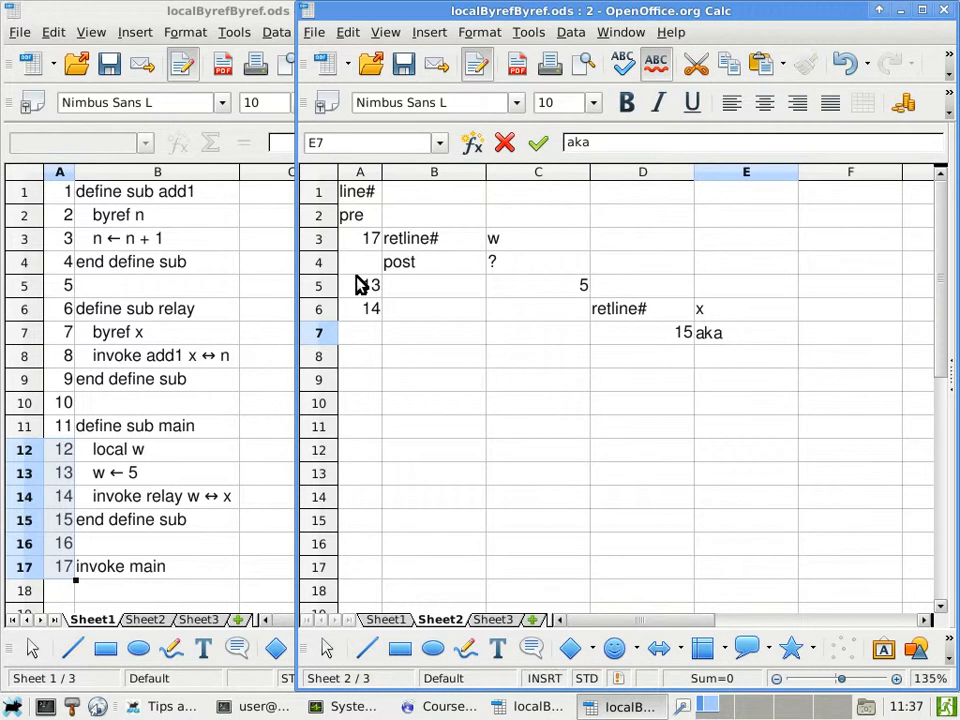
type("c")
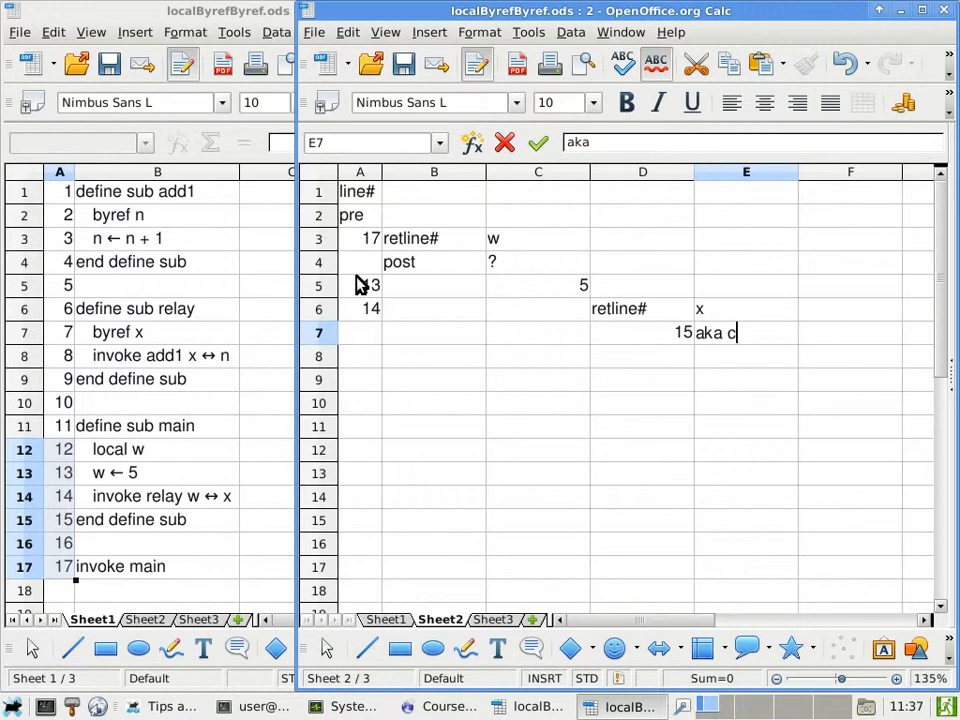
type("col C")
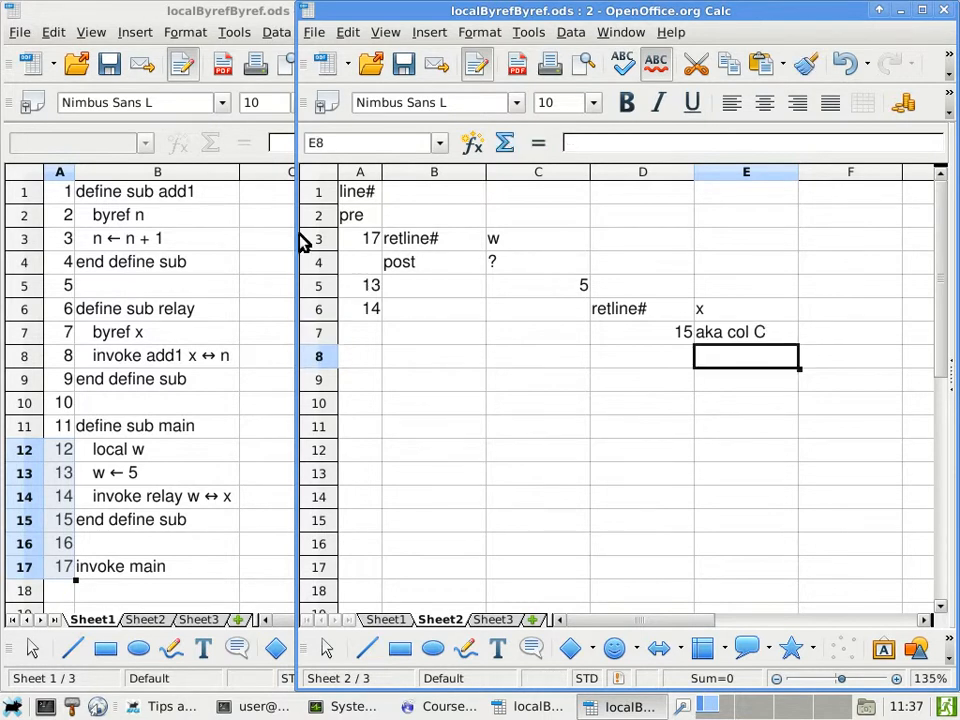
left_click(434, 171)
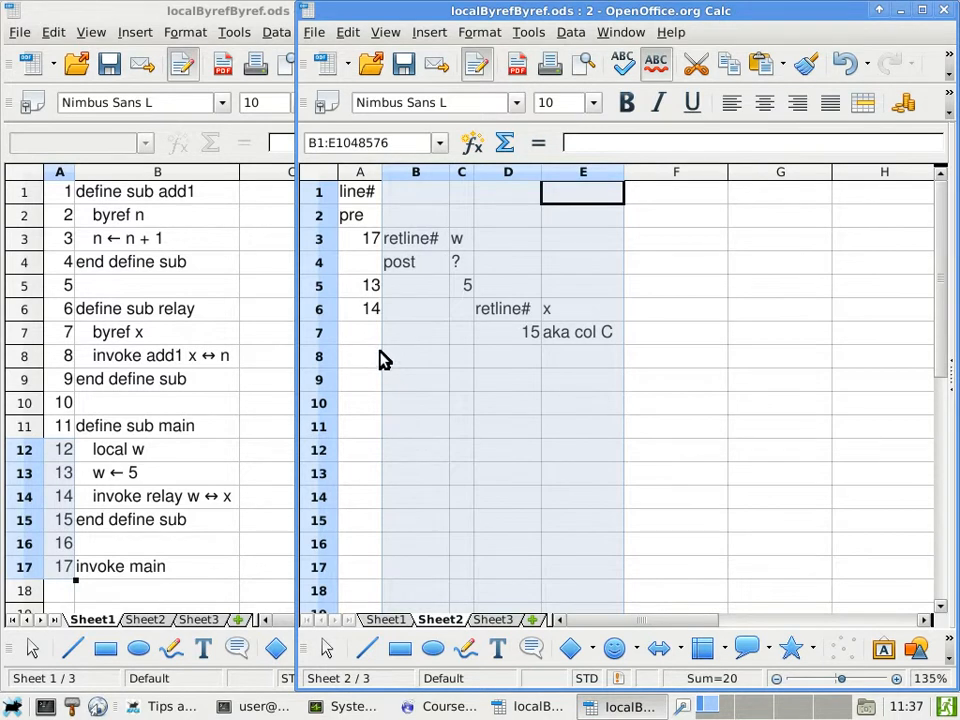
Step: Add a line-8 trace row with retline# 9 in F8 and variable n in G8
left_click(360, 356)
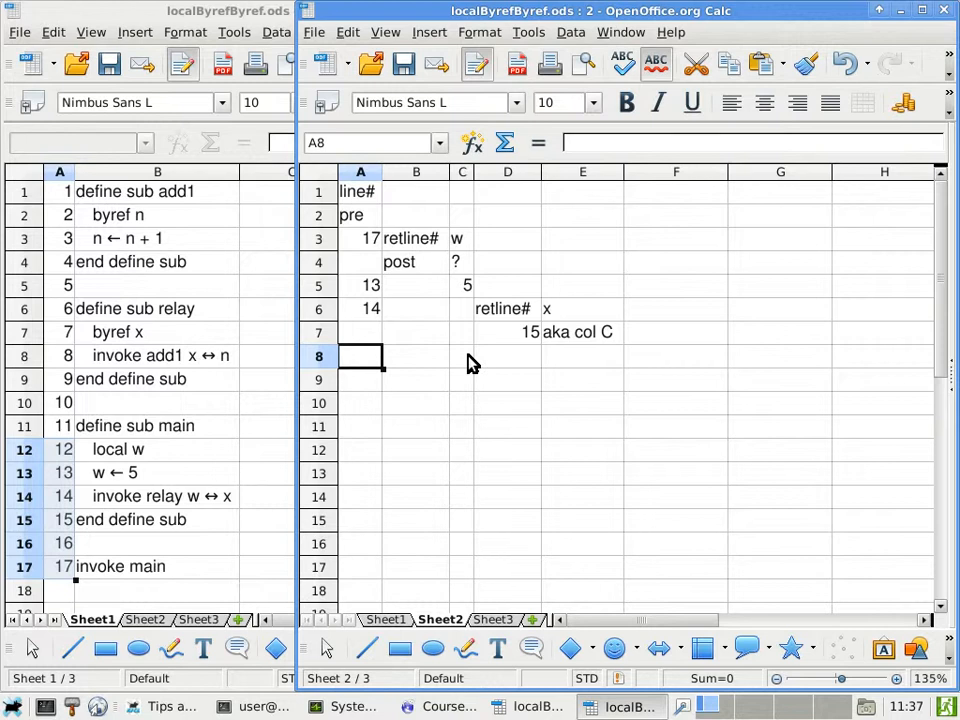
type("8")
left_click(676, 356)
type("re")
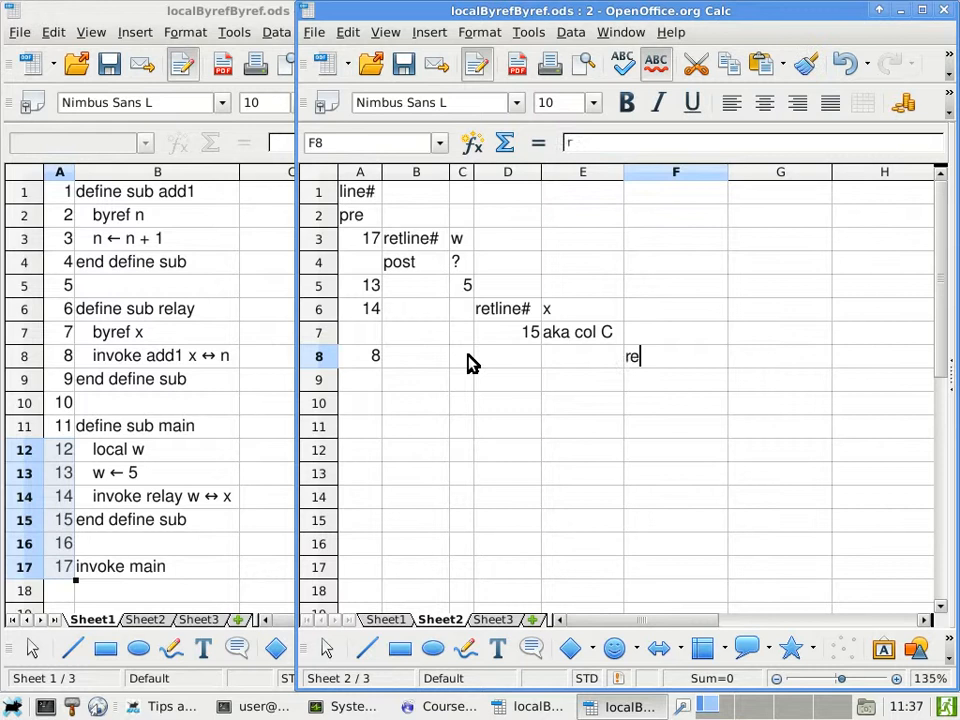
type("tline#")
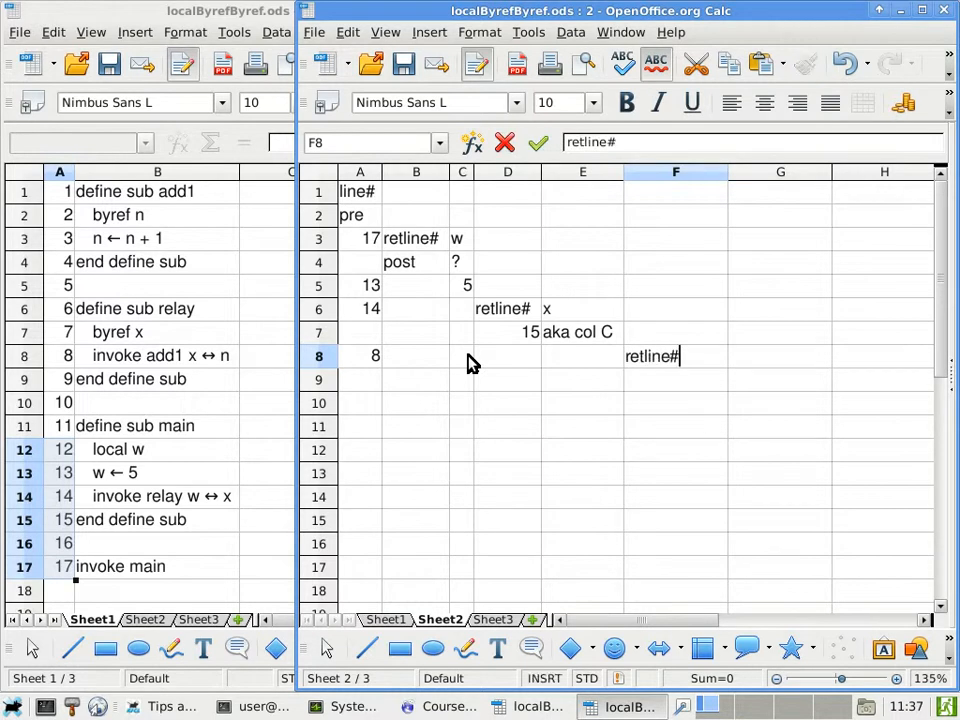
key("Return")
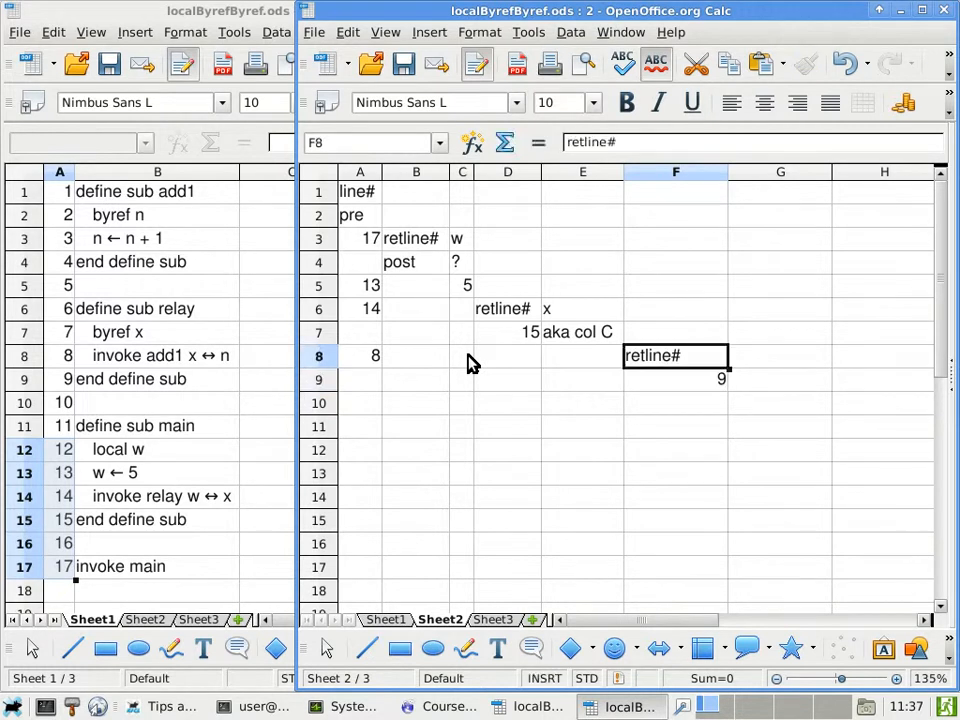
left_click(780, 355)
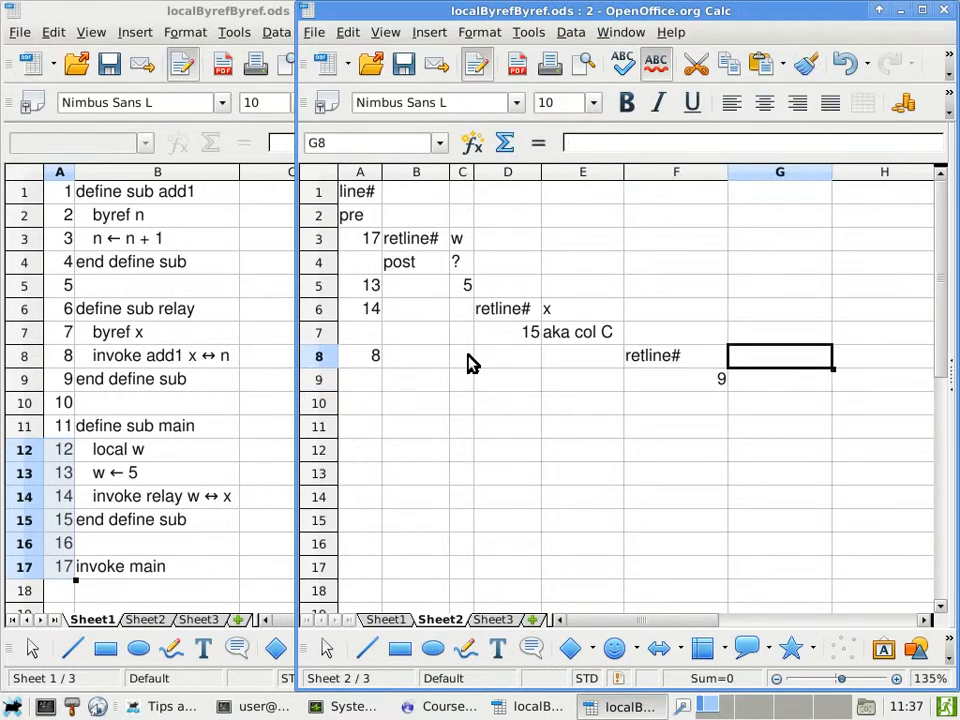
type("n")
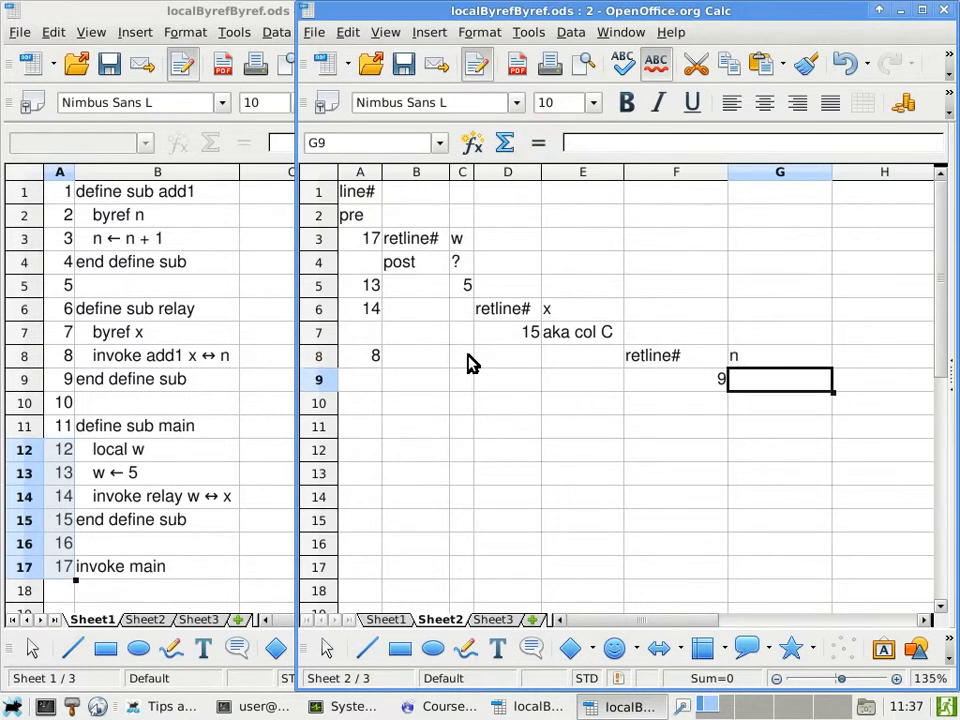
Step: Narrow column F to its optimal width
left_click(676, 171)
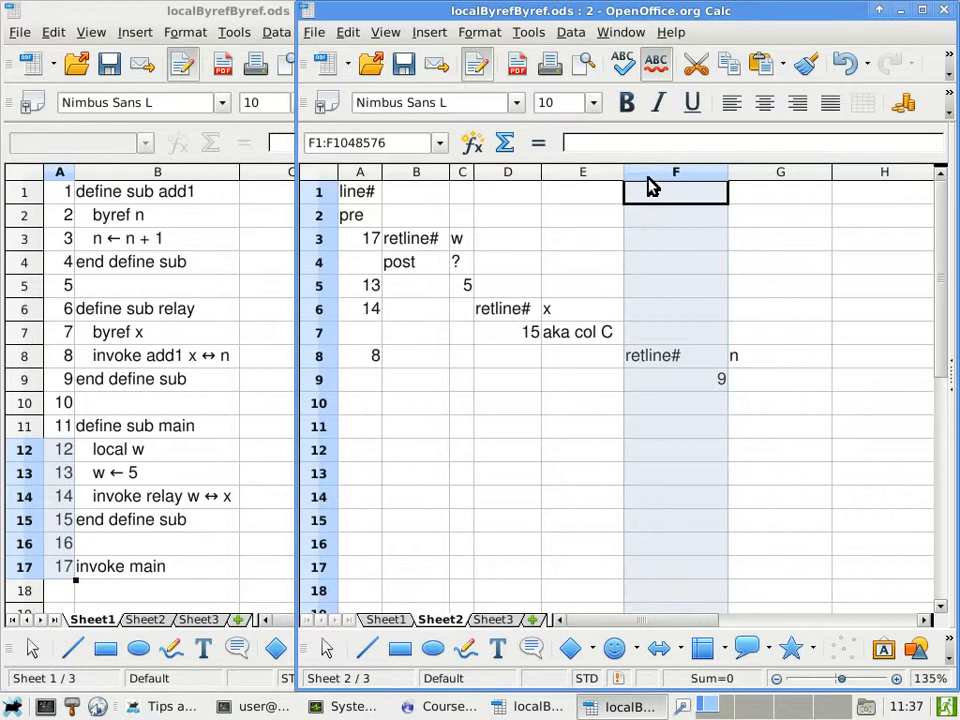
left_click(780, 171)
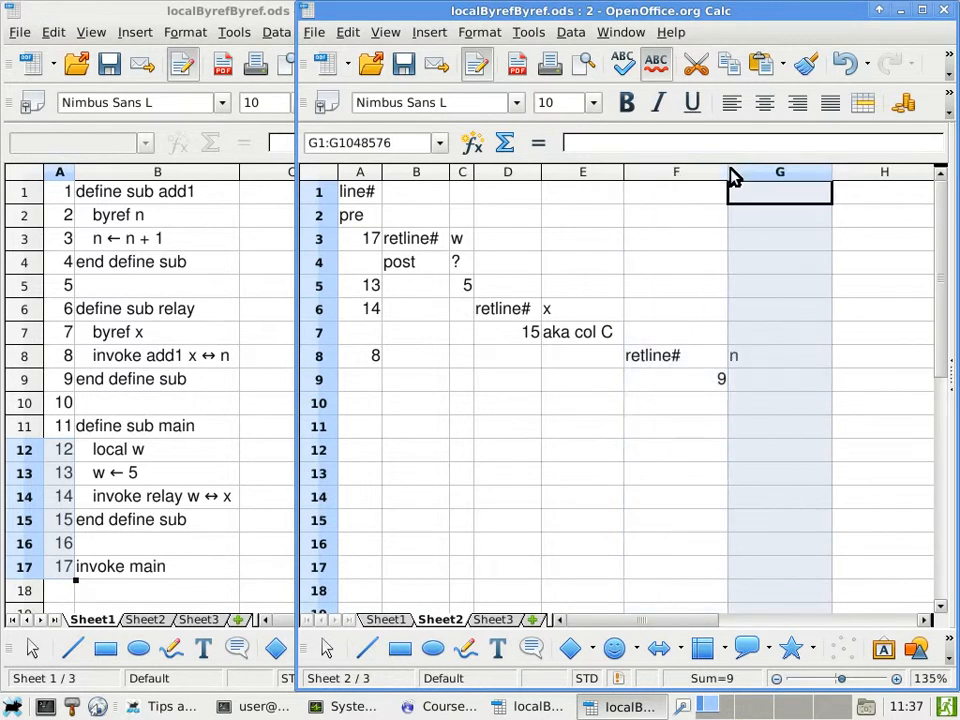
left_click(657, 191)
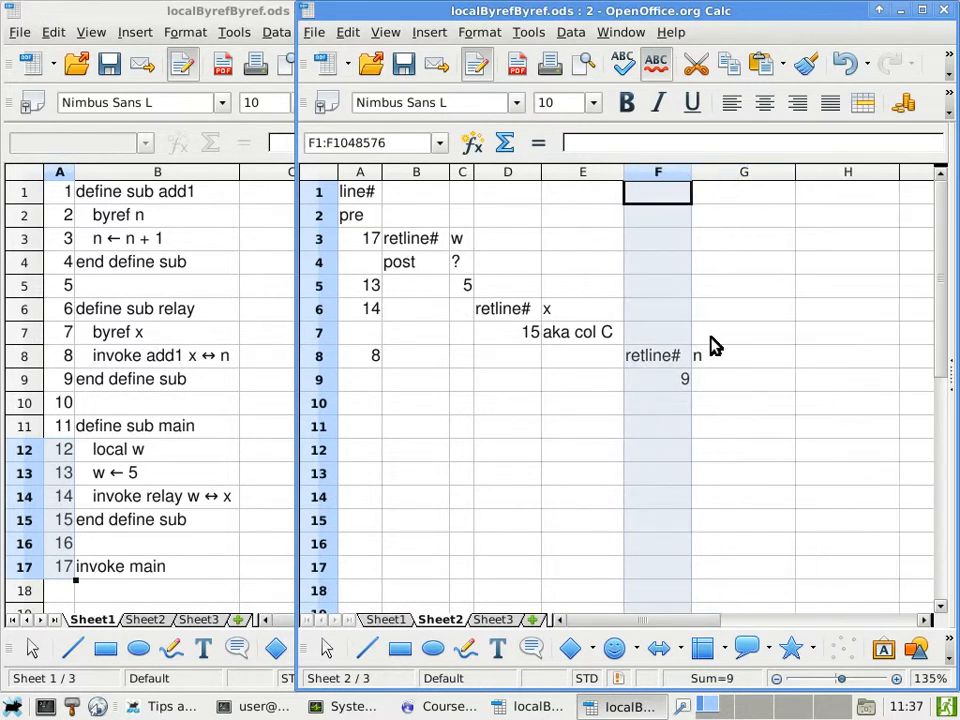
left_click(743, 379)
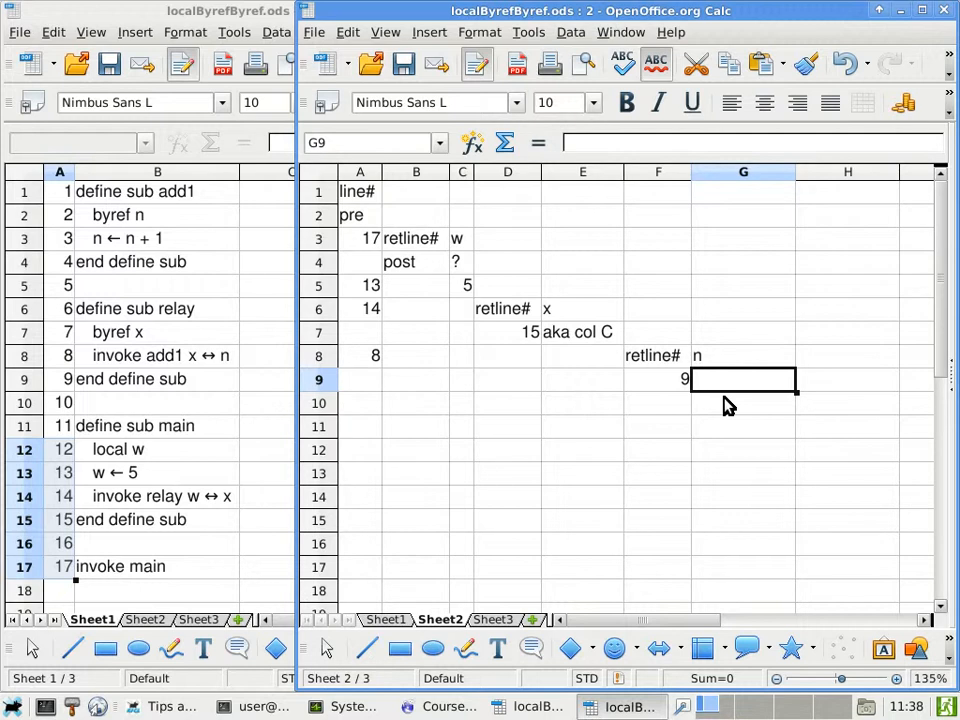
Step: Mark n in G9 as 'aka col C' and fit column G to its contents
type("re")
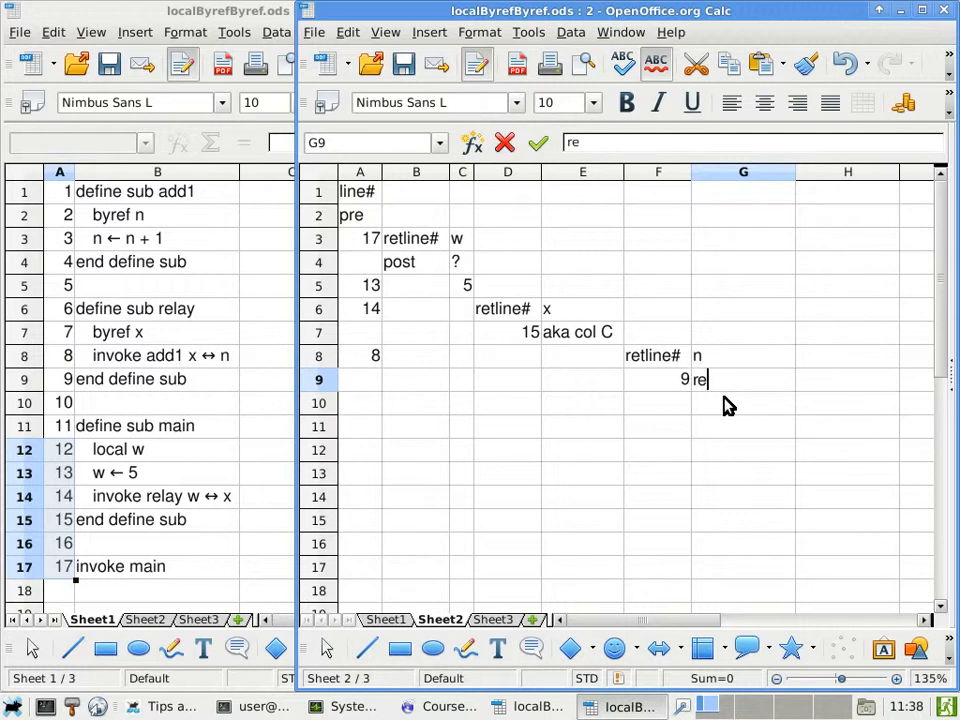
type("aka c")
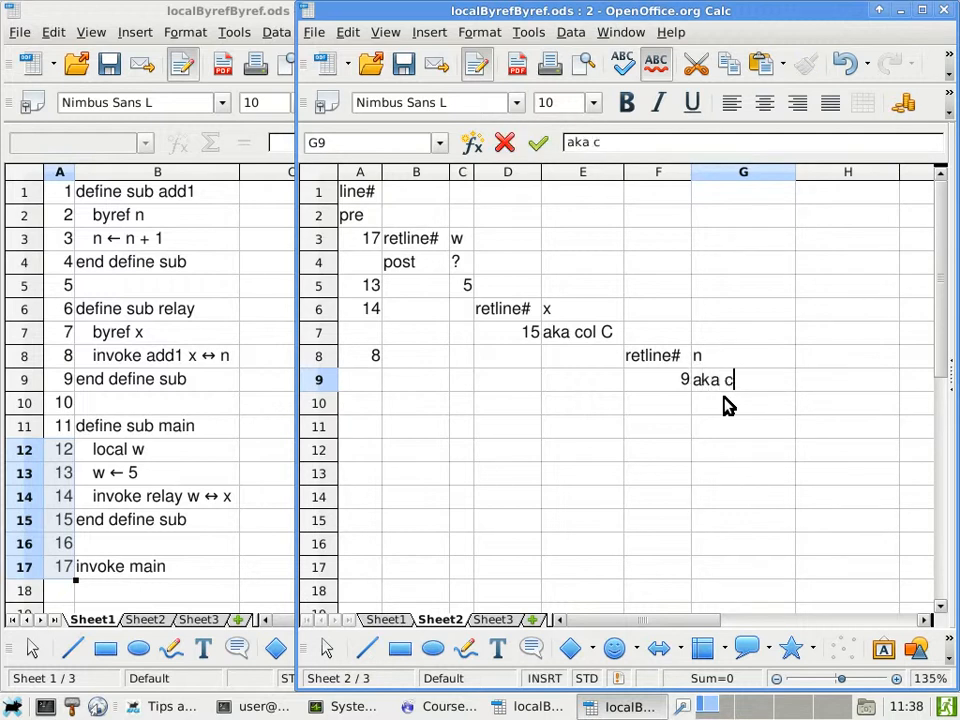
key("Return")
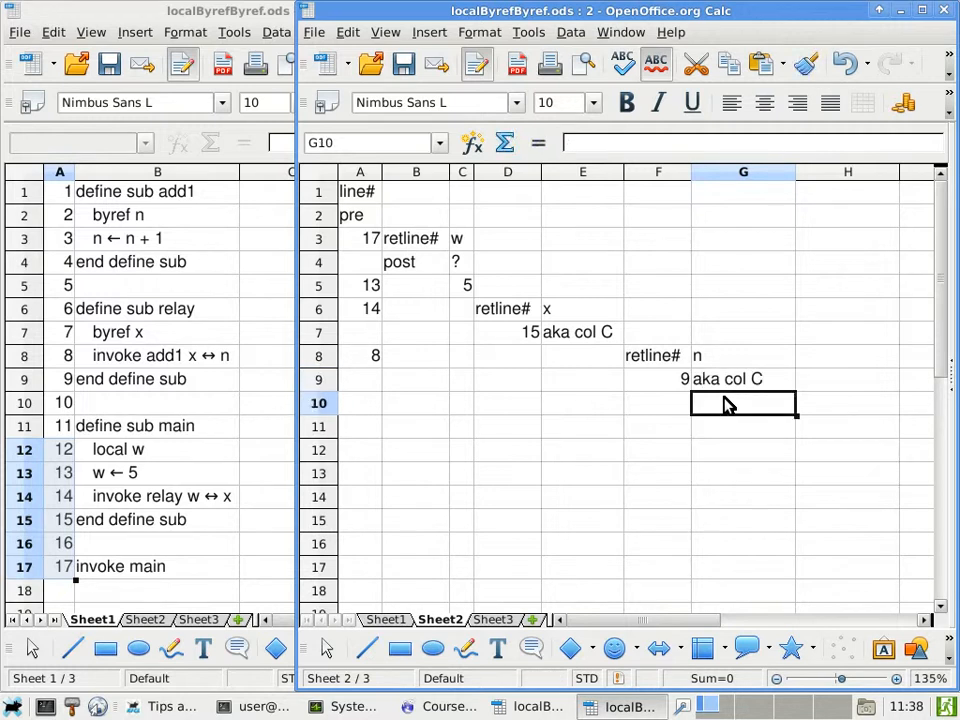
left_click(743, 171)
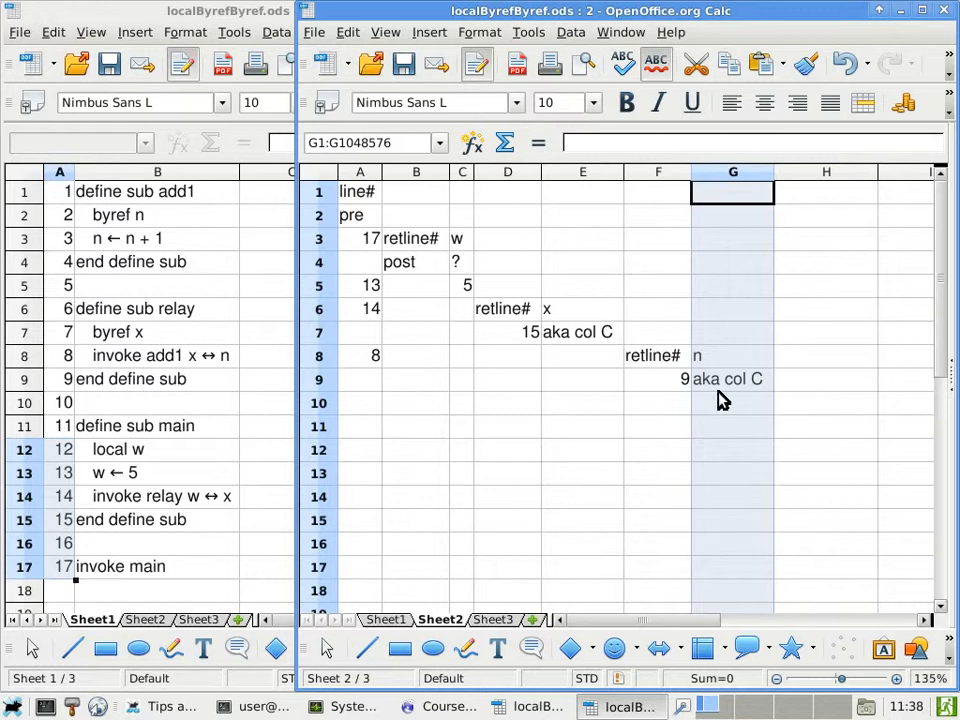
left_click(732, 403)
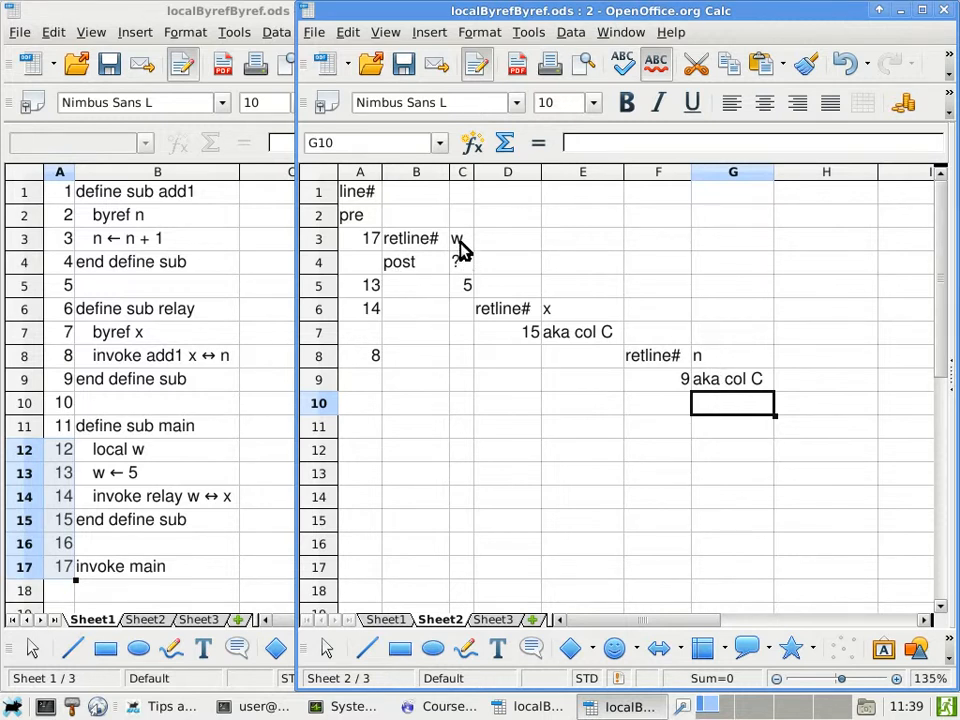
left_click(461, 238)
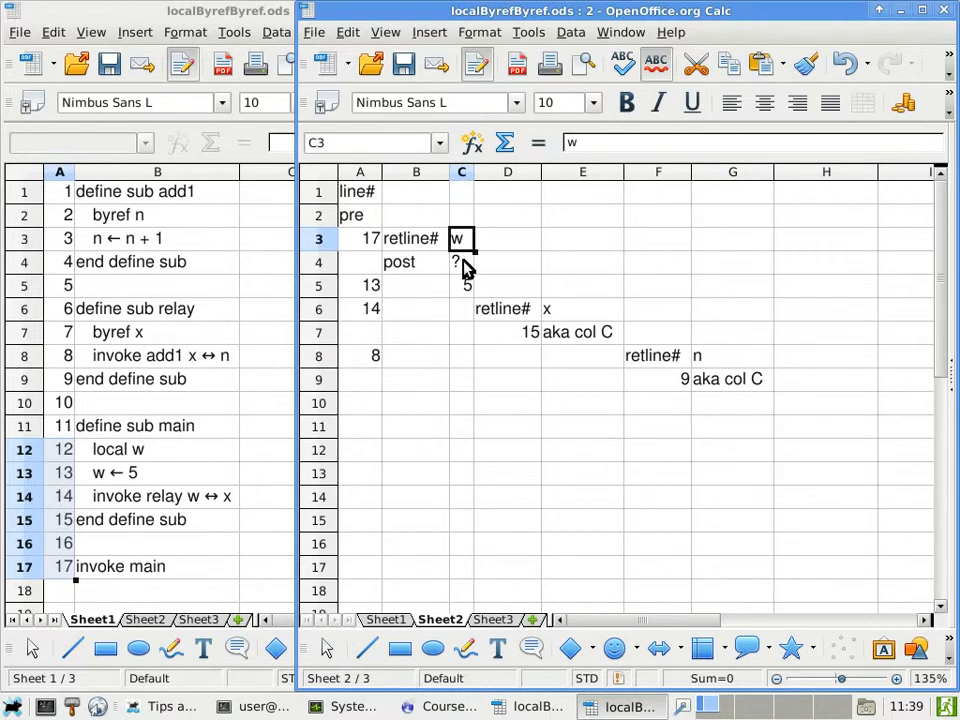
left_click(58, 449)
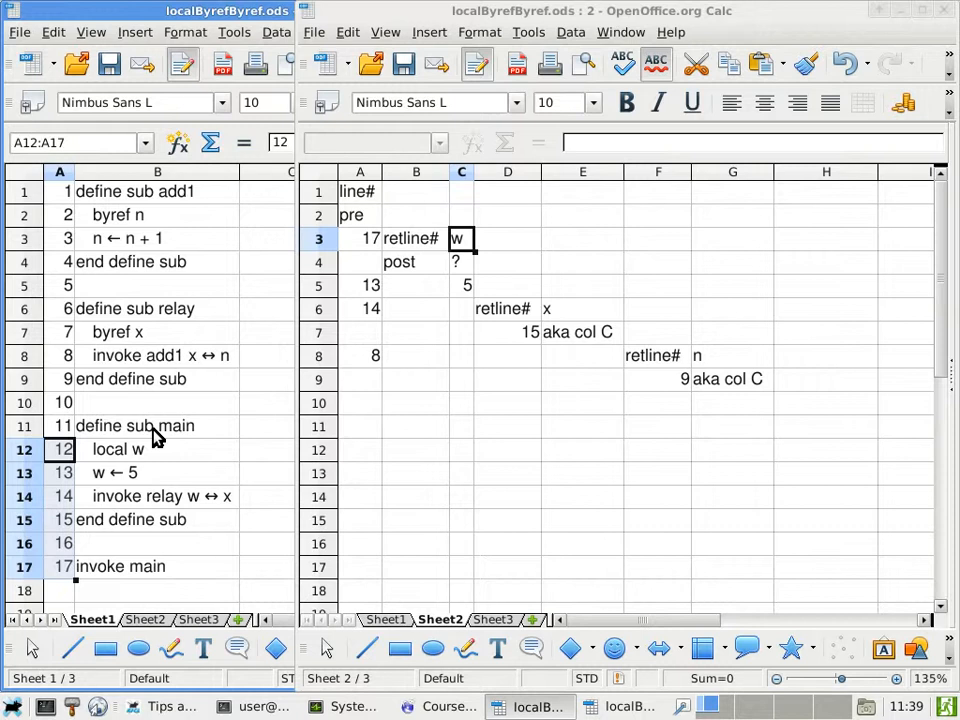
left_click(732, 379)
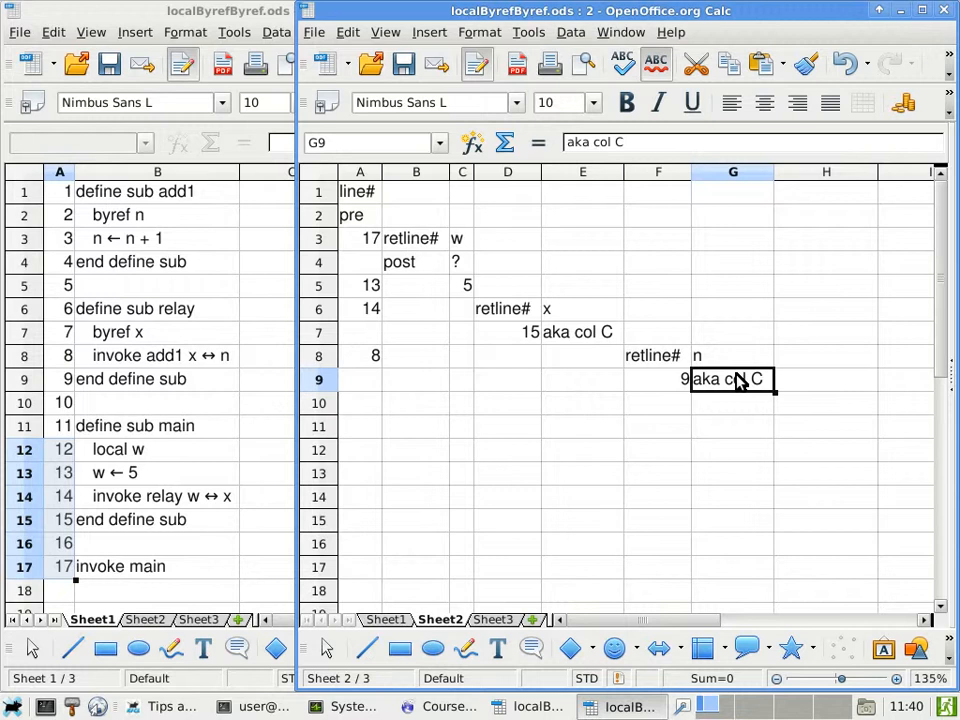
Step: Select cell A10 to log line number 3
left_click(360, 402)
type("3")
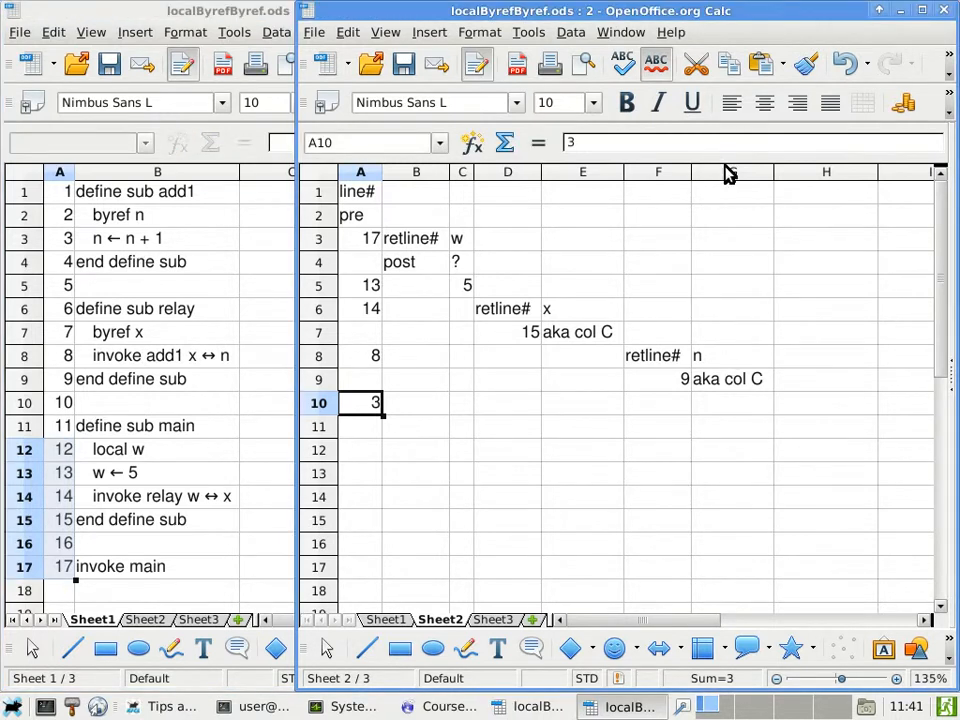
mouse_move(735, 393)
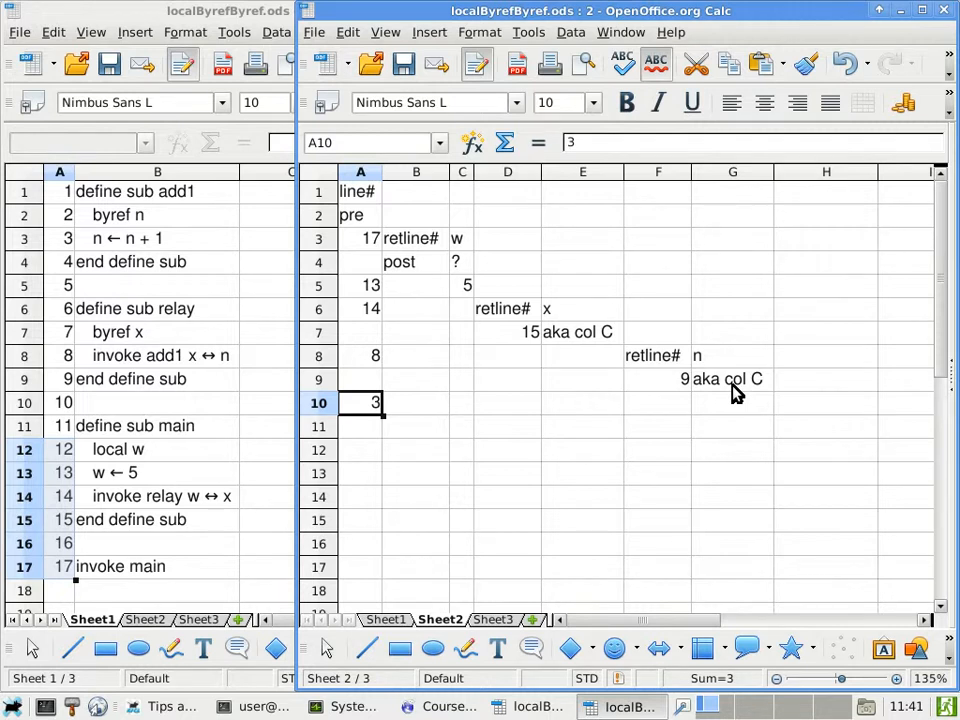
mouse_move(477, 290)
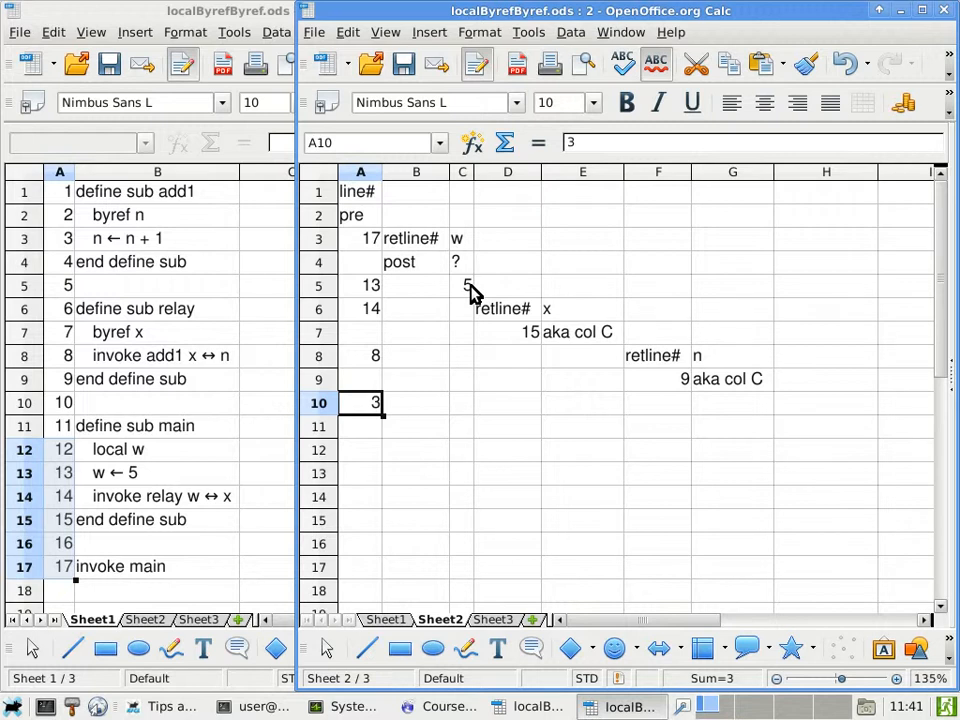
mouse_move(105, 237)
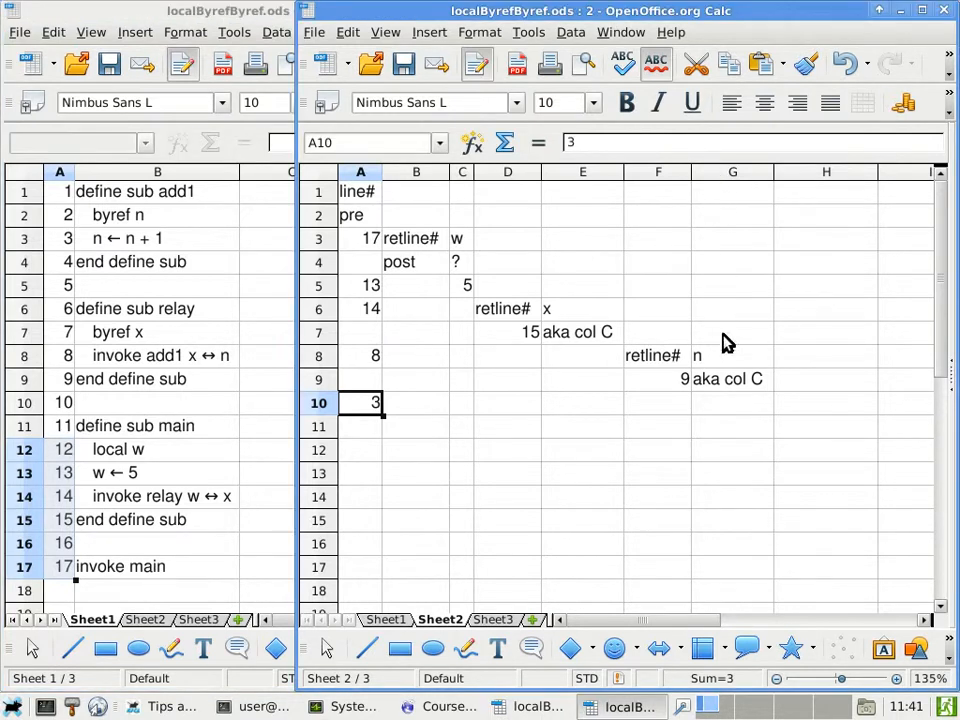
mouse_move(730, 390)
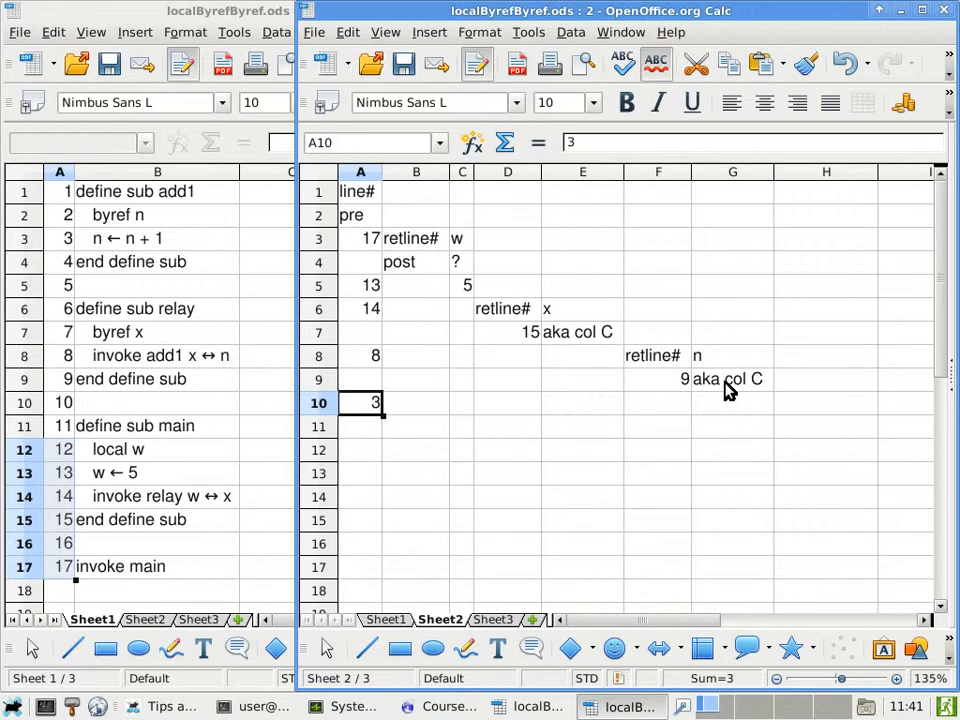
mouse_move(475, 415)
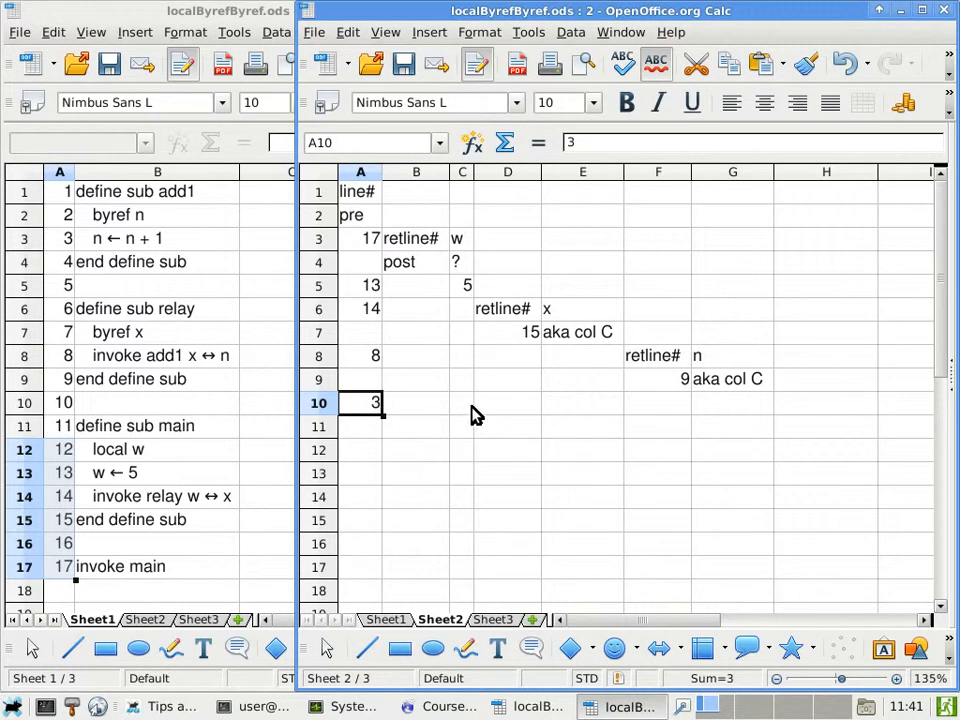
Step: Set w to 6 in C10, log lines 4 and 9, and type X's over add1's frame in F11
left_click(461, 402)
type("6")
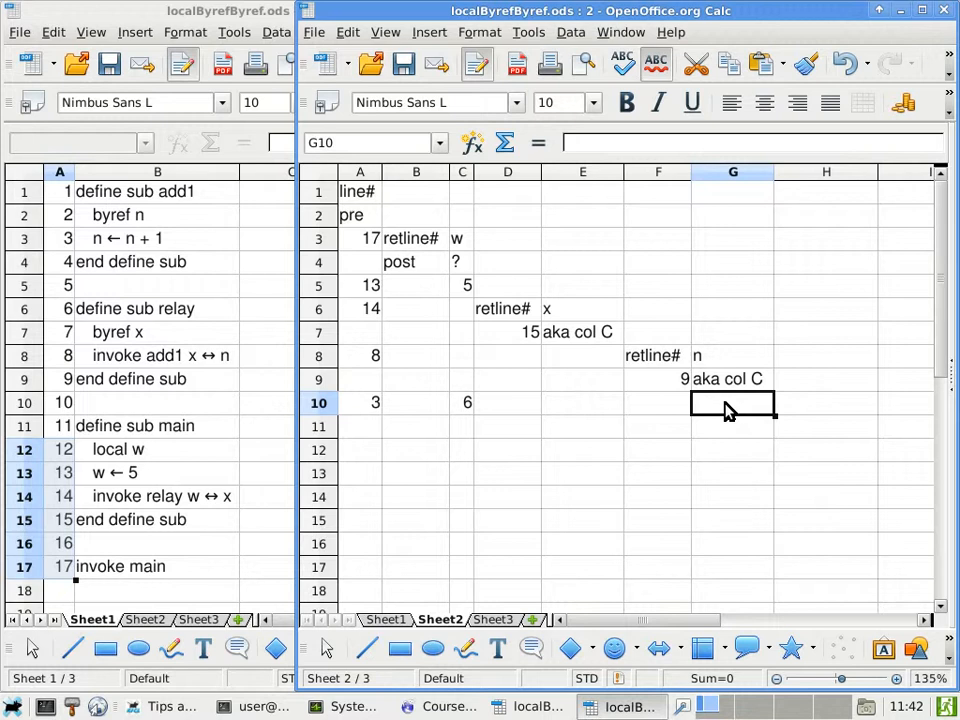
mouse_move(530, 410)
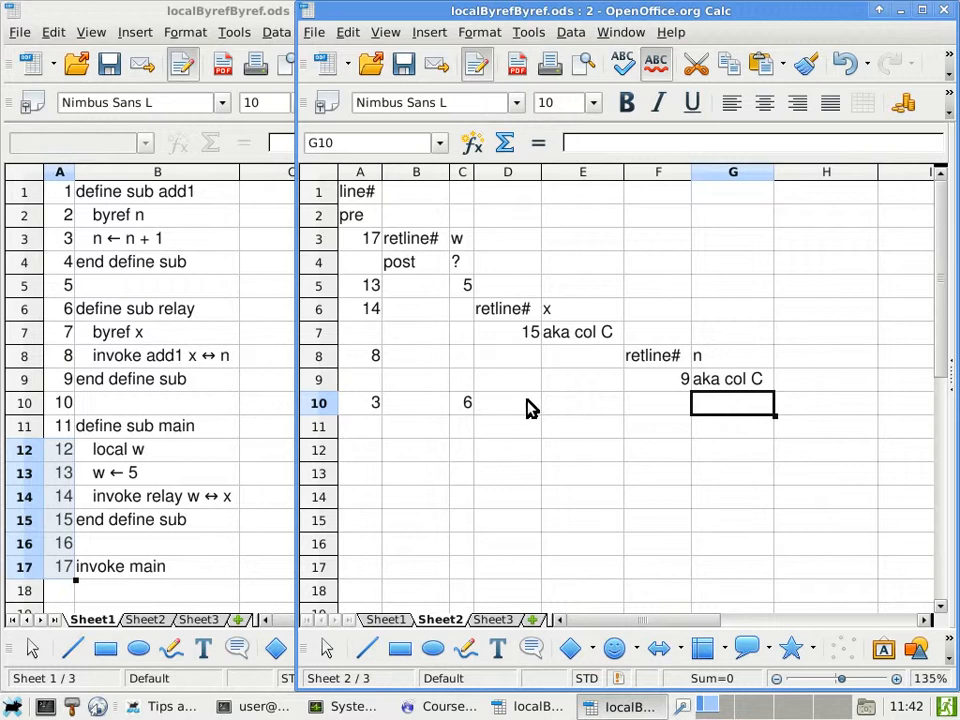
left_click(360, 402)
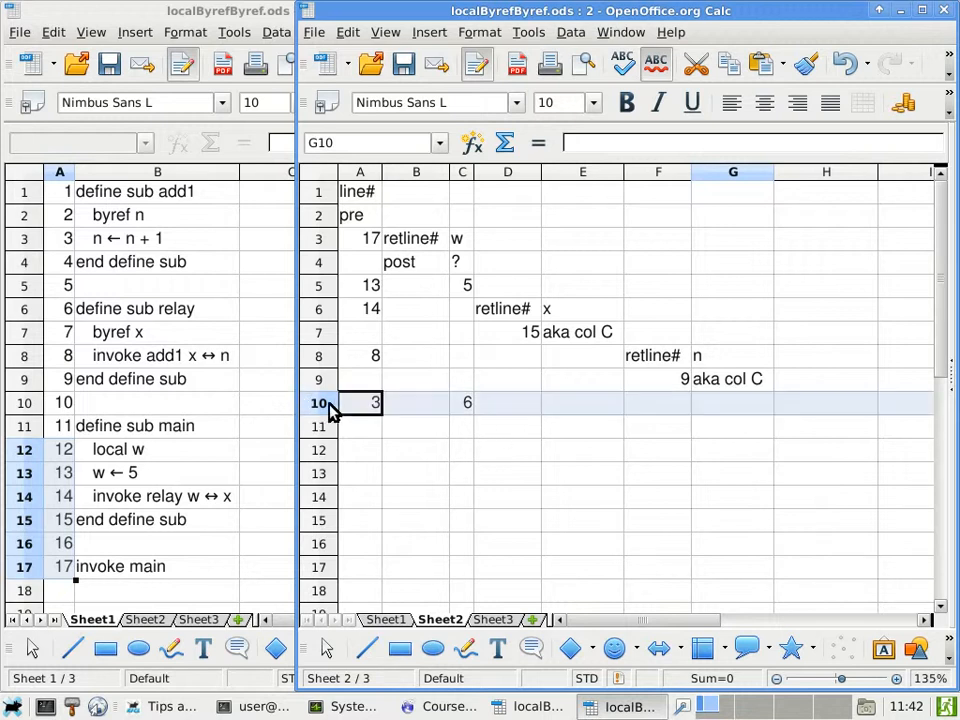
left_click(318, 402)
type("4")
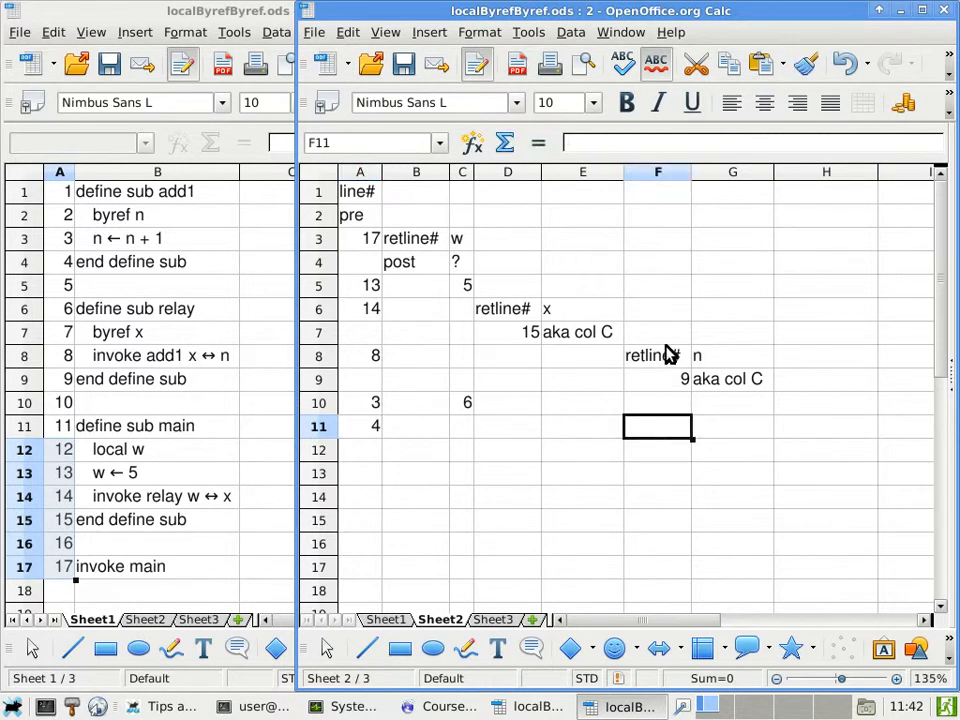
mouse_move(382, 458)
type("9")
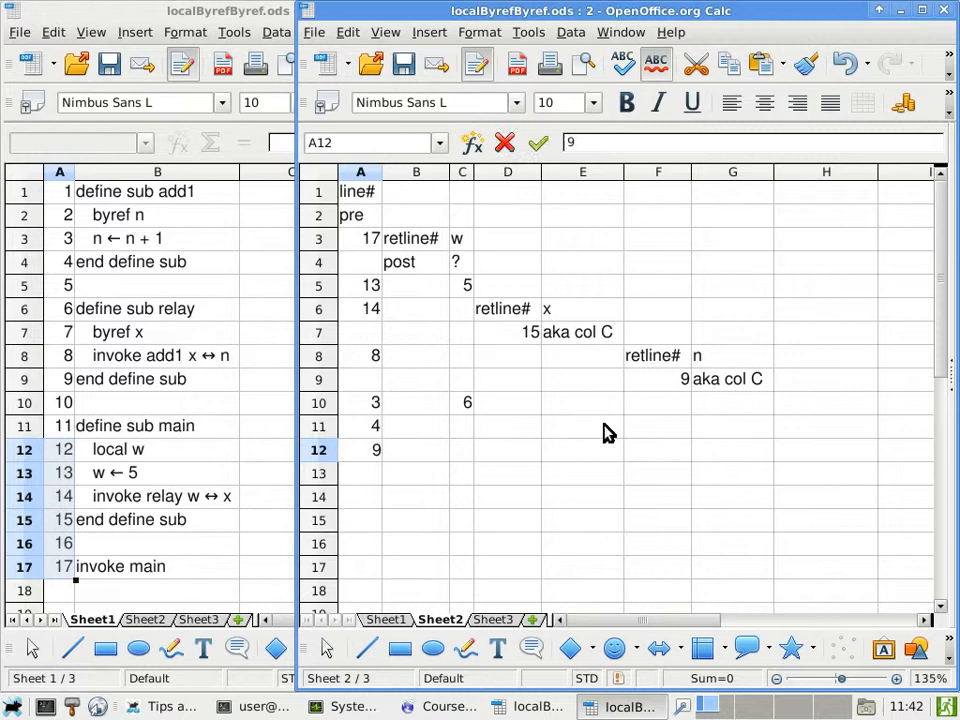
left_click(655, 426)
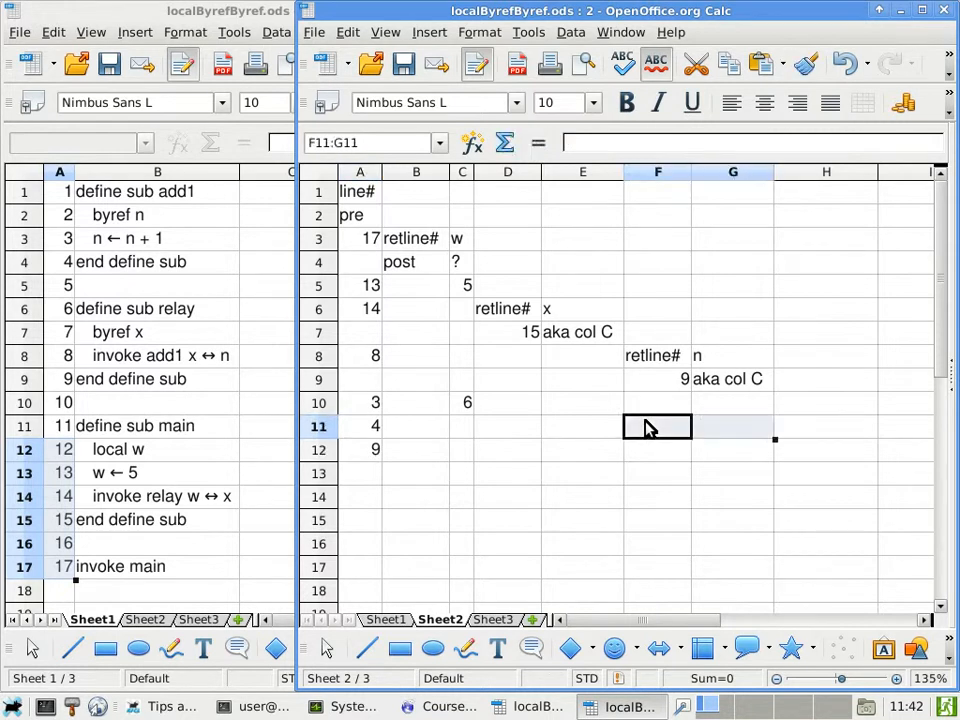
type("XXXXXX")
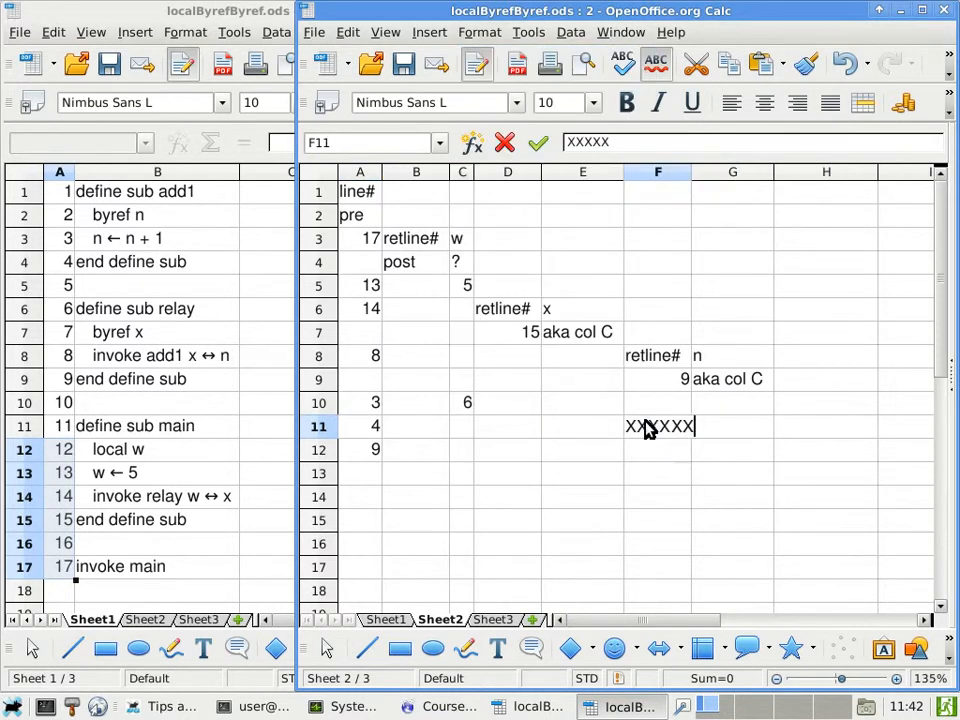
Step: Cross out add1's frame in F11 and relay's frame in D12
key("Return")
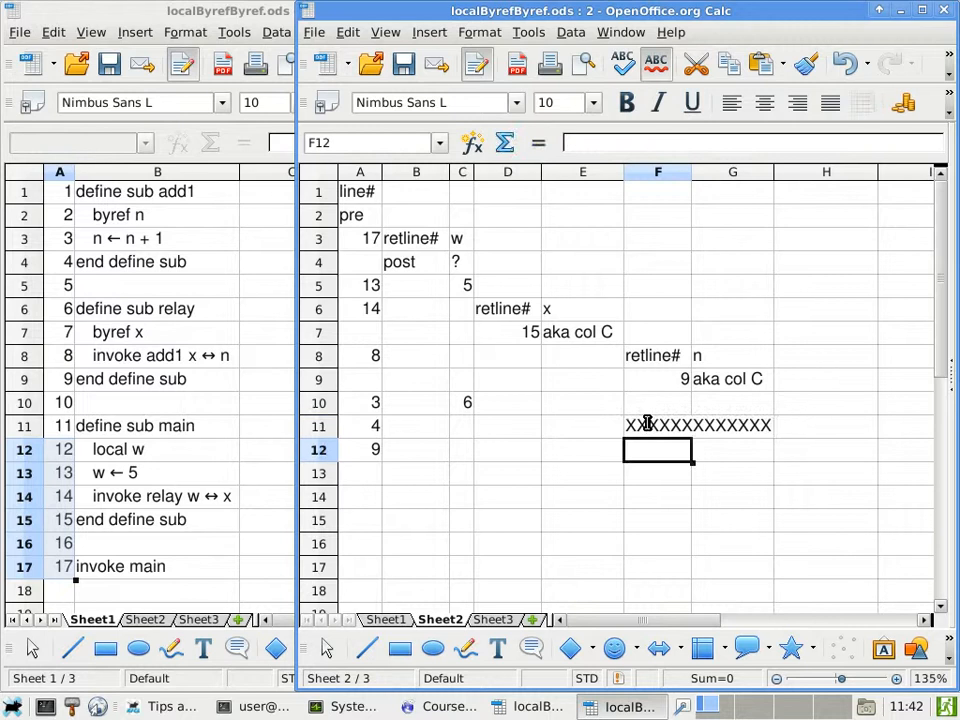
left_click(360, 449)
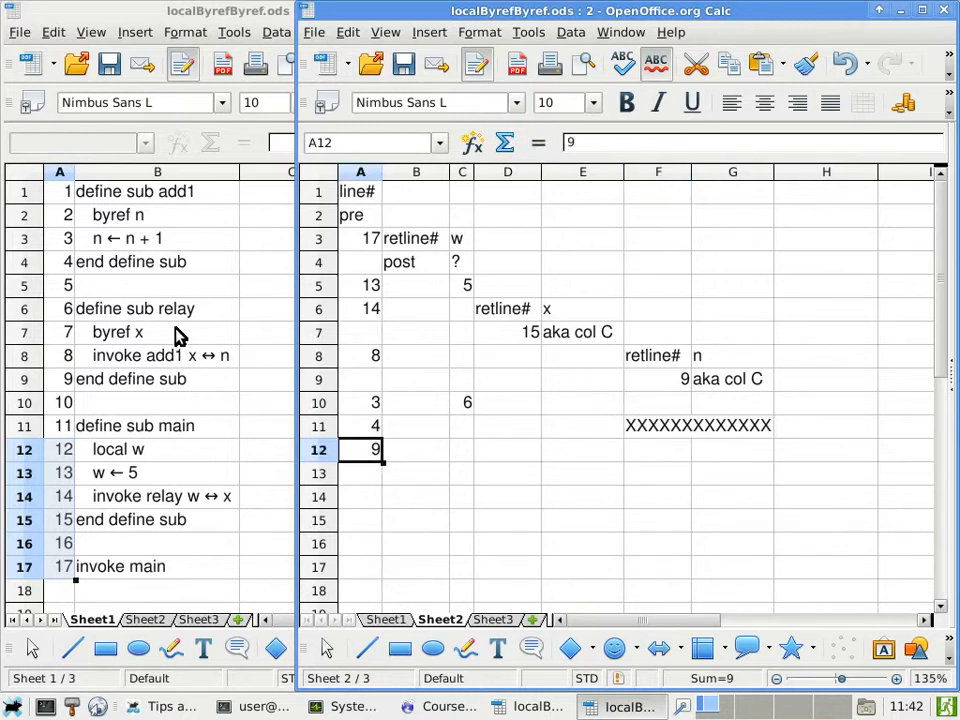
left_click(60, 449)
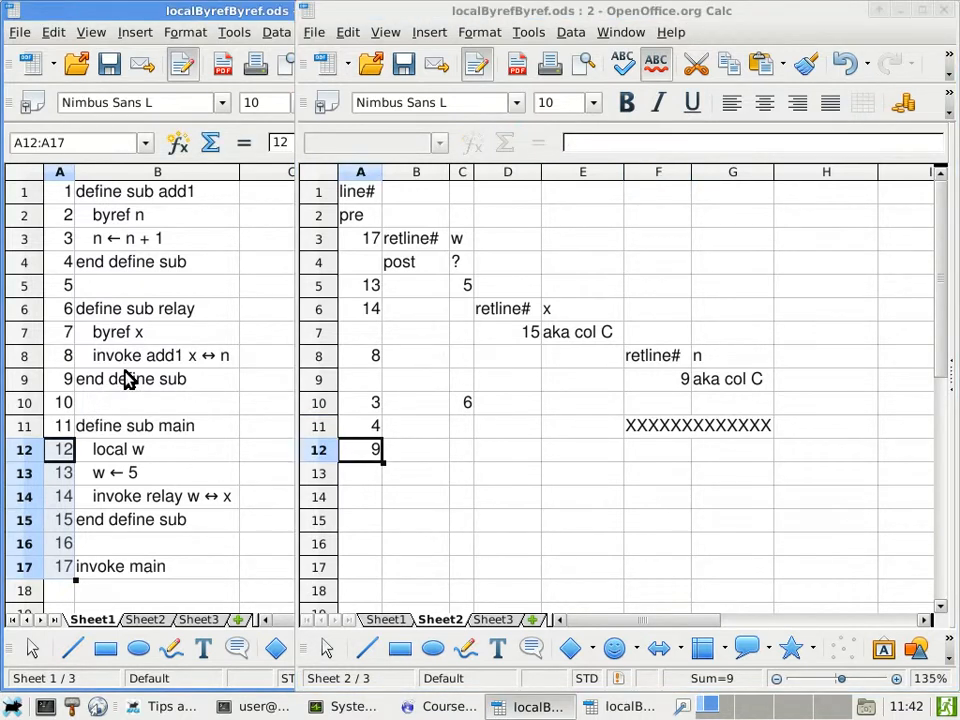
left_click(360, 449)
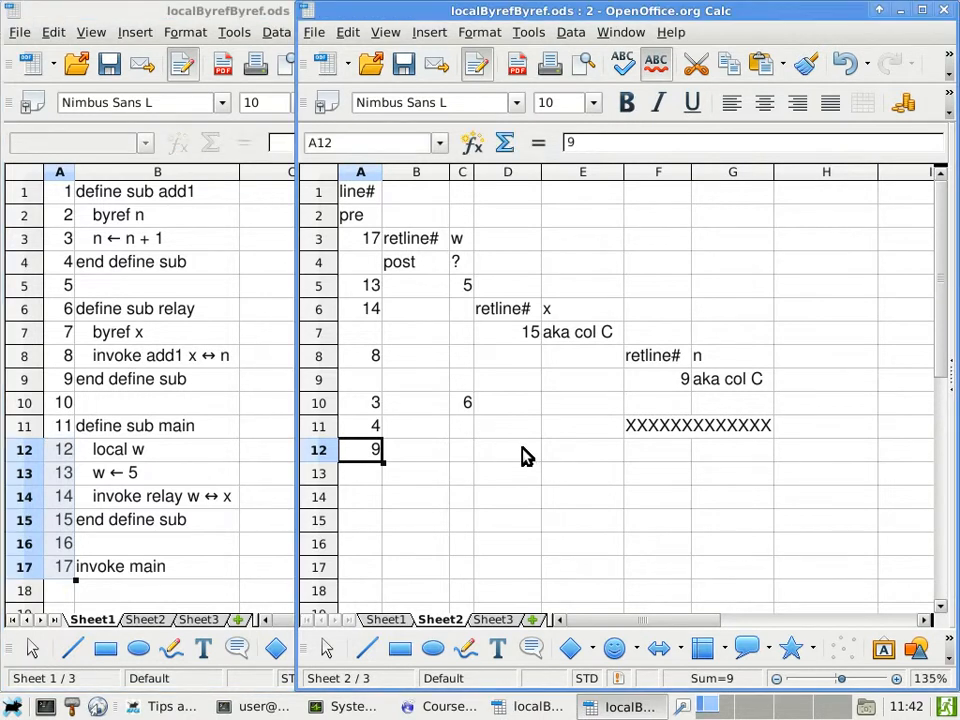
left_click(507, 449)
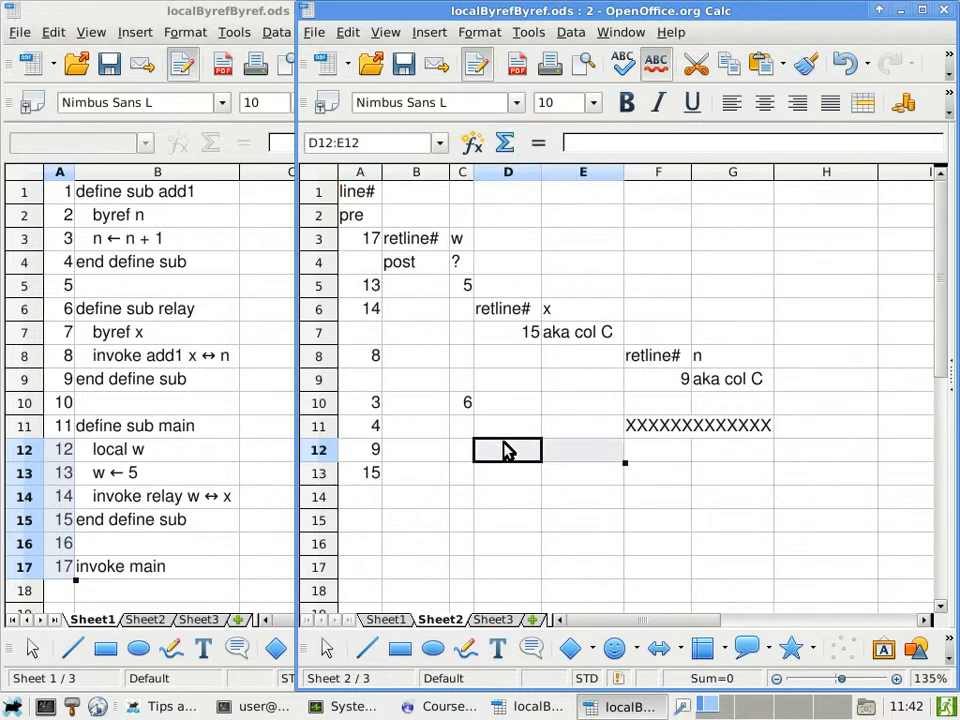
type("XXXXXXXXXX")
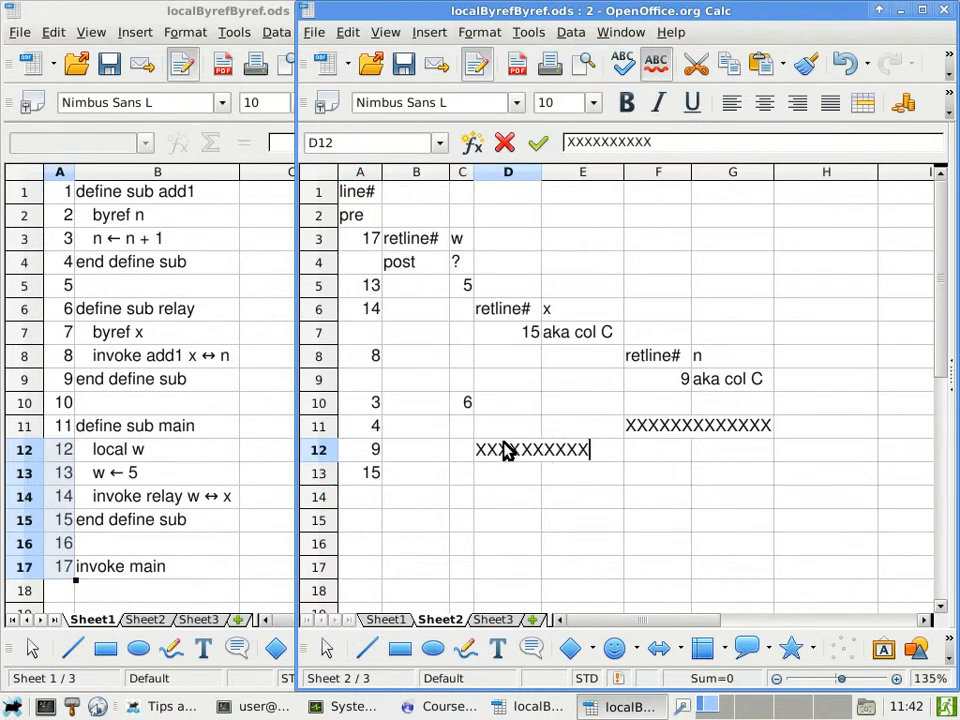
key("Return")
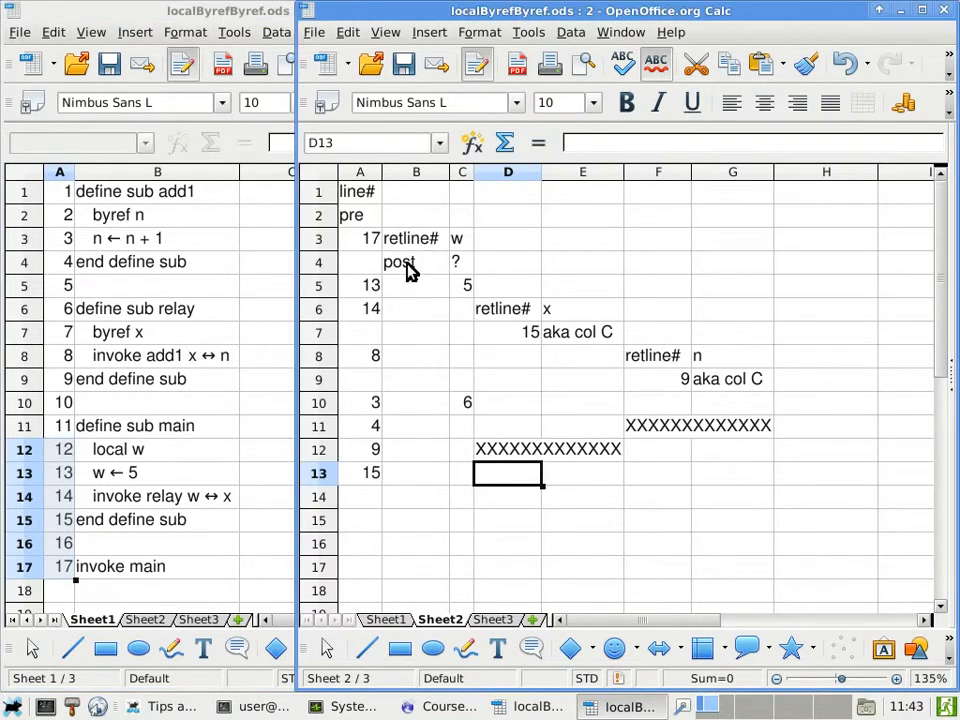
Step: Cross out main's return-line cell B13 and start the 'post' row in A14
left_click(360, 497)
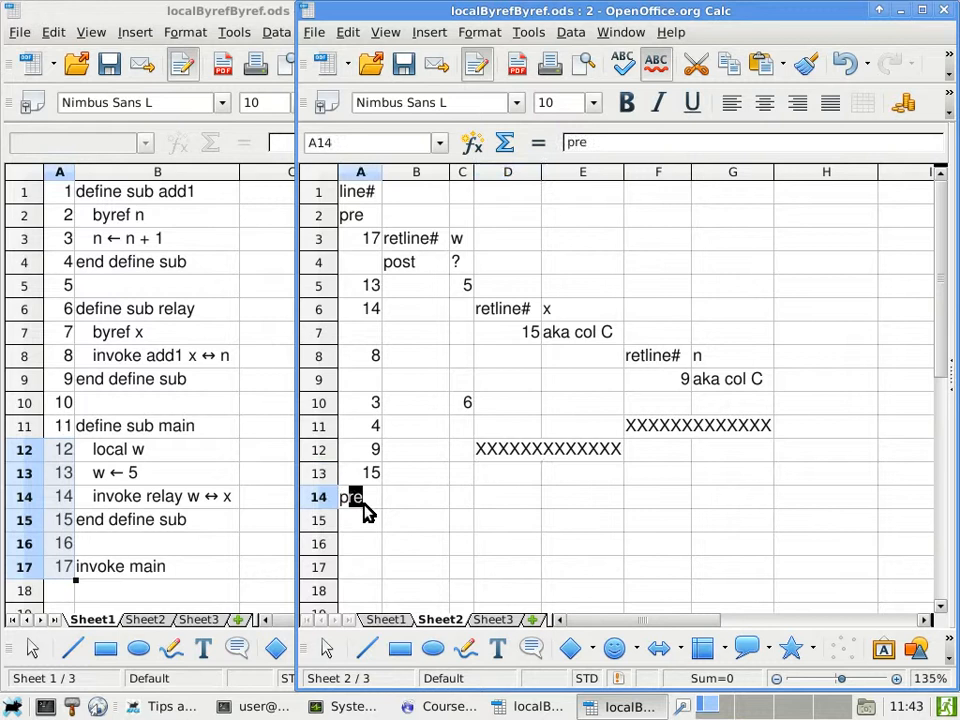
left_click(415, 472)
type("XXXXXXX")
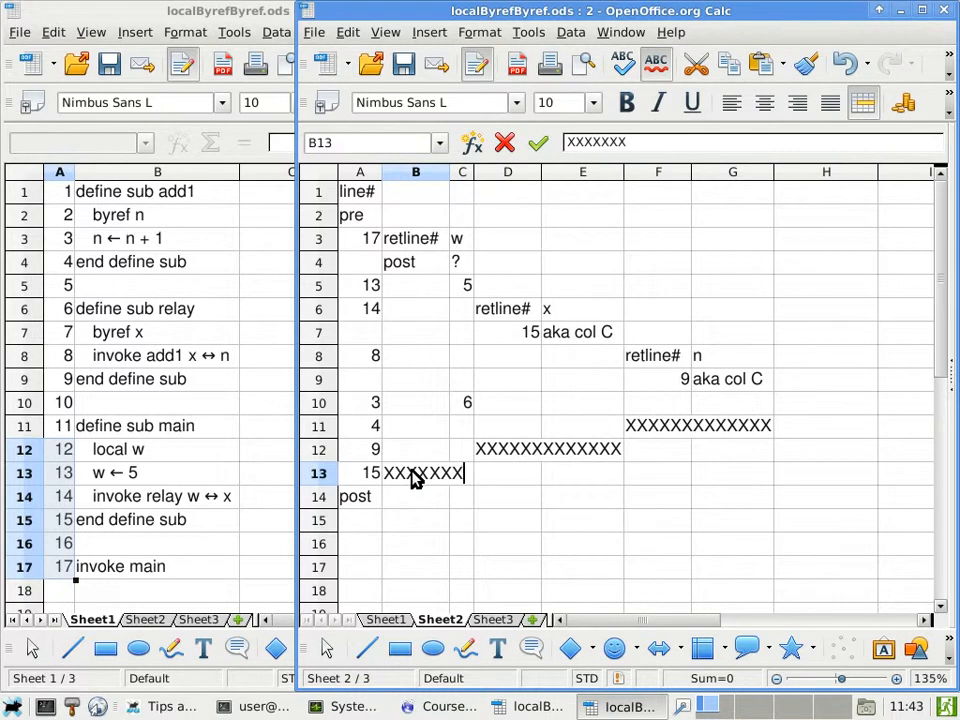
key("Return")
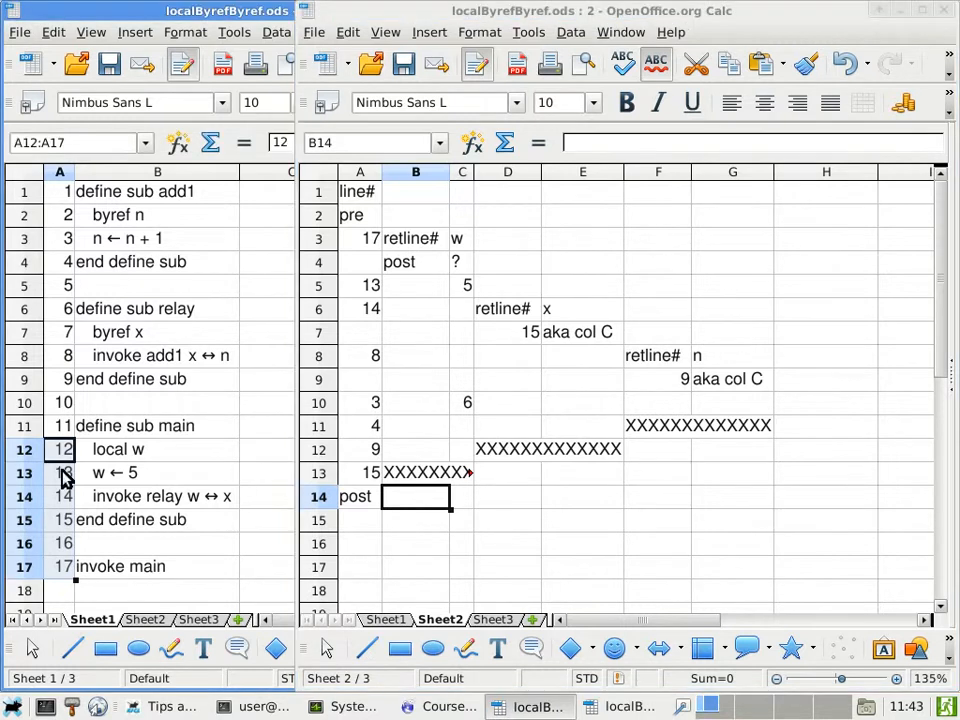
Step: Mark line 15, end define sub, in the program listing
left_click(25, 519)
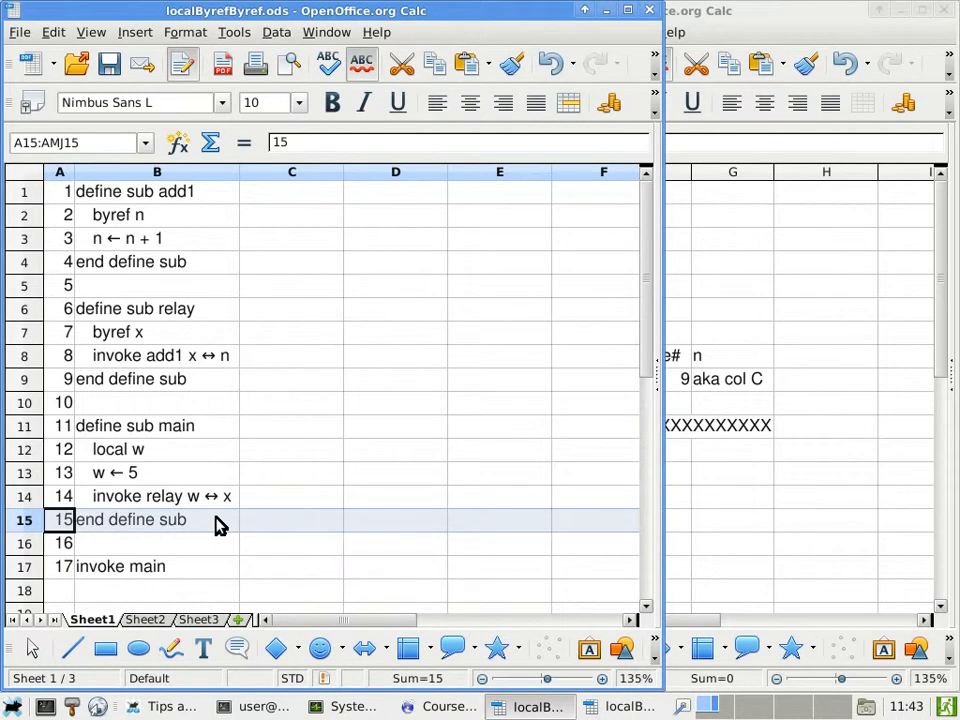
mouse_move(122, 573)
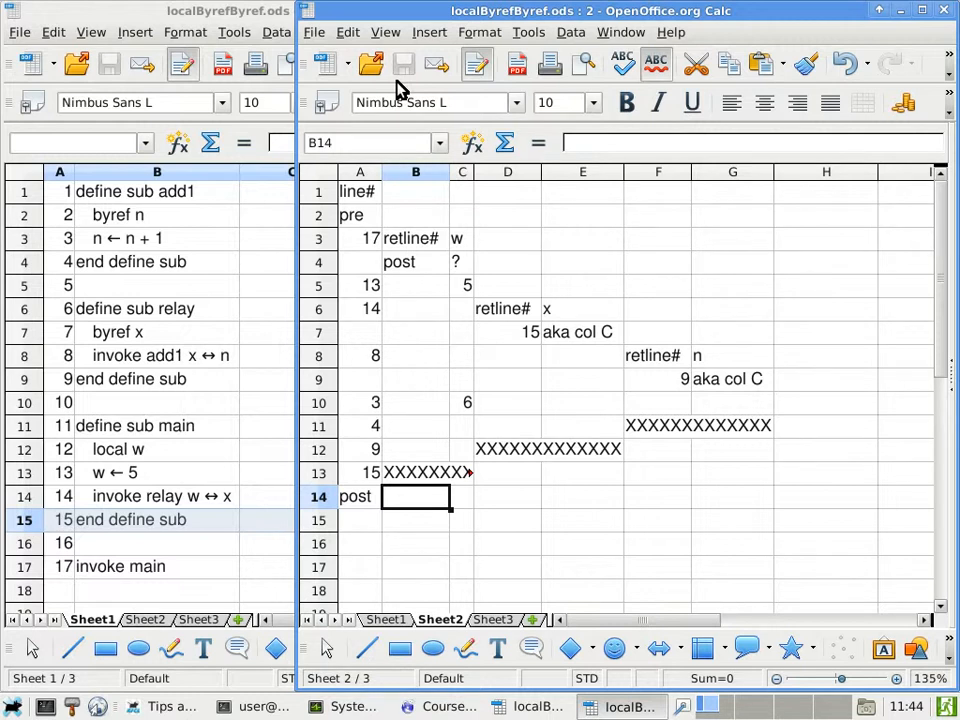
mouse_move(338, 318)
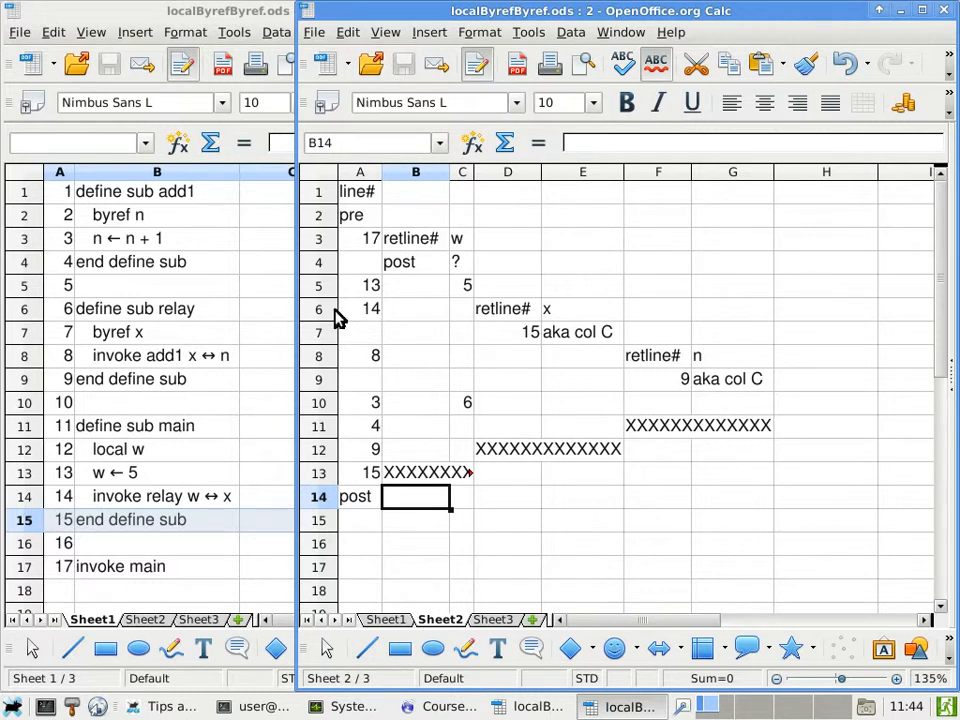
Step: Point out row 6, relay's frame returning to line 14
left_click(318, 308)
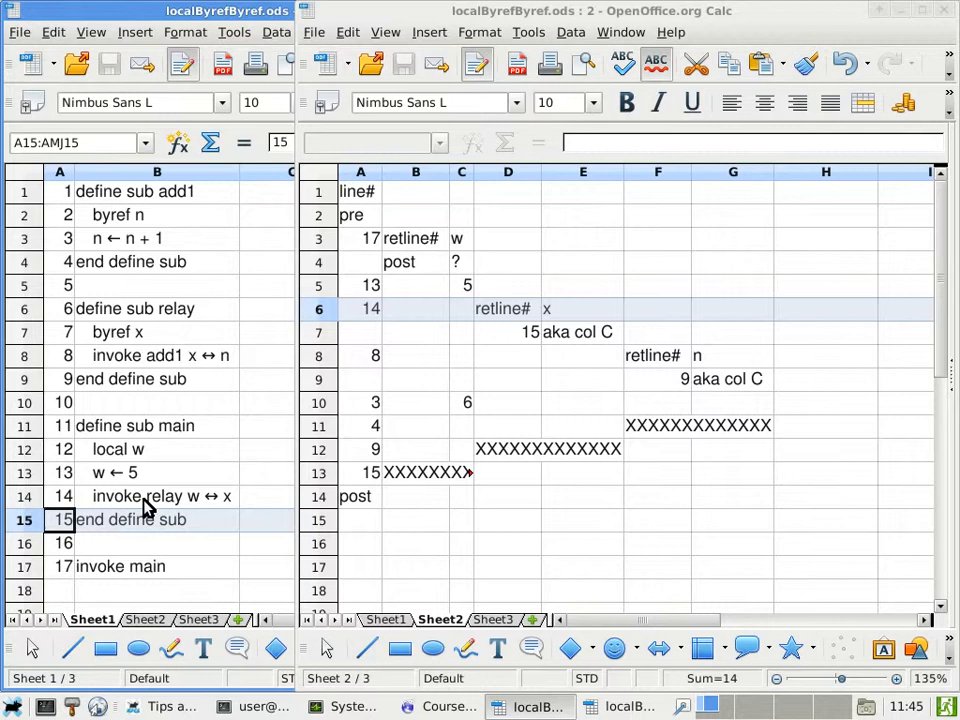
mouse_move(112, 347)
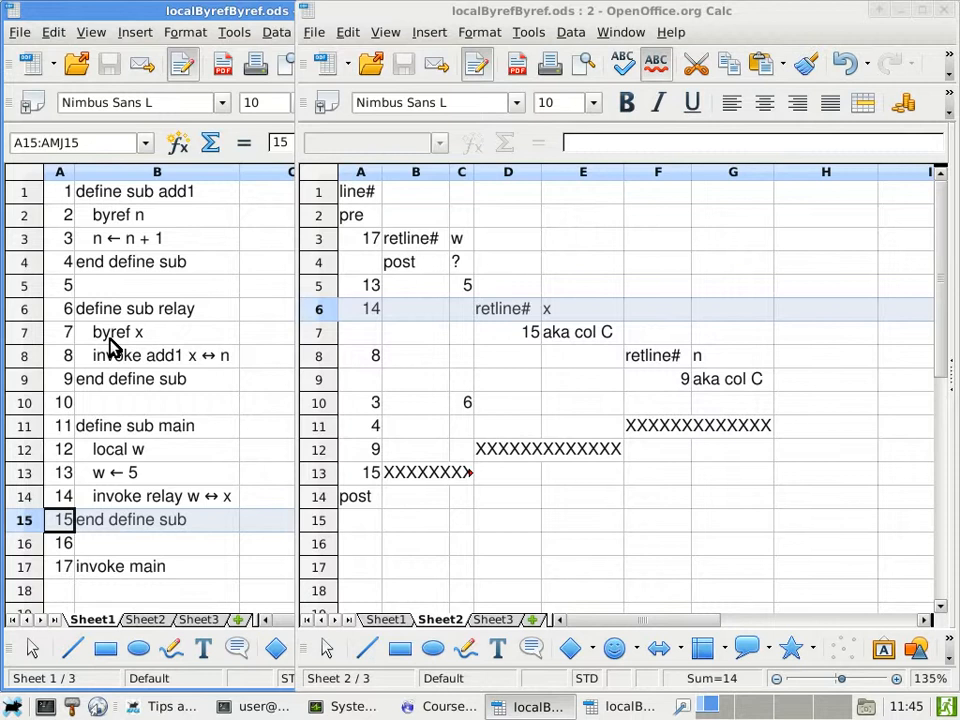
Step: Focus the second localByrefByref.ods window so it can be closed
left_click(360, 308)
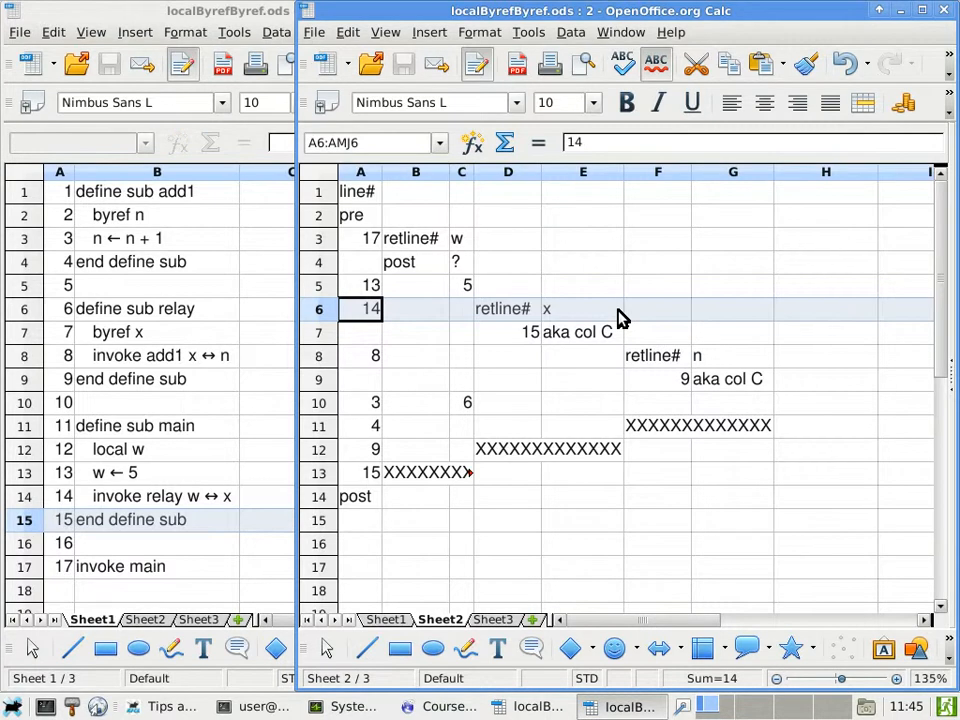
mouse_move(612, 332)
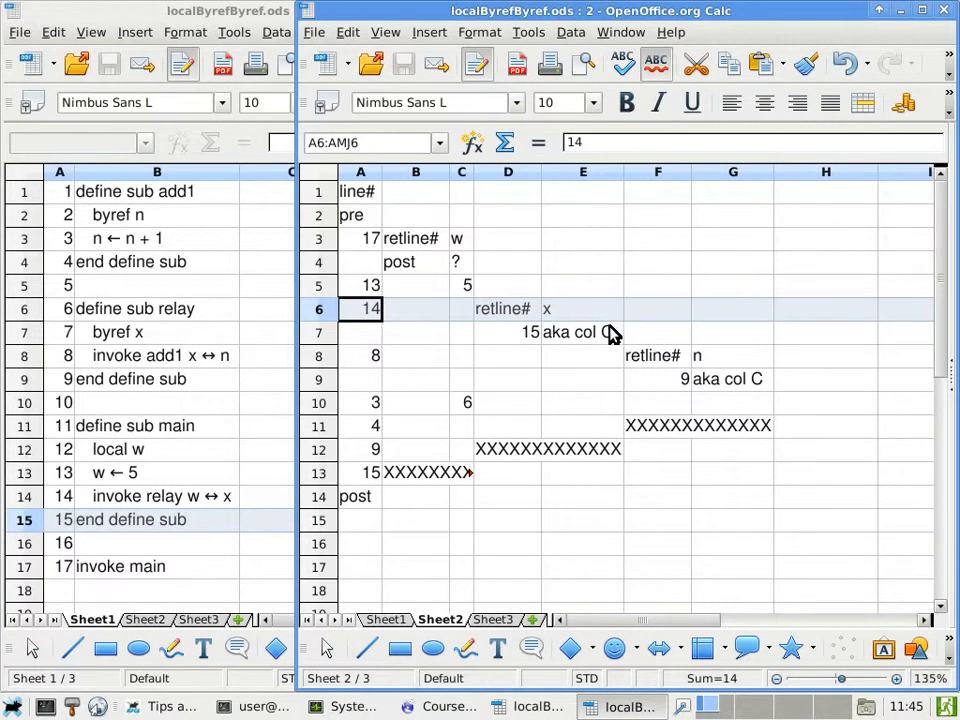
mouse_move(540, 334)
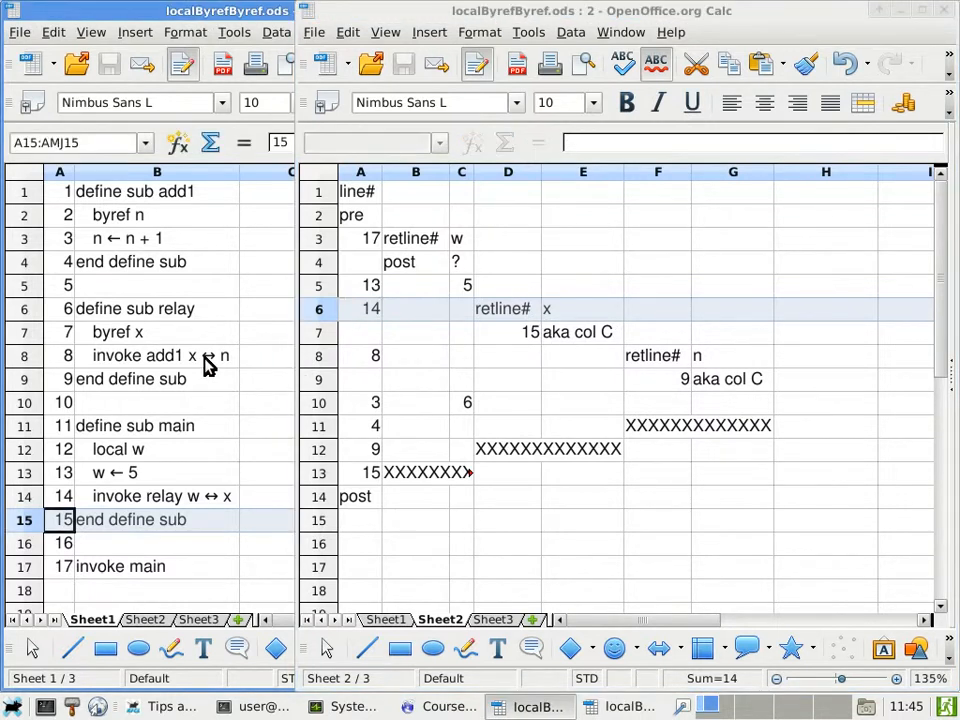
mouse_move(170, 505)
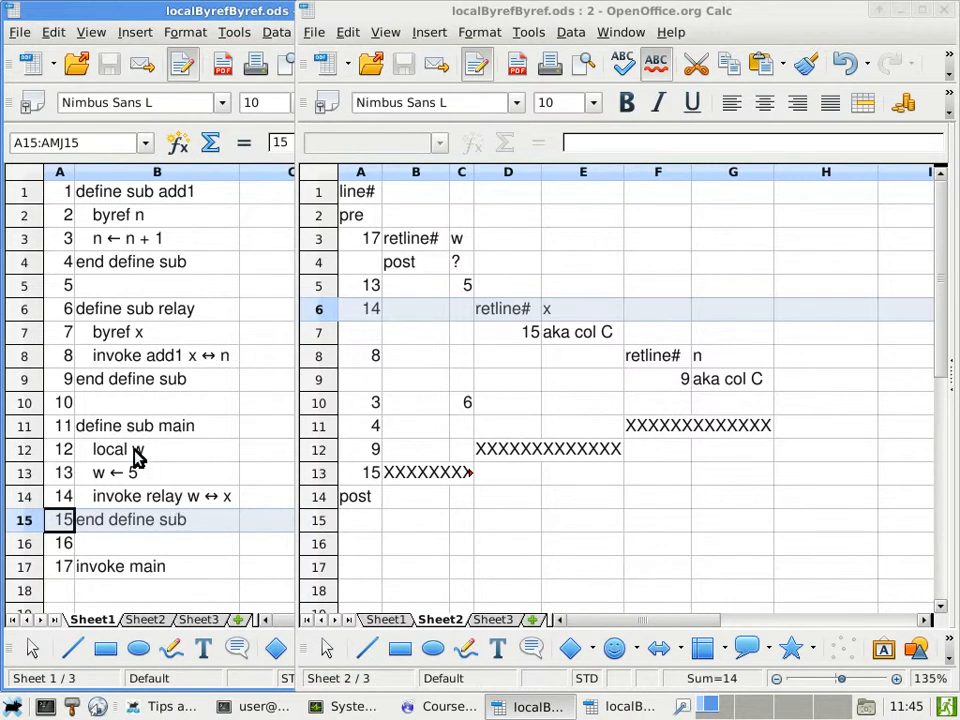
left_click(361, 308)
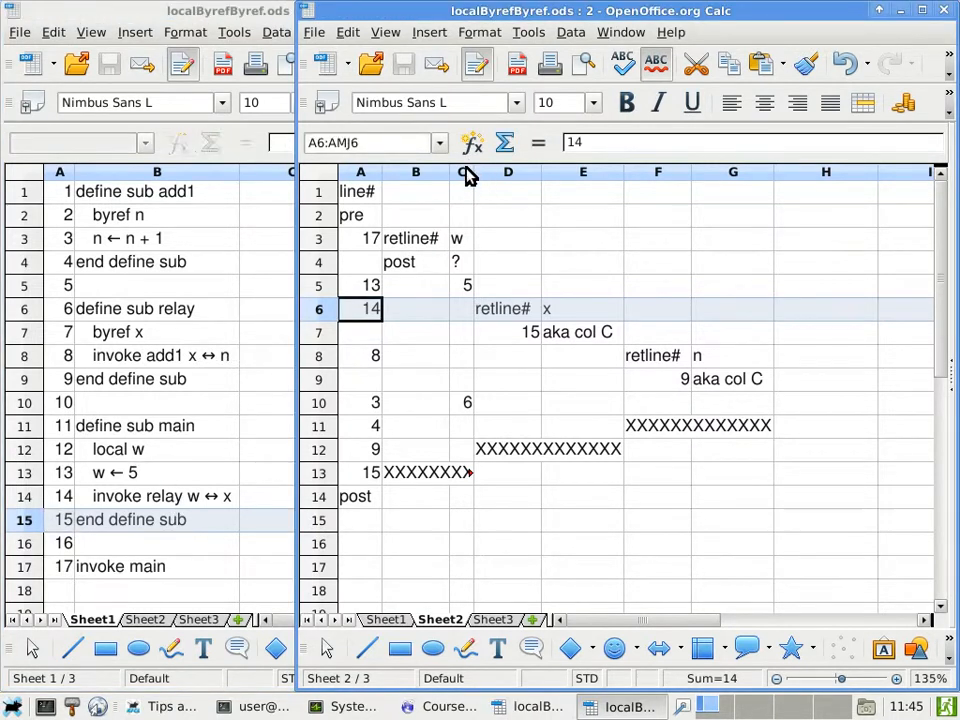
mouse_move(473, 205)
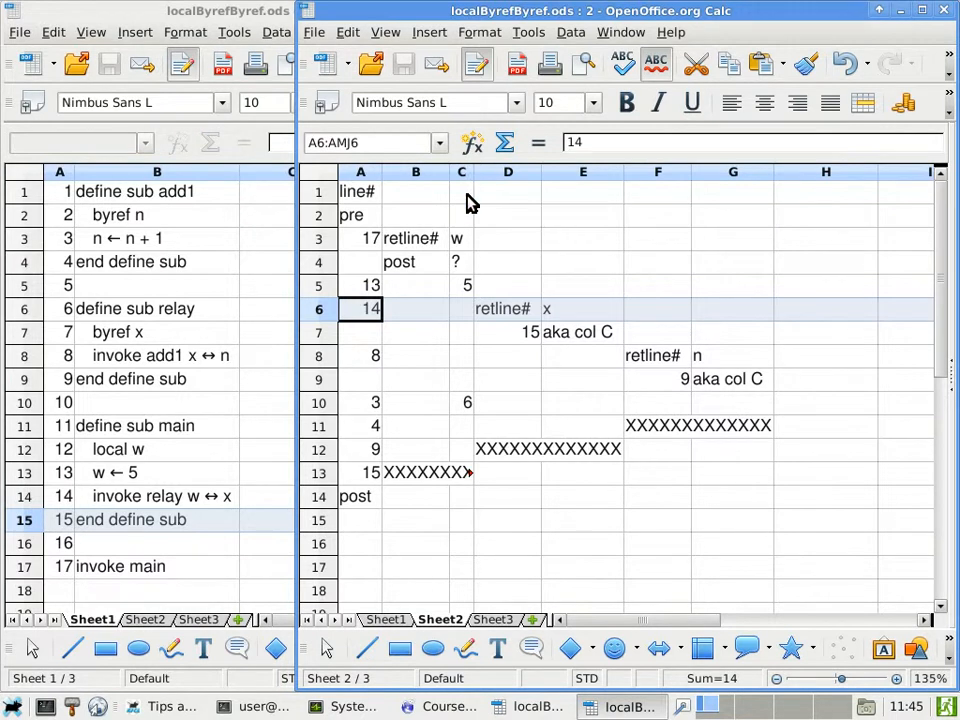
mouse_move(584, 343)
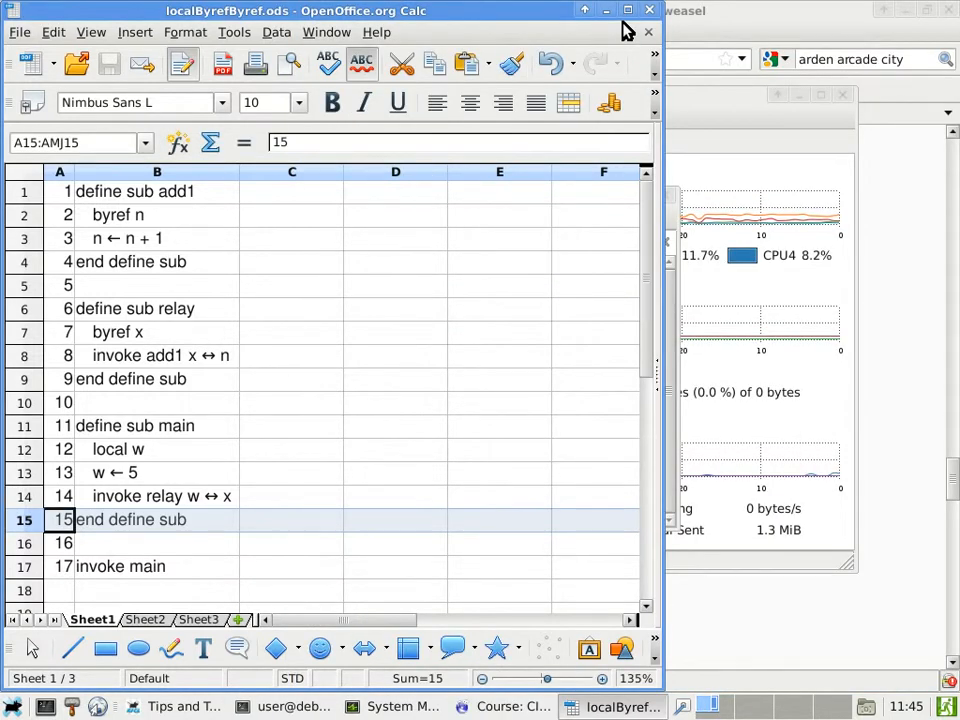
Step: Create a new blank spreadsheet, Untitled 1, and select cell B1
left_click(18, 32)
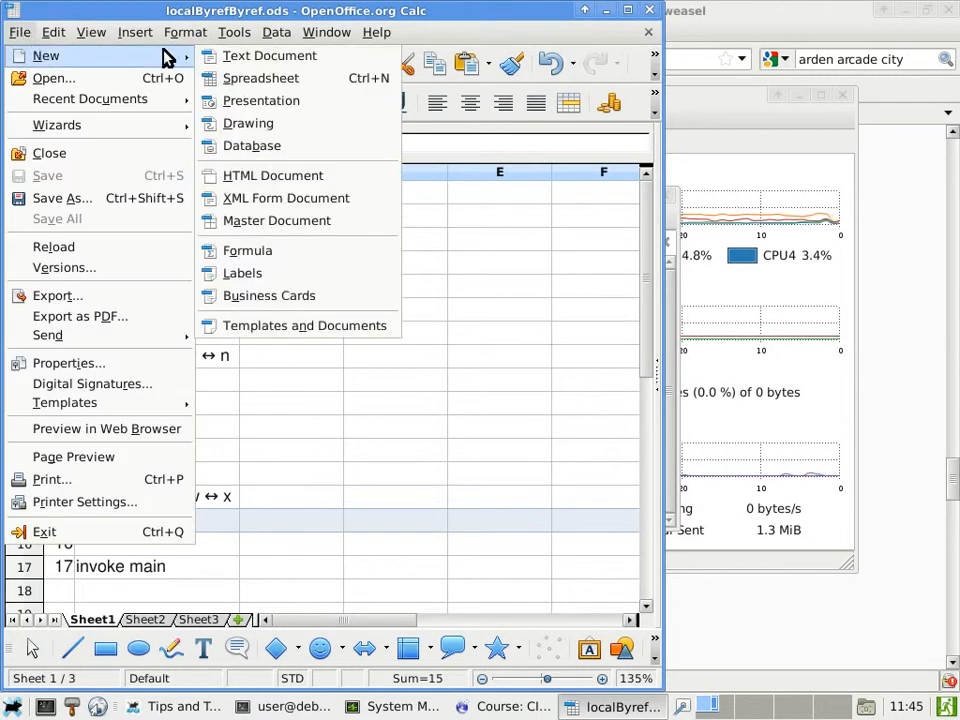
left_click(261, 78)
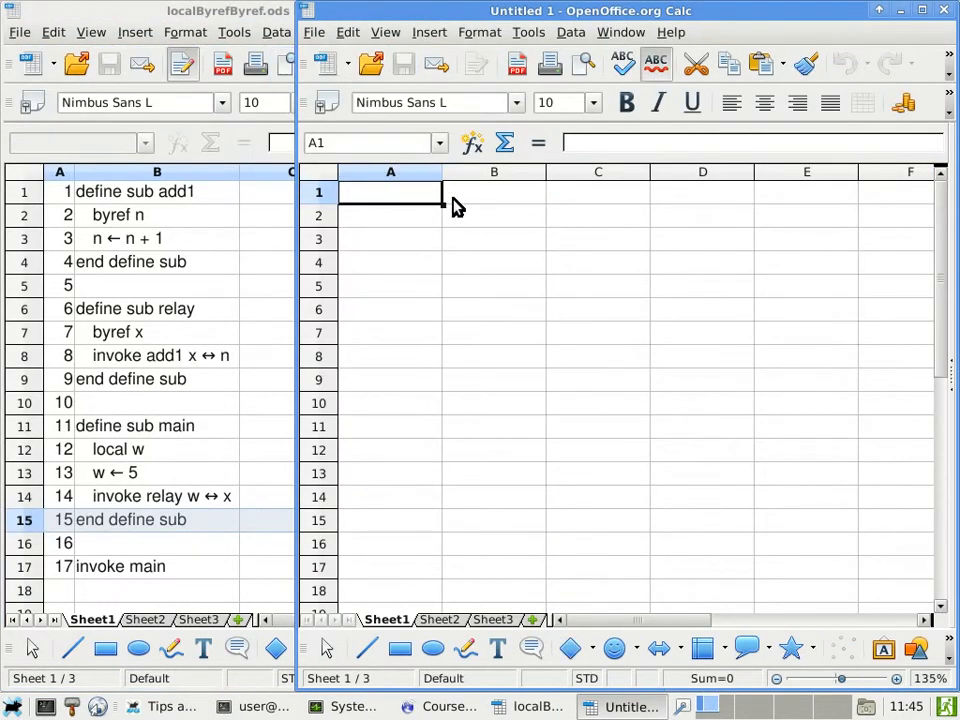
left_click(494, 191)
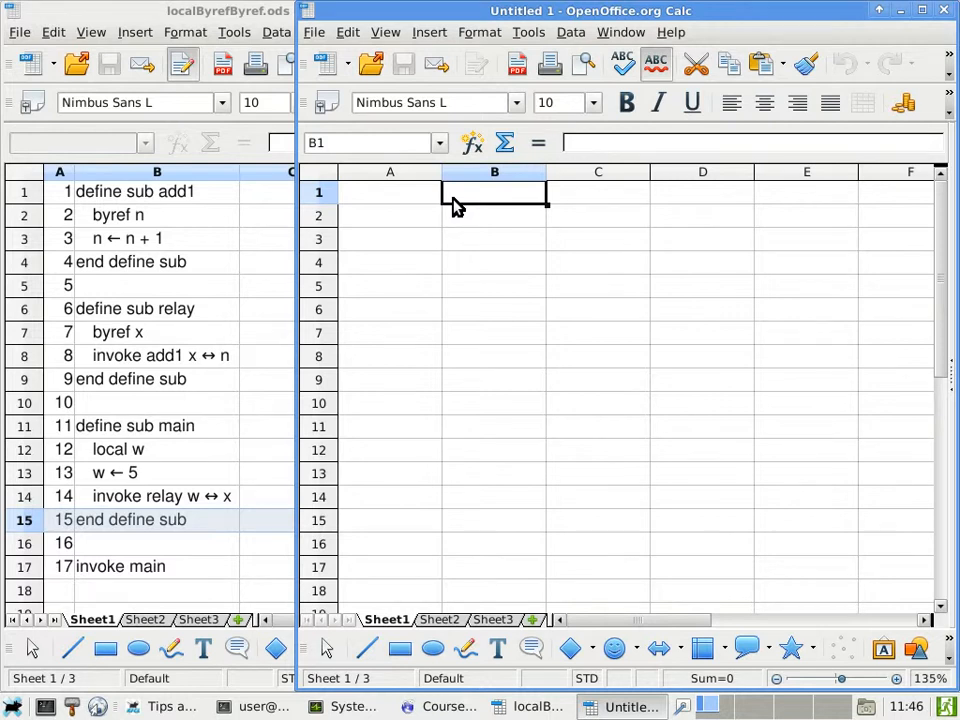
Step: Enter the xfer subroutine lines: byref x, byref y, byval n, x ← x - n, y ← y + n, end define sub
type("define sub xfer")
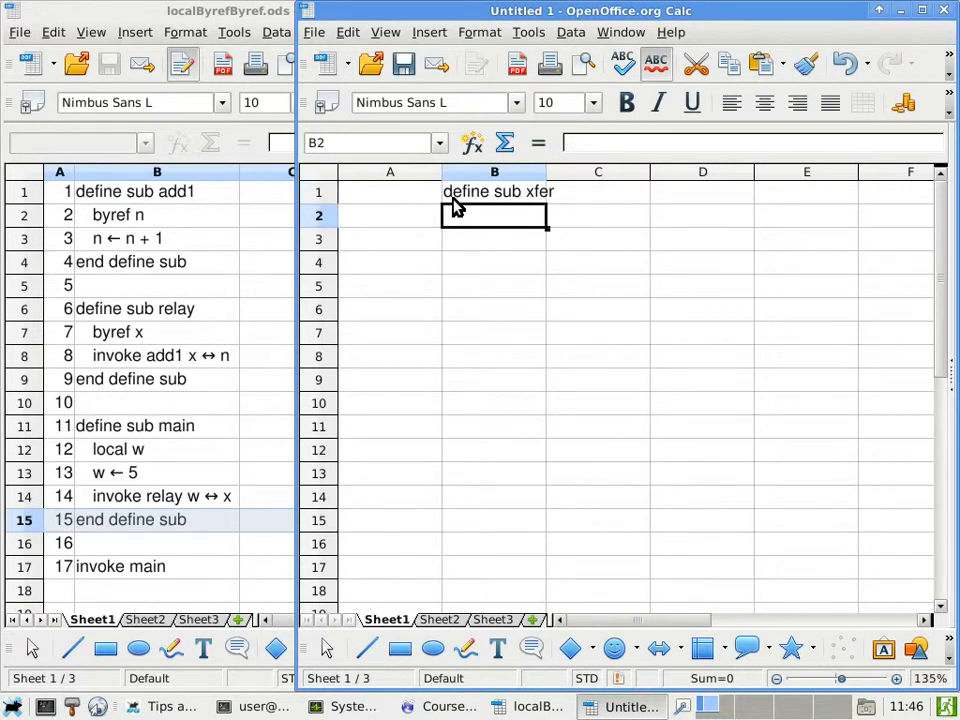
type("by")
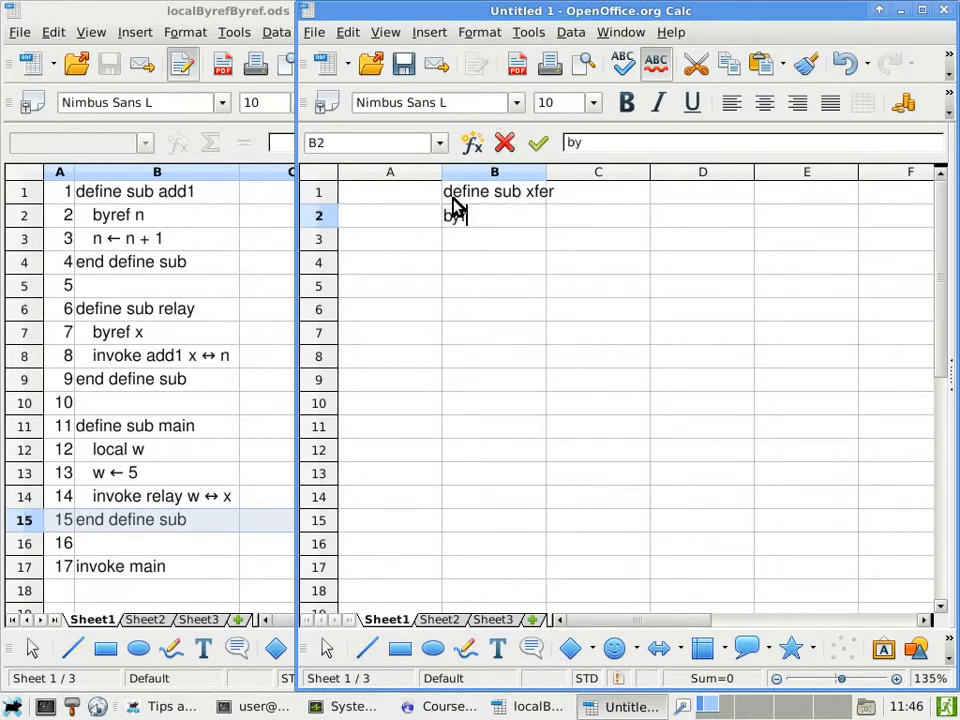
type("ref x")
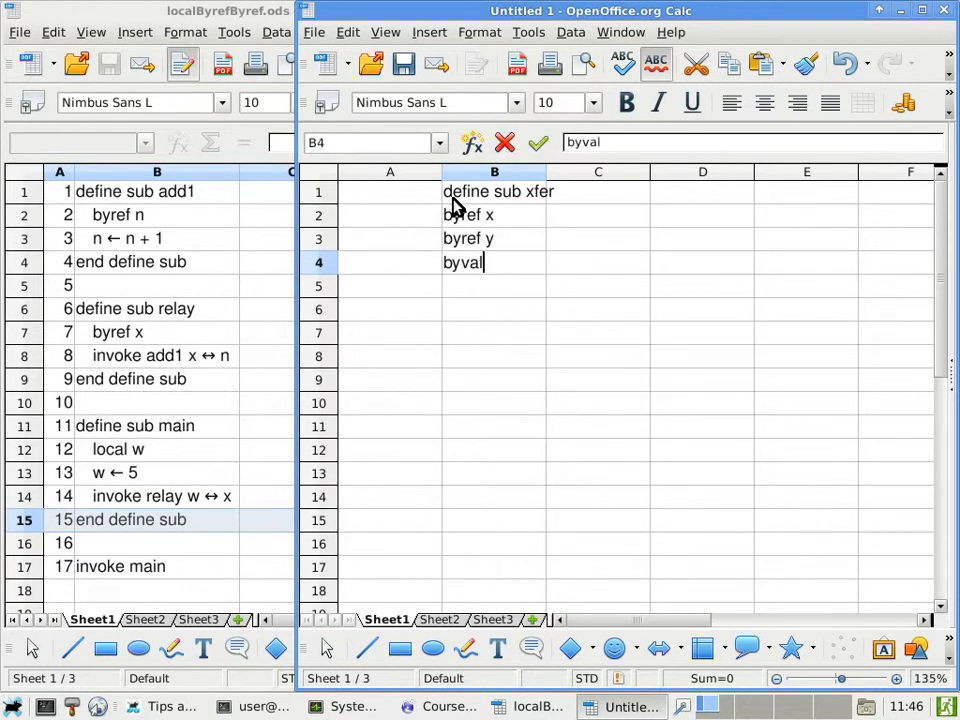
key("Return")
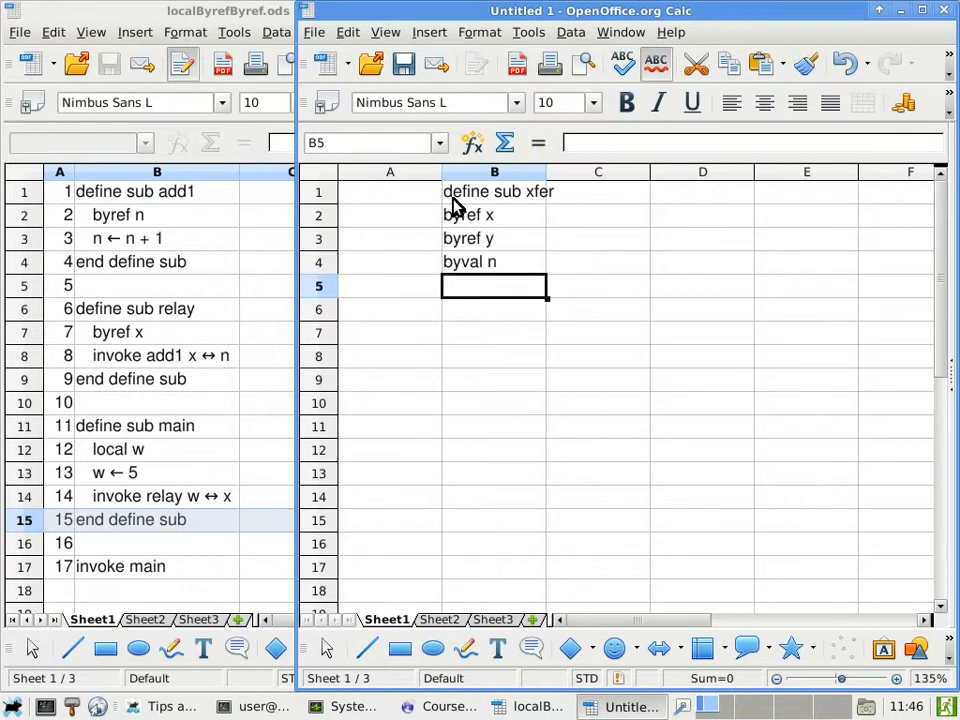
type("x ←")
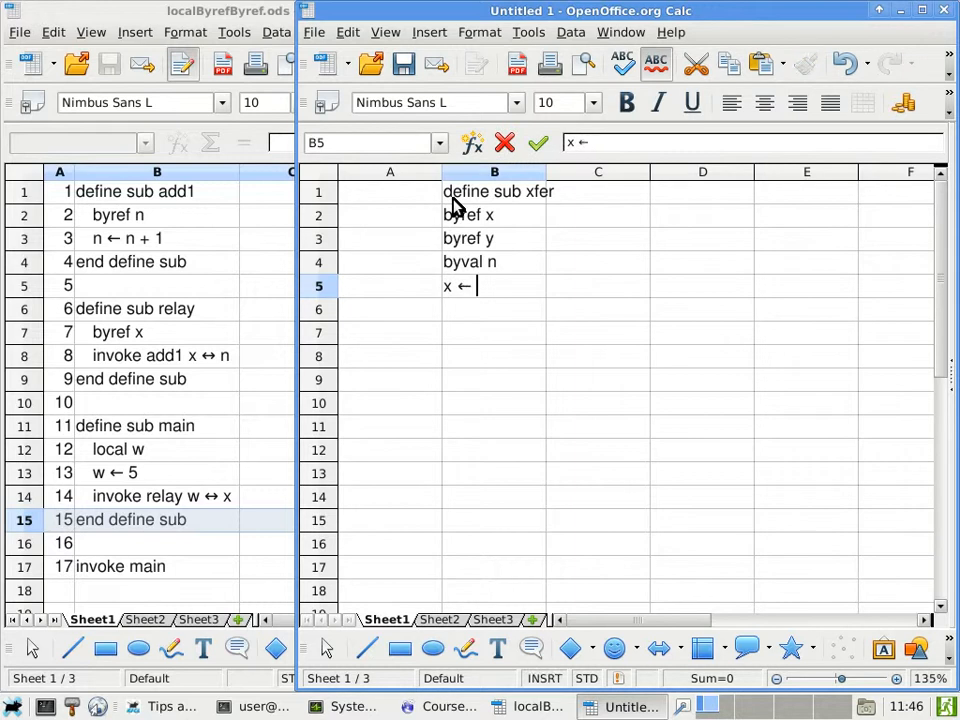
type("x - n")
left_click(494, 309)
type("y ← y + n")
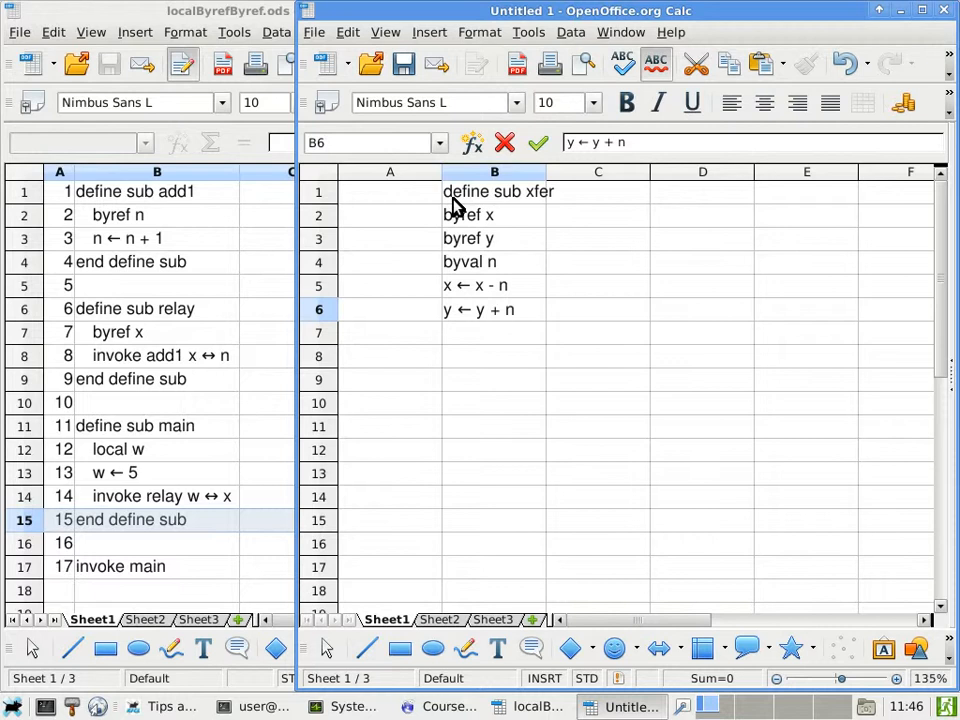
key("Return")
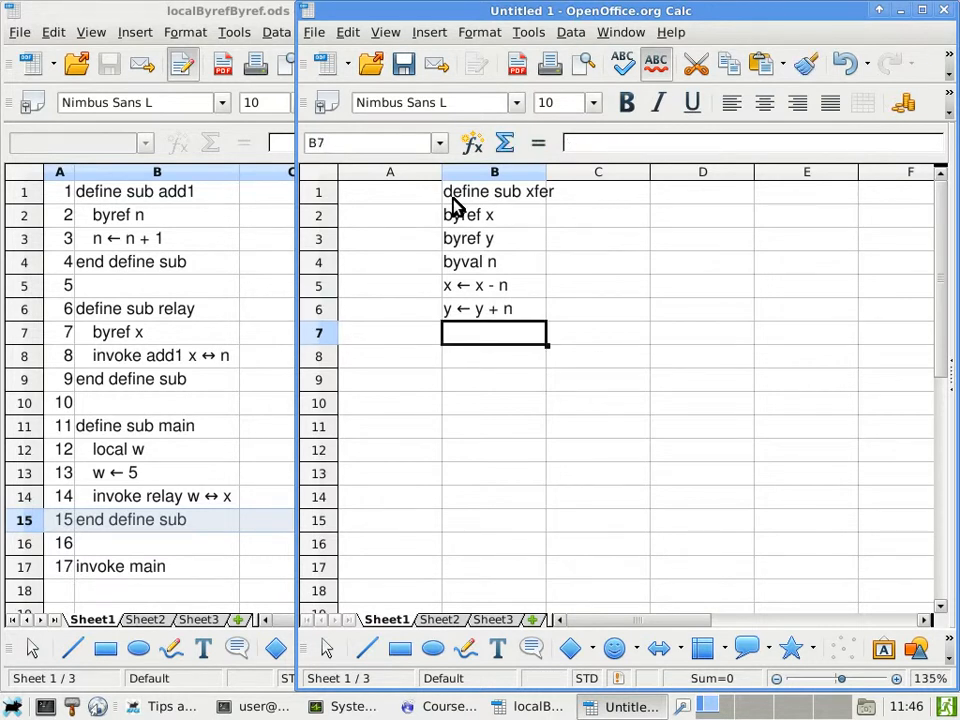
type("end d")
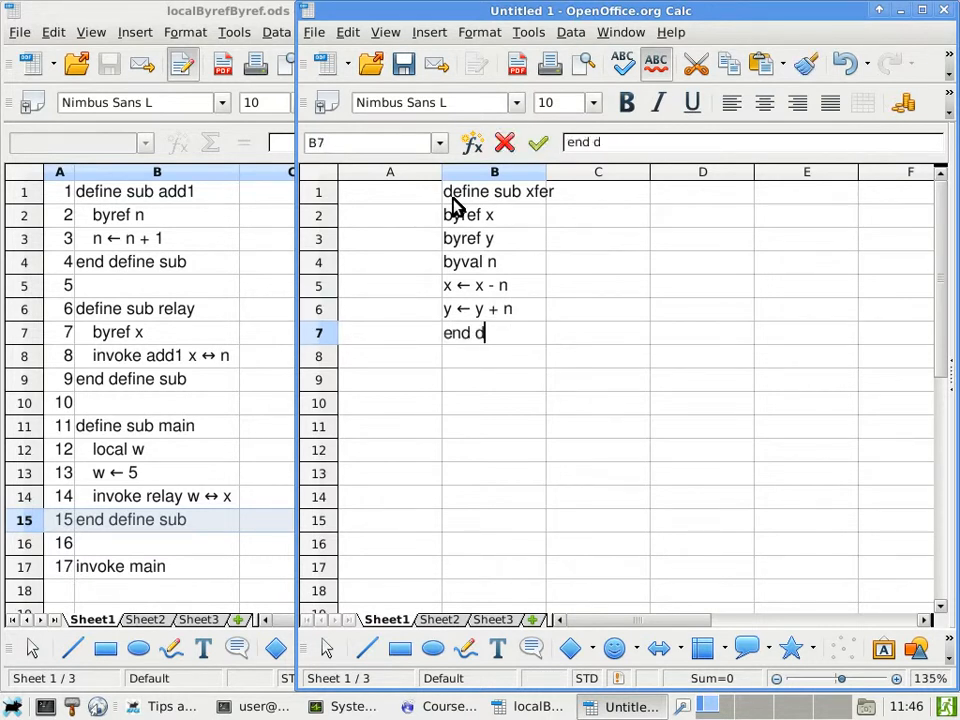
key("Return")
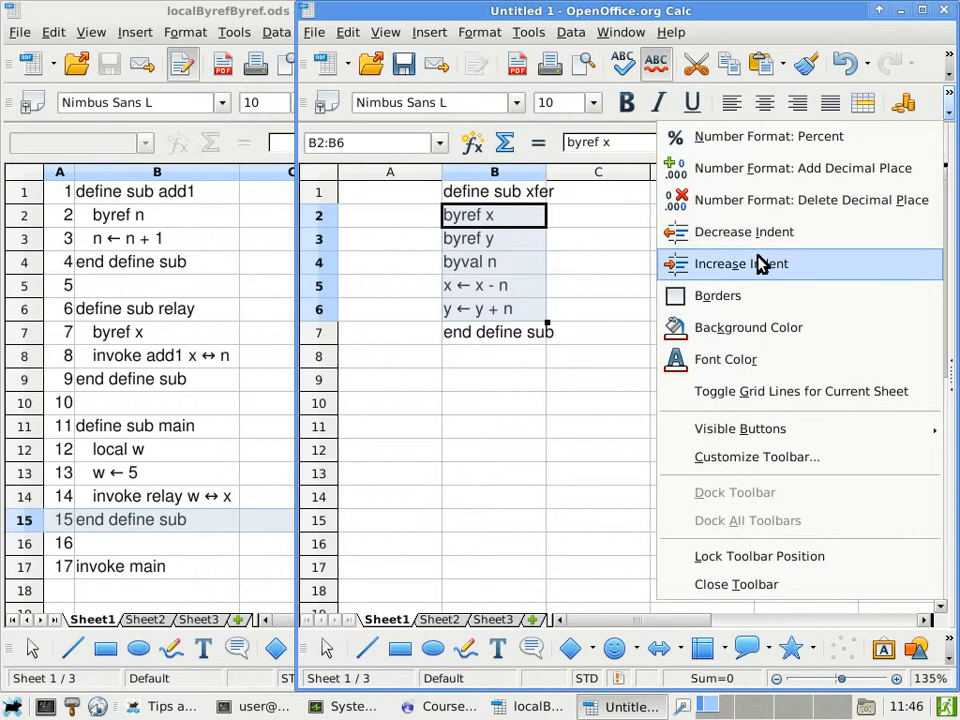
Step: Start the main subroutine and declare its local taksAccount variable
left_click(493, 379)
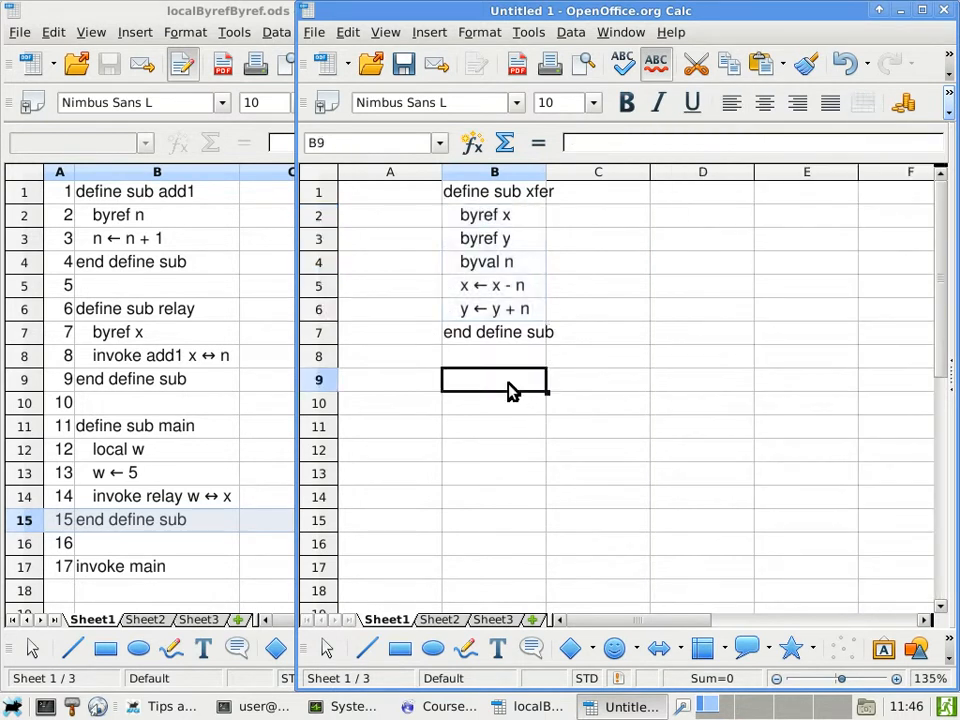
type("define sub xfer")
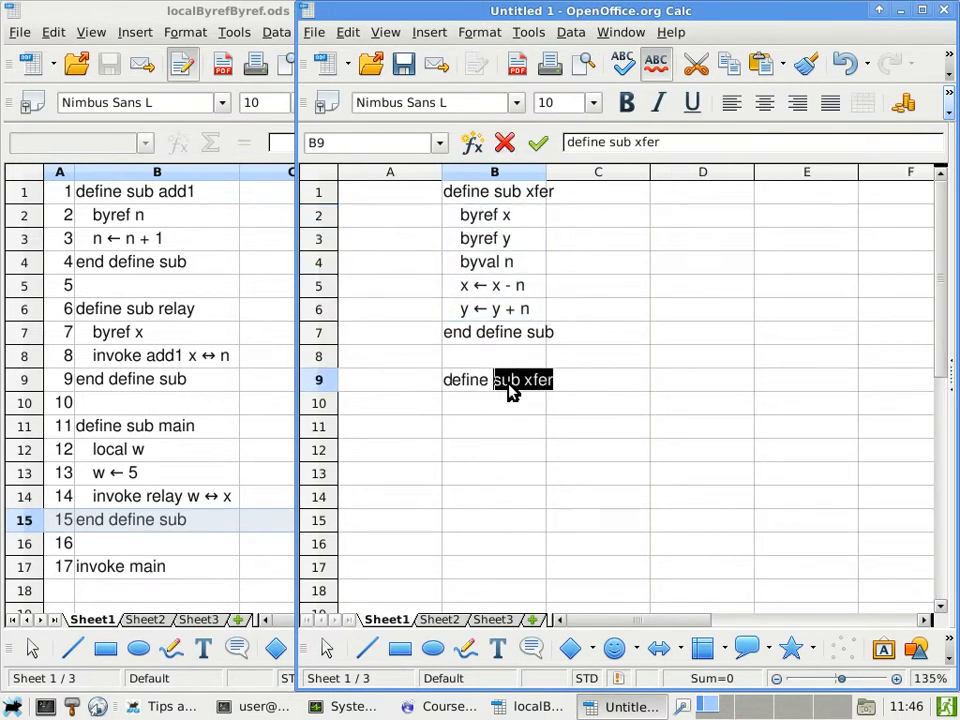
key("Return")
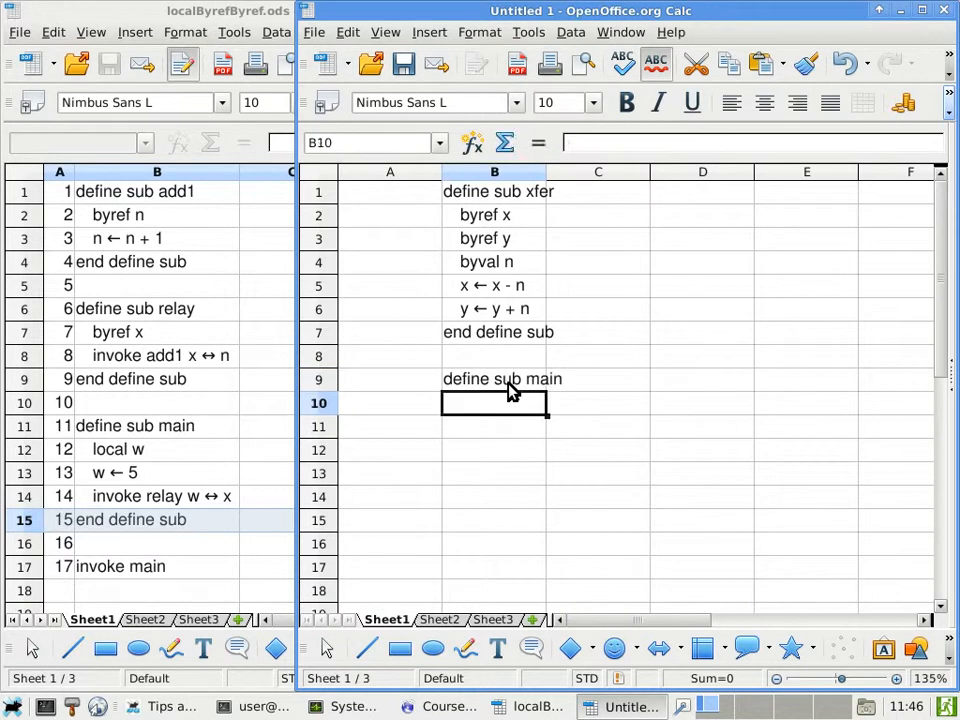
type("byref x")
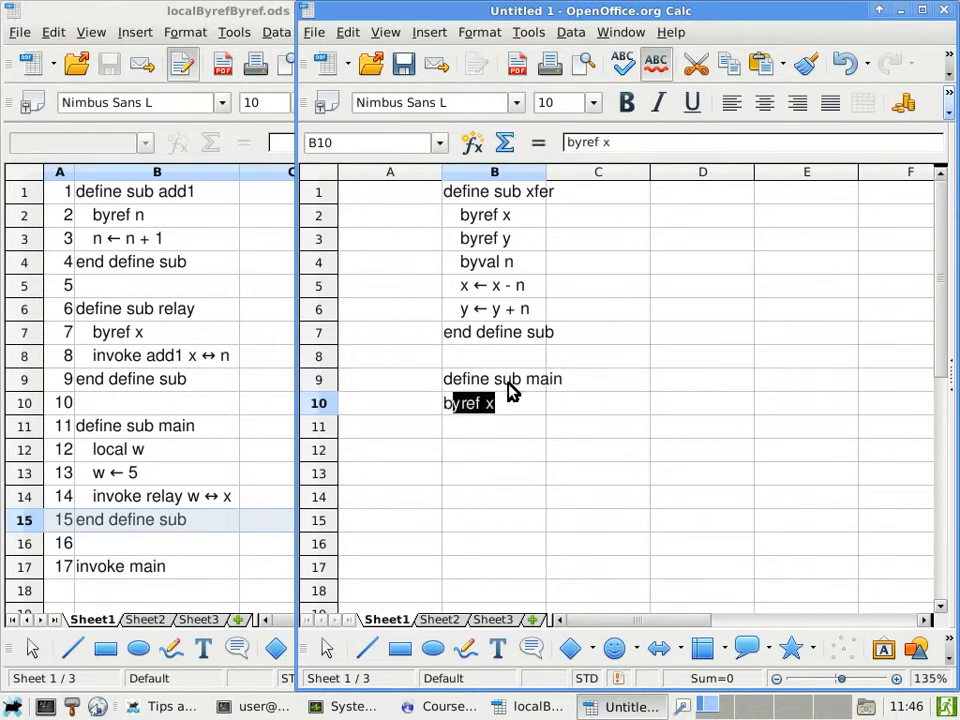
type("local")
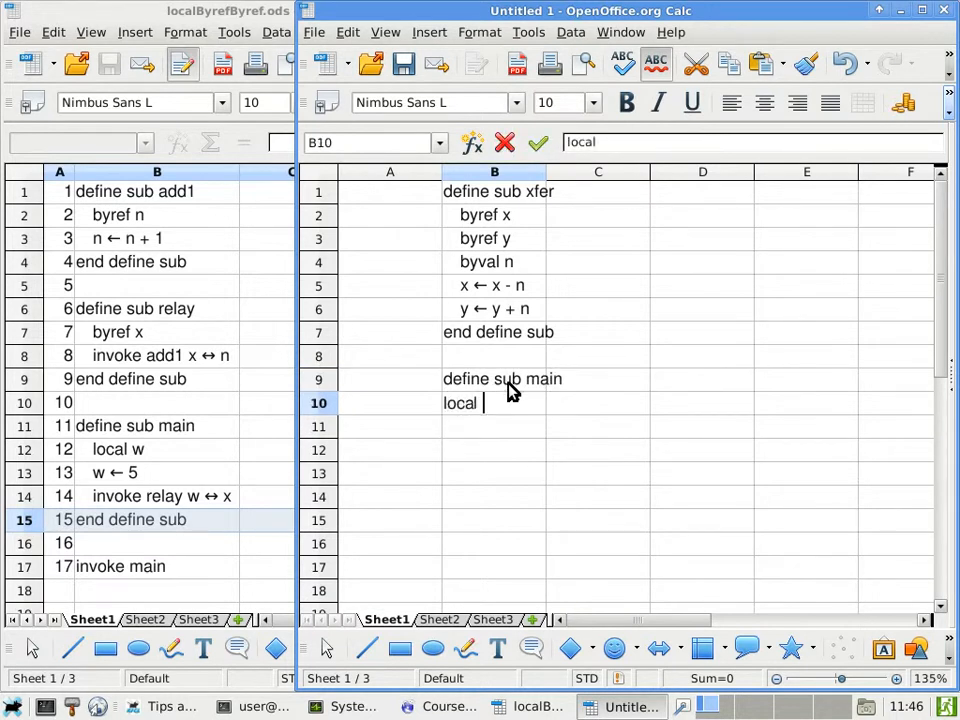
type("tak")
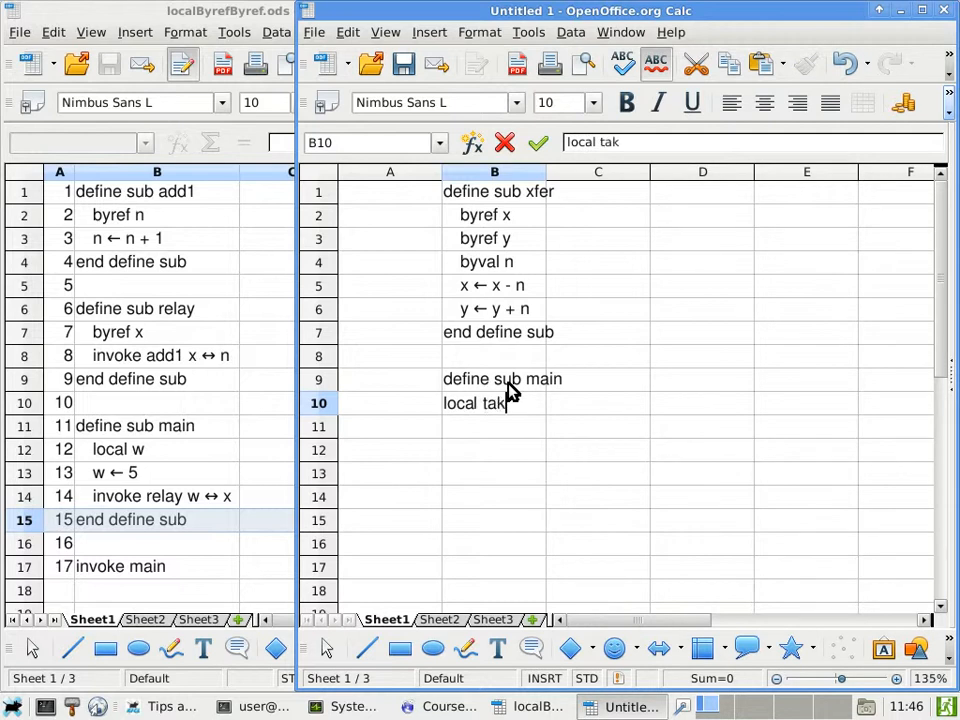
type("sAccount")
left_click(494, 426)
type("local wifesAccoun")
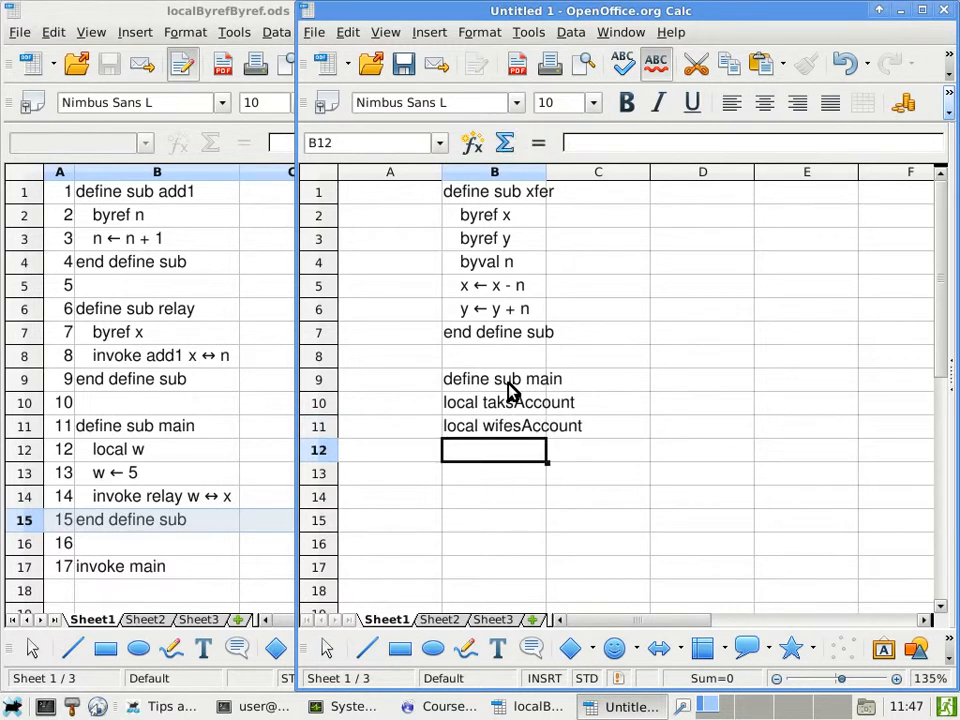
Step: Assign taksAccount ← 100 and begin the wifesAccount ← 2000000 line
type("tak")
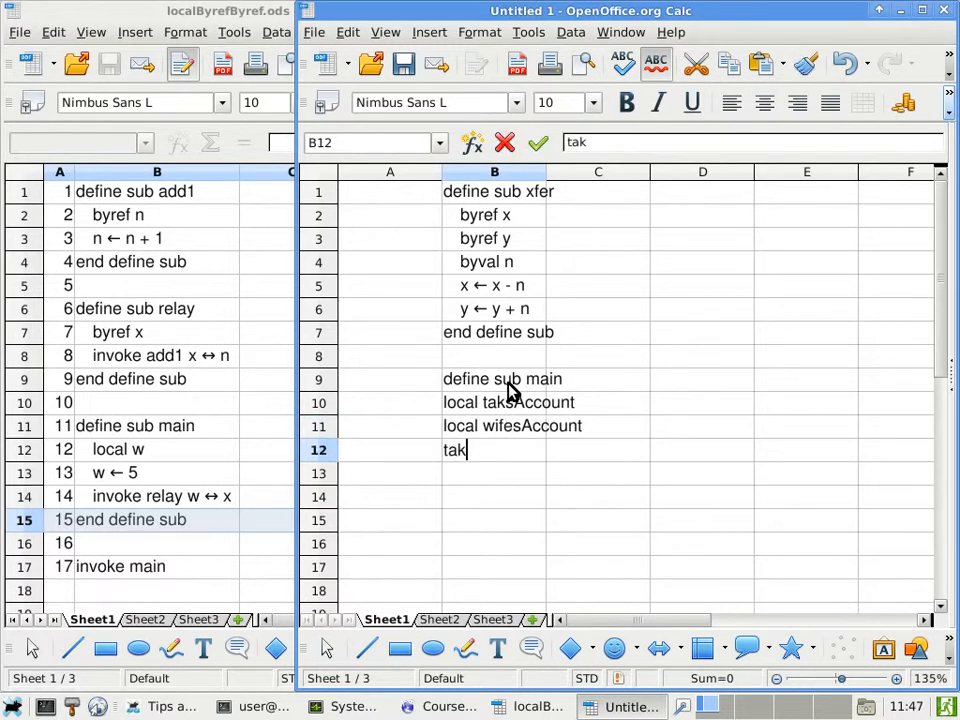
type("sAccount ←")
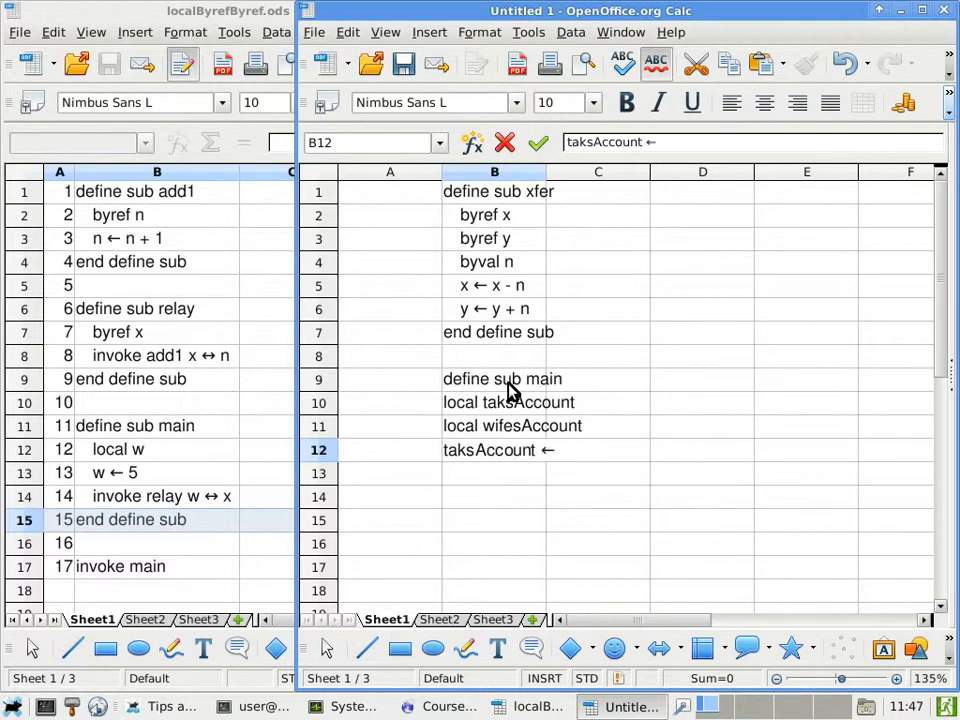
key("Return")
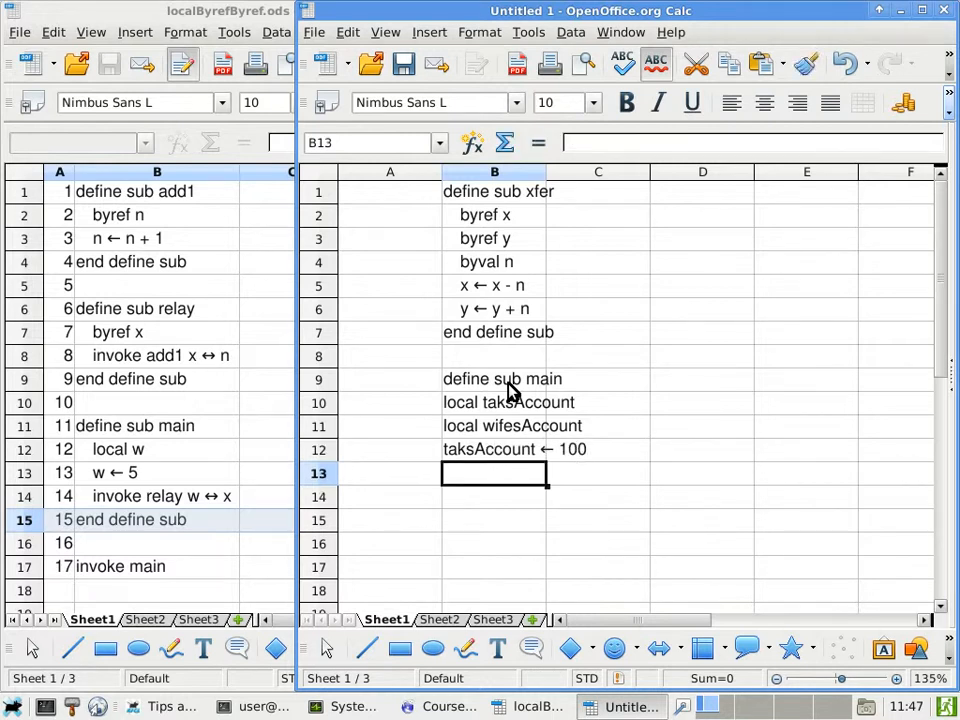
type("wifes")
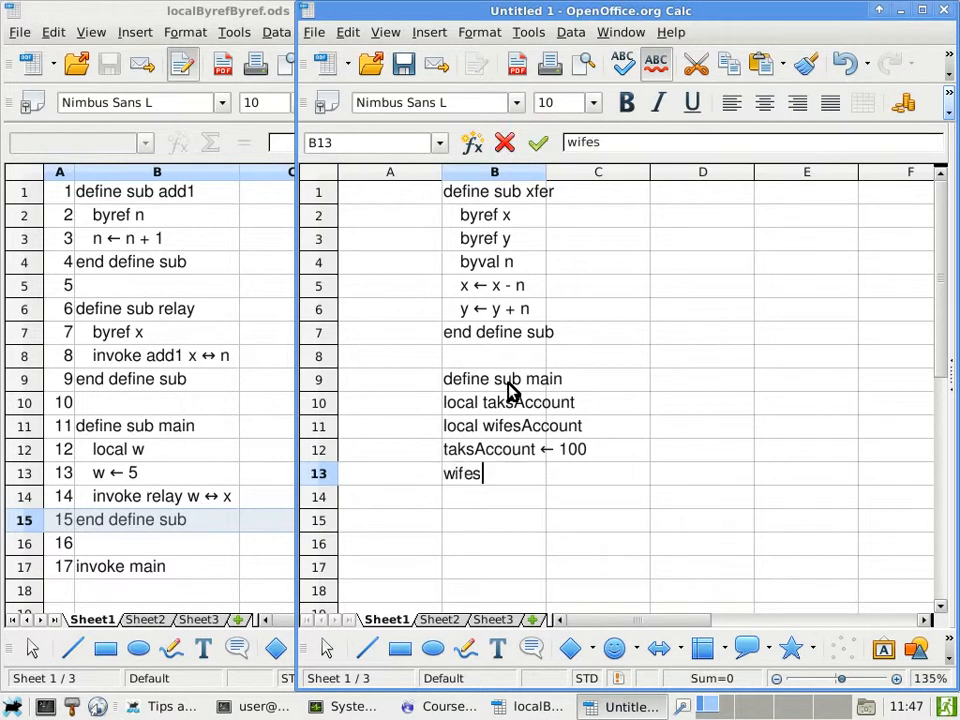
type("Account ← 2000000")
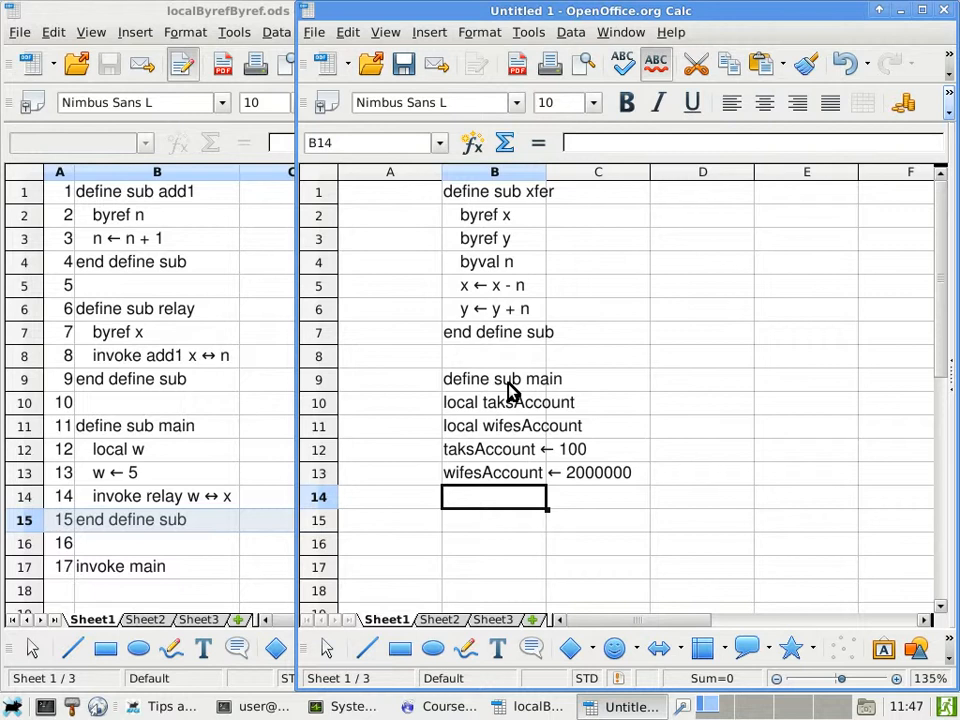
Step: Write 'invoke xfer taksAccount ↔ x, wifesAccount ↔ y, taksAccount → n' in B14
type("invoke xfer")
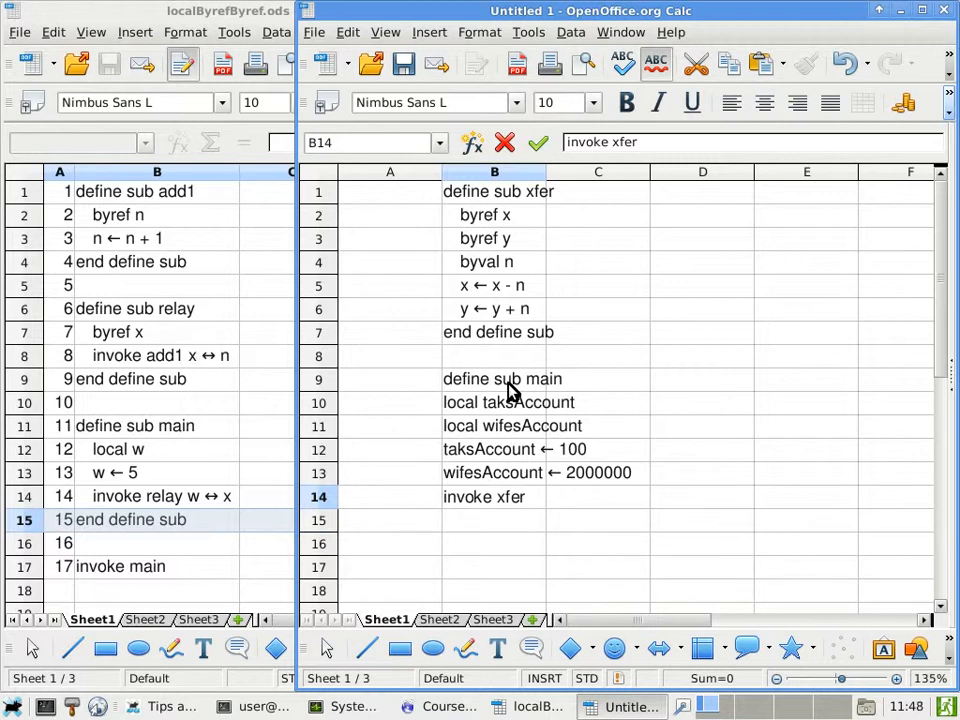
type("taksAccount")
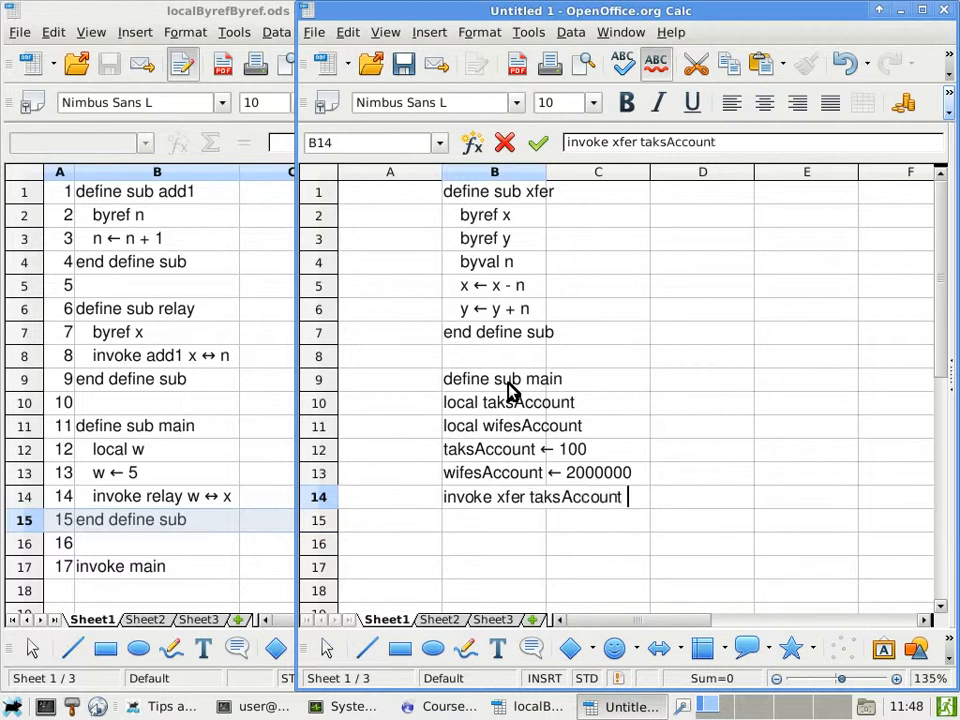
type("↔ x")
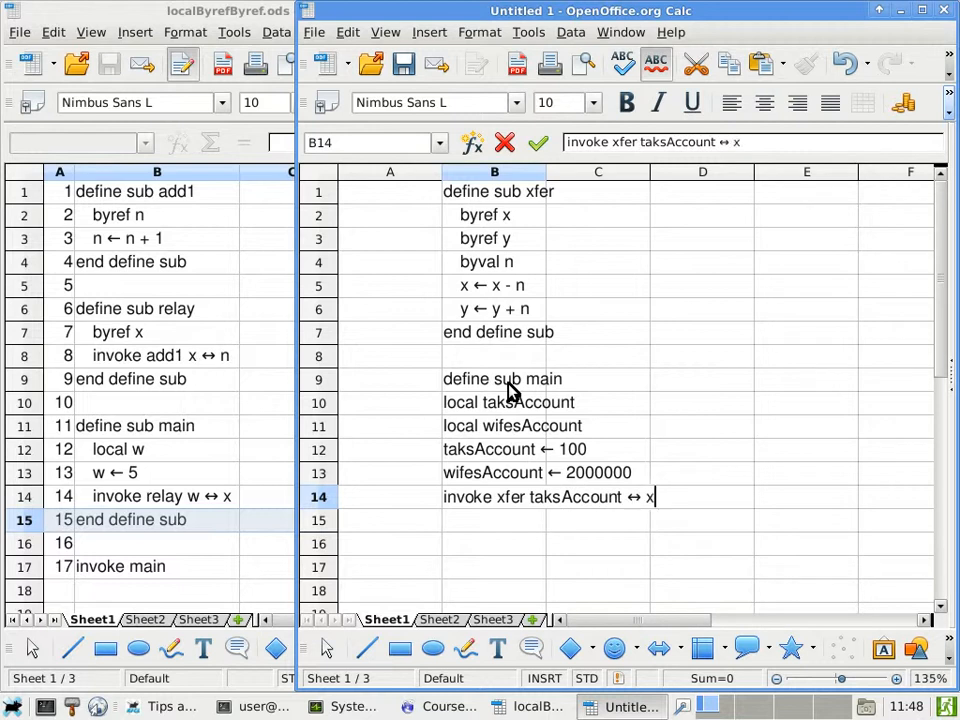
type(", wifes")
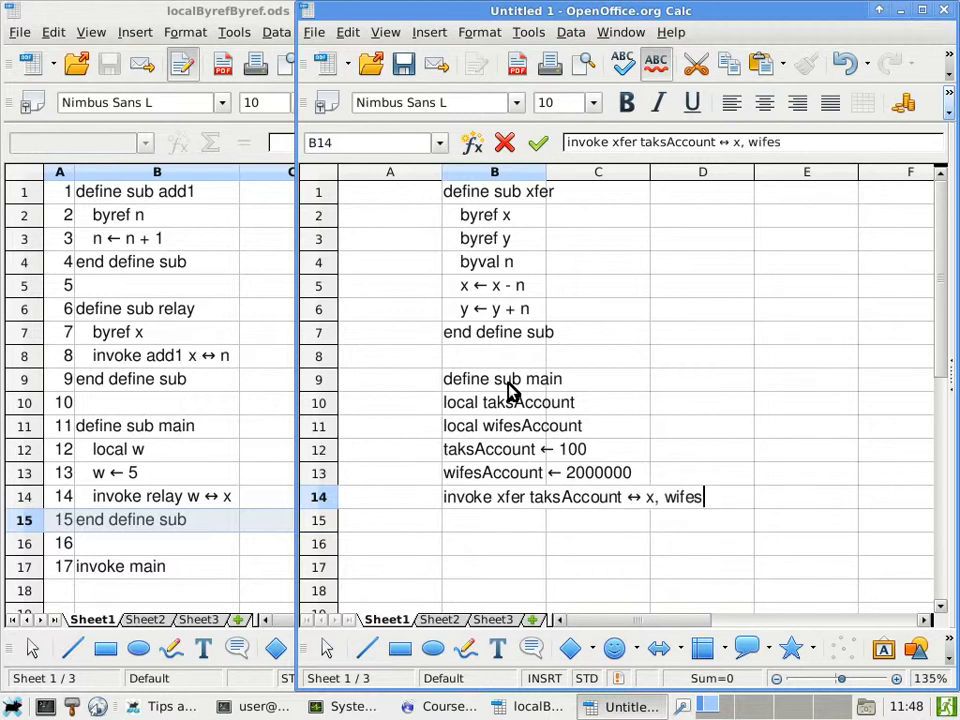
type("Account ↔")
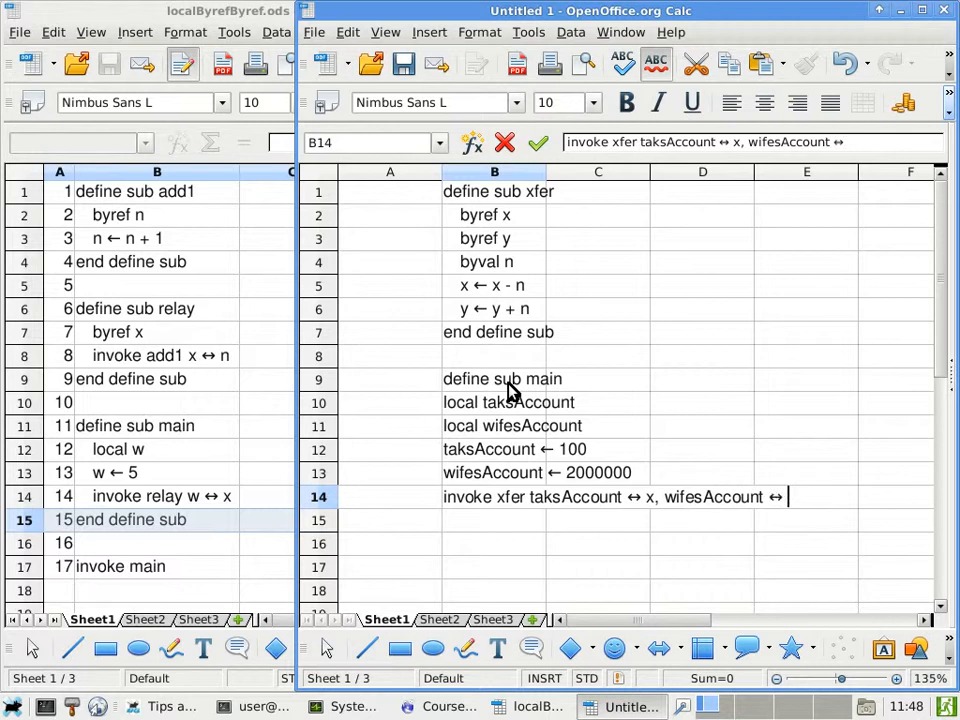
type("y, taksAccount")
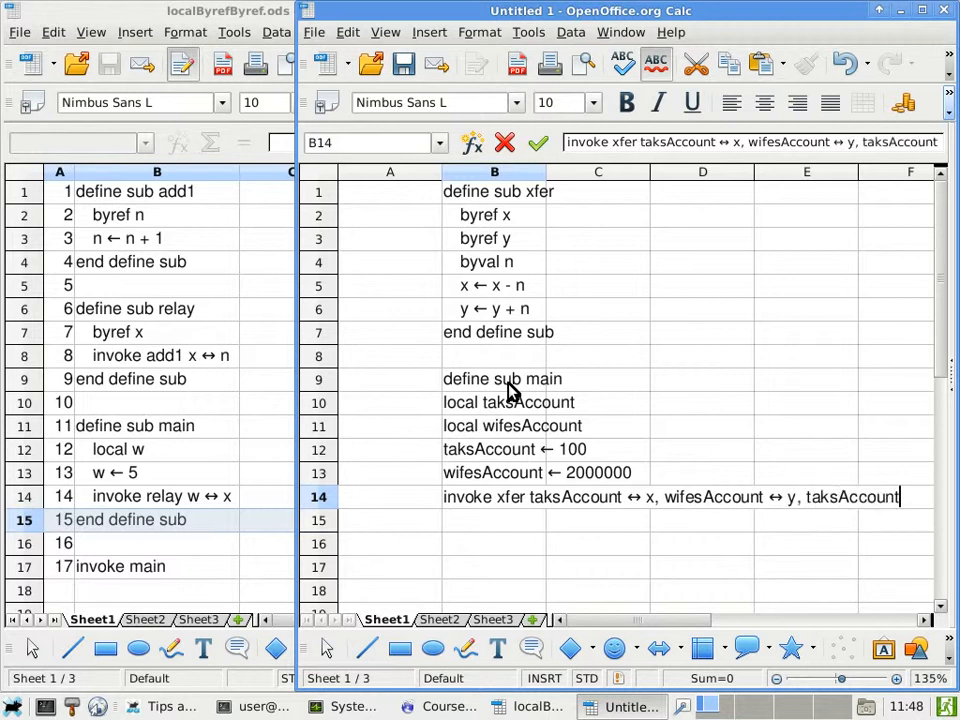
type("-")
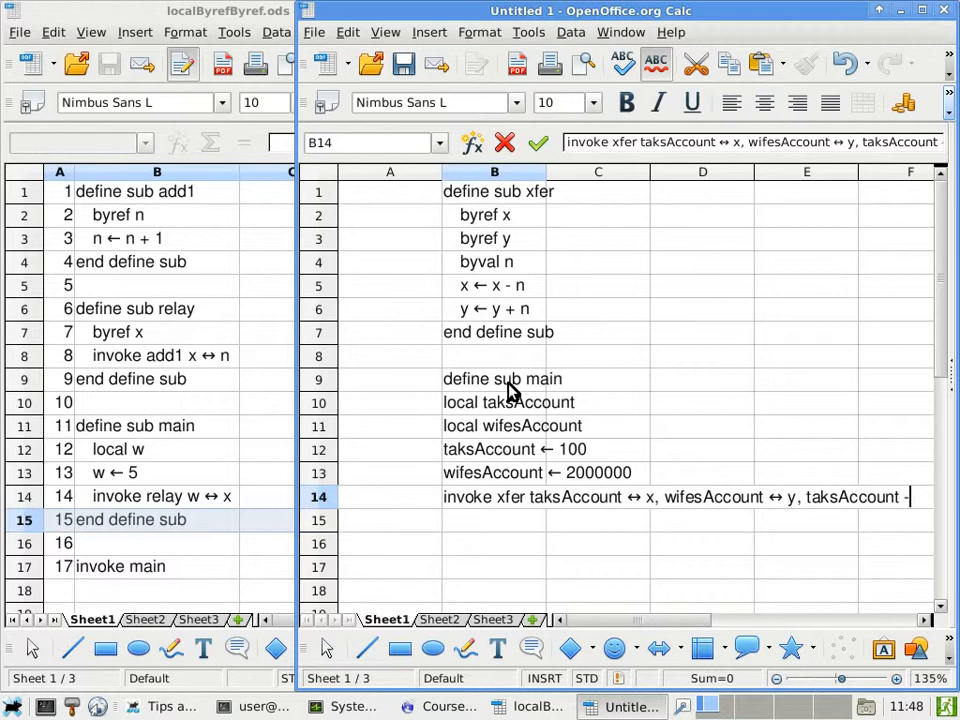
type("→ n")
key("Return")
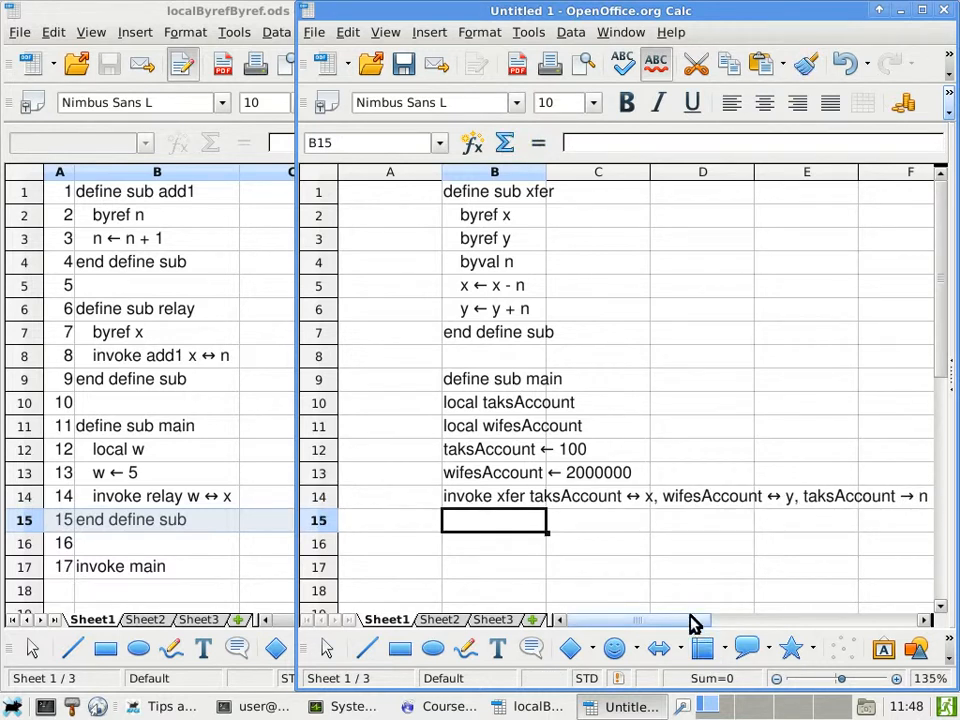
Step: Indent main's body lines and insert a blank row 15 for the second call
left_click(507, 402)
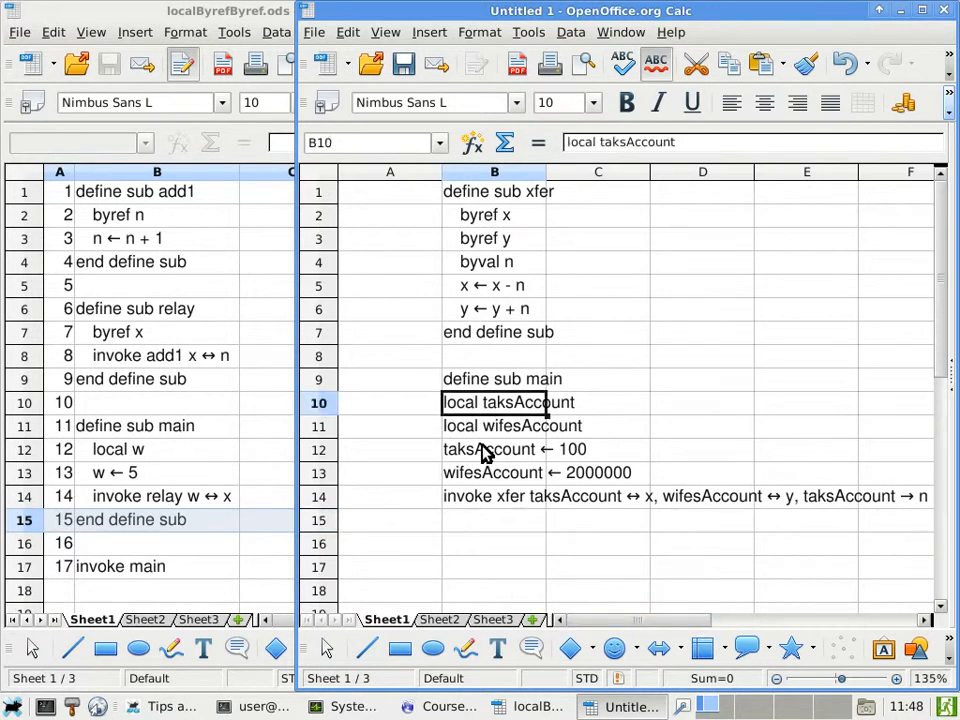
left_click_drag(507, 402, 507, 496)
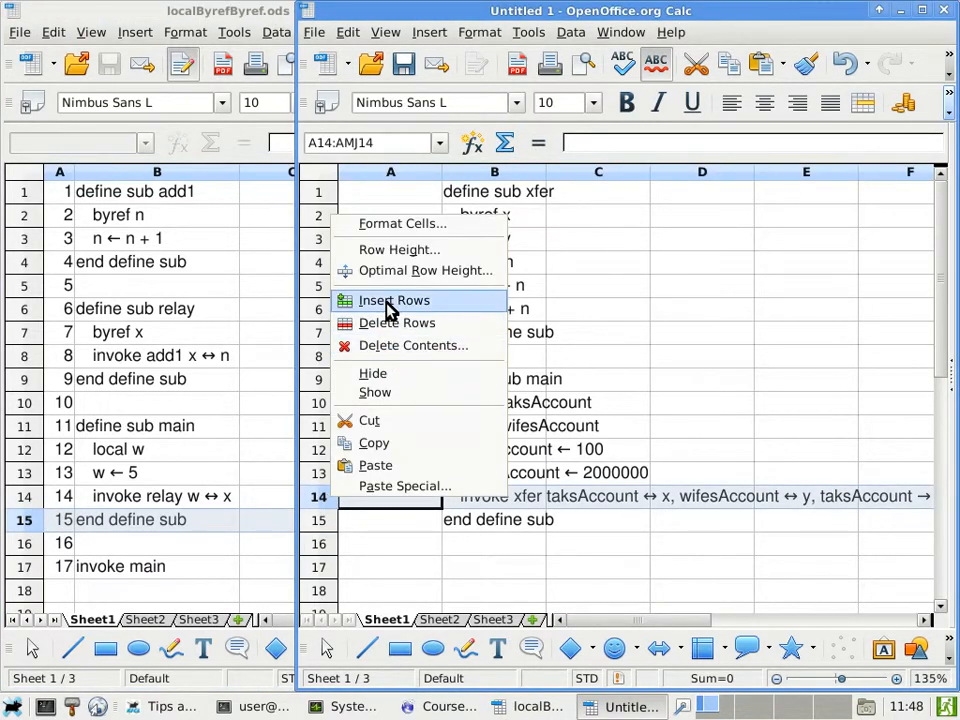
left_click(394, 300)
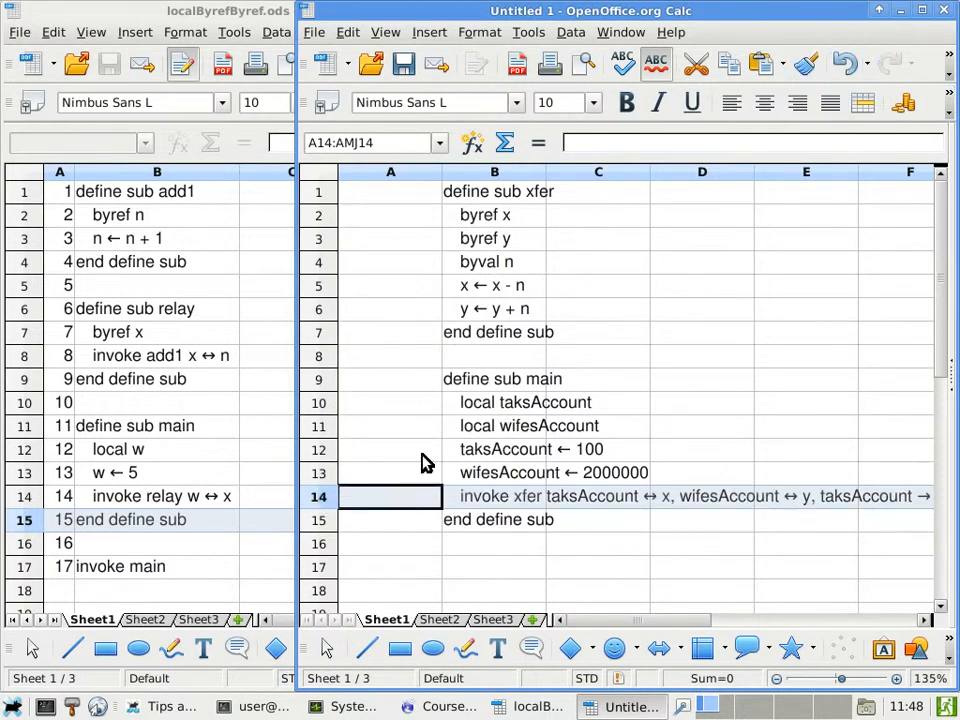
right_click(390, 519)
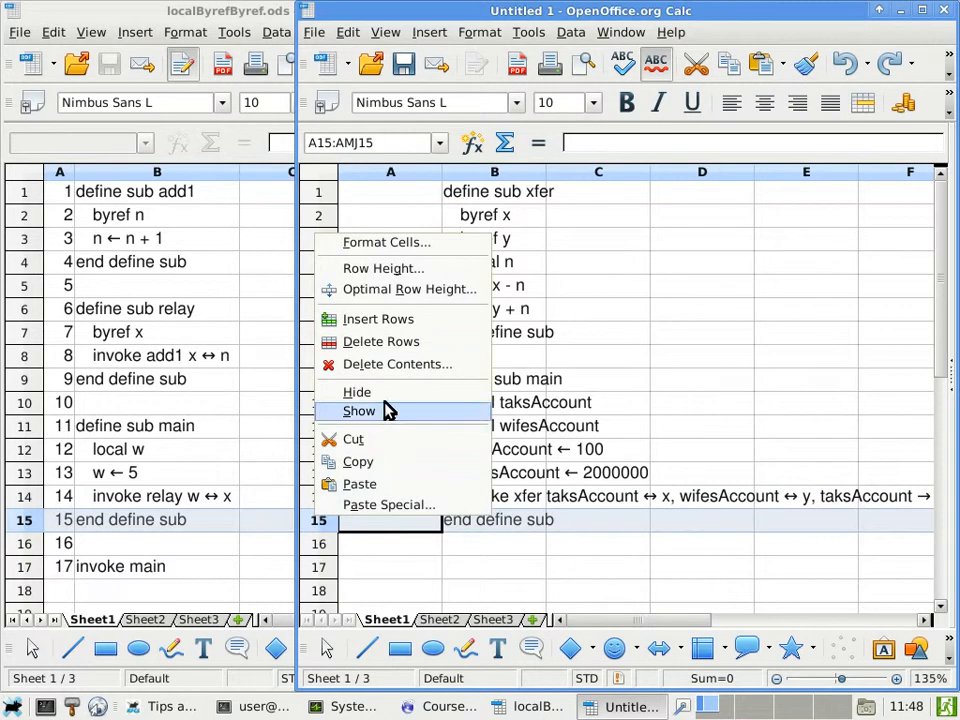
left_click(360, 411)
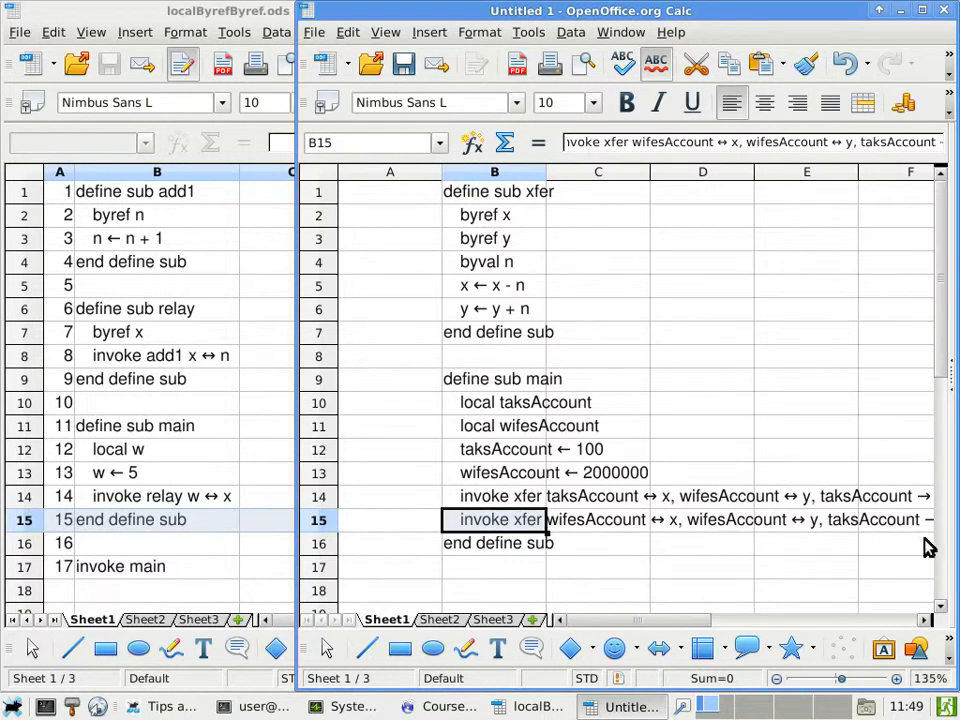
Step: Replace the second call's final taksAccount argument with 200
left_click(909, 519)
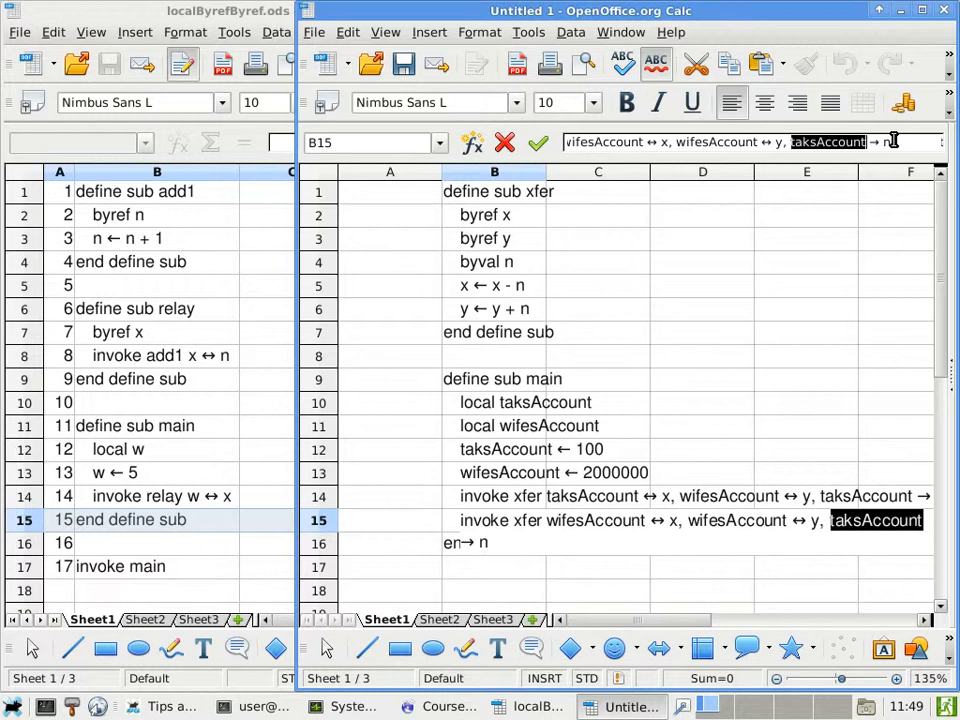
type("200")
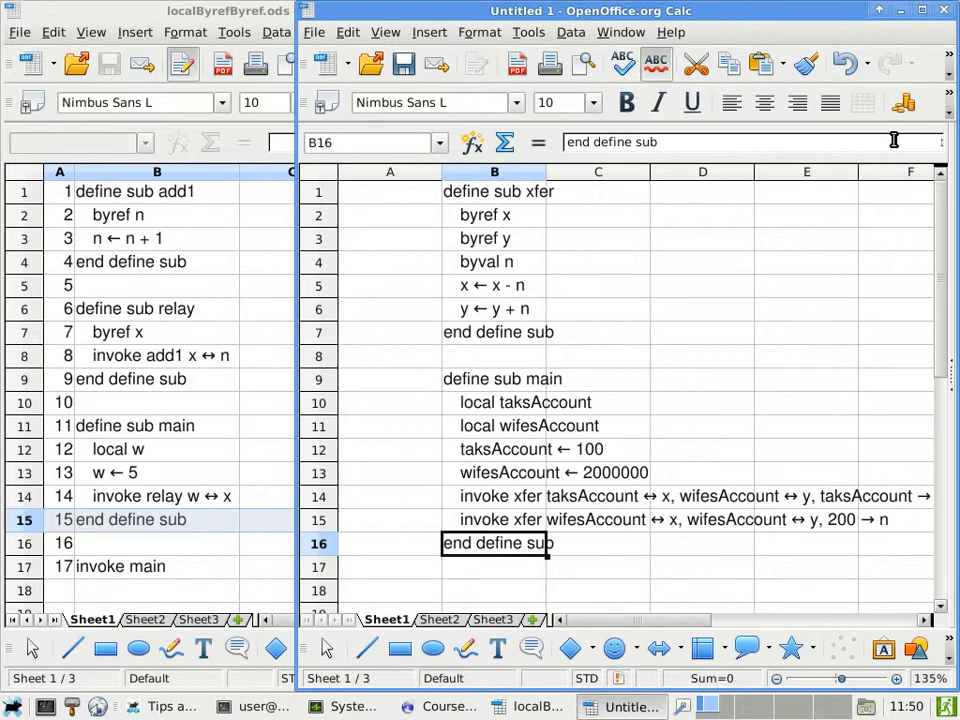
mouse_move(490, 595)
type("invoke main")
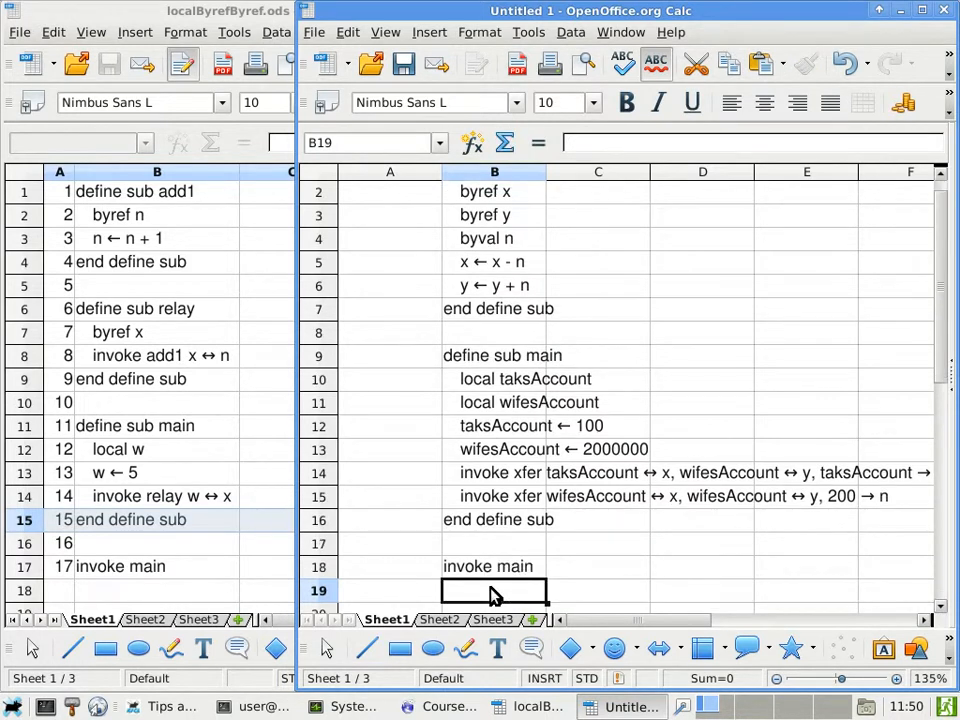
Step: Fill line numbers 1 through 18 down column A starting at A1
scroll("up", 3)
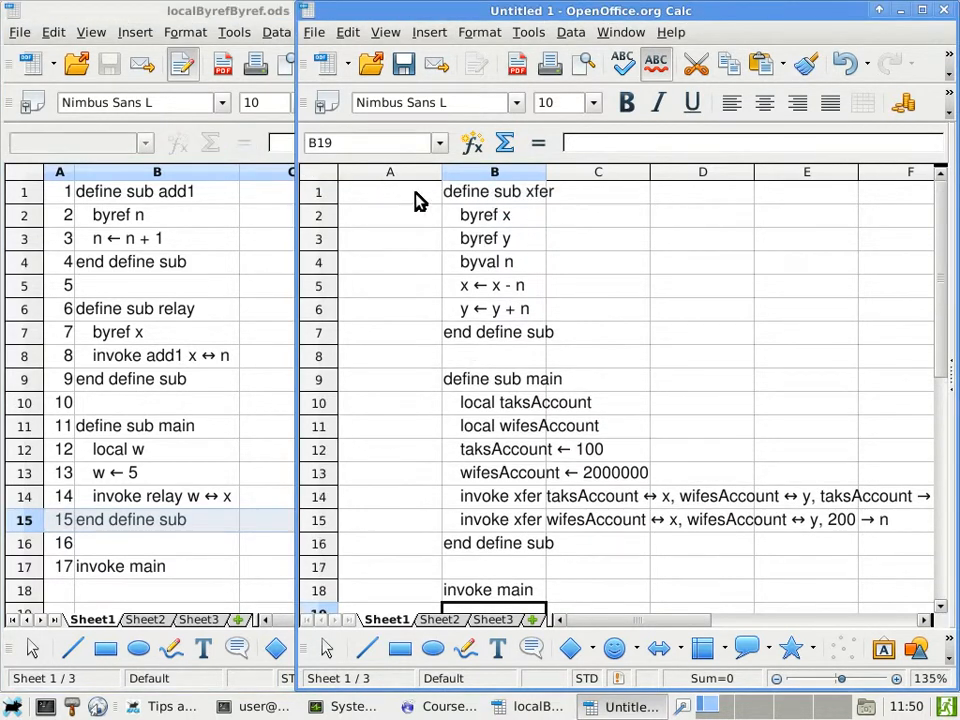
left_click(390, 191)
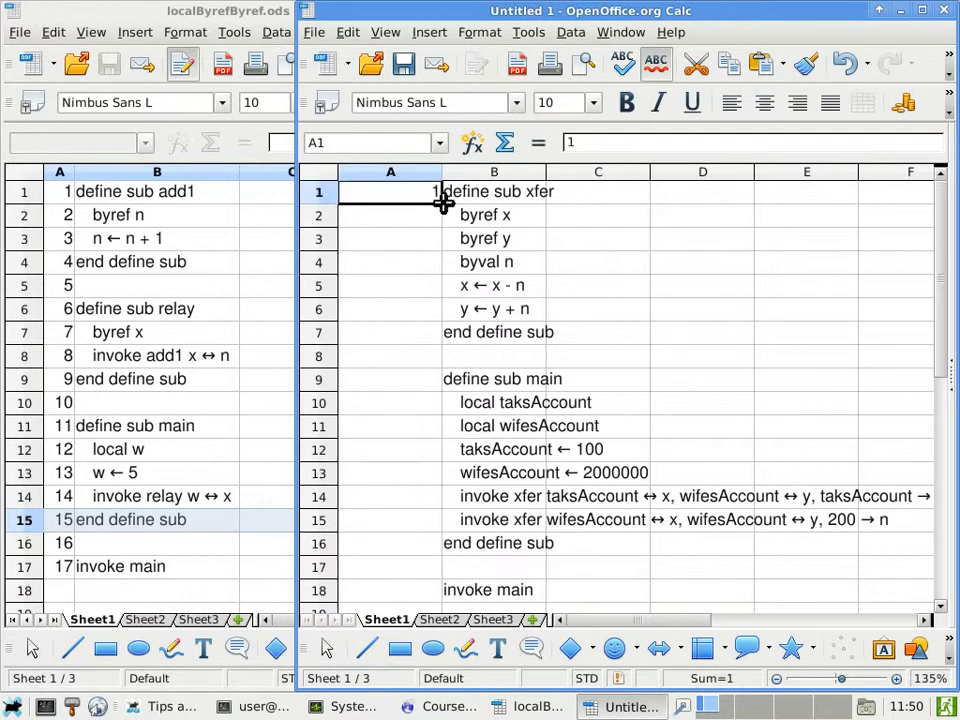
left_click(390, 171)
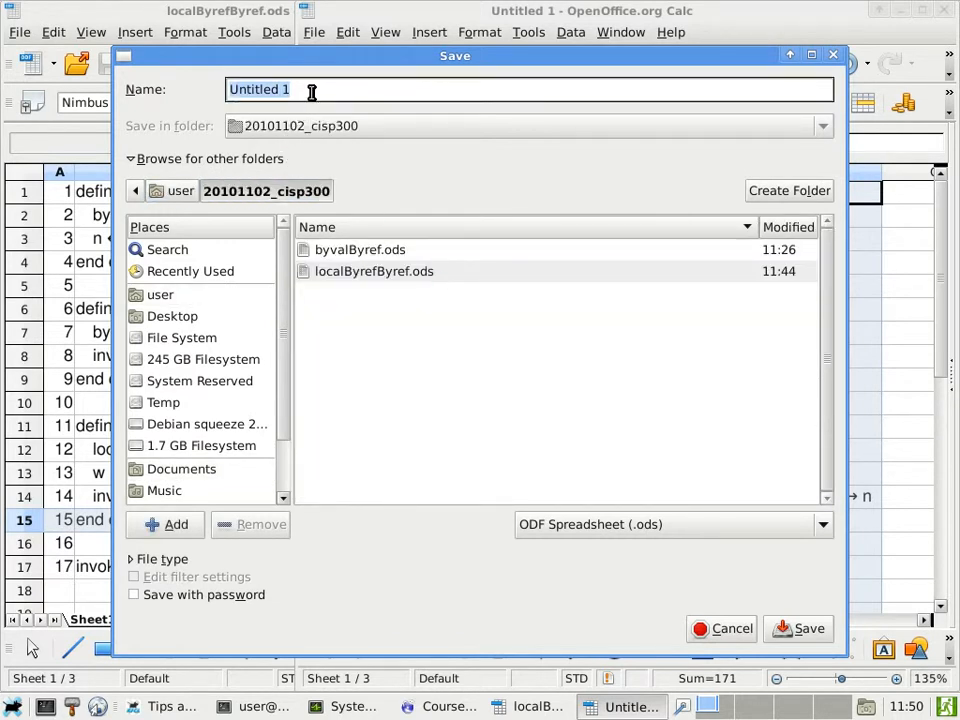
Step: Name the file 'xfer' and save it
type("xfer")
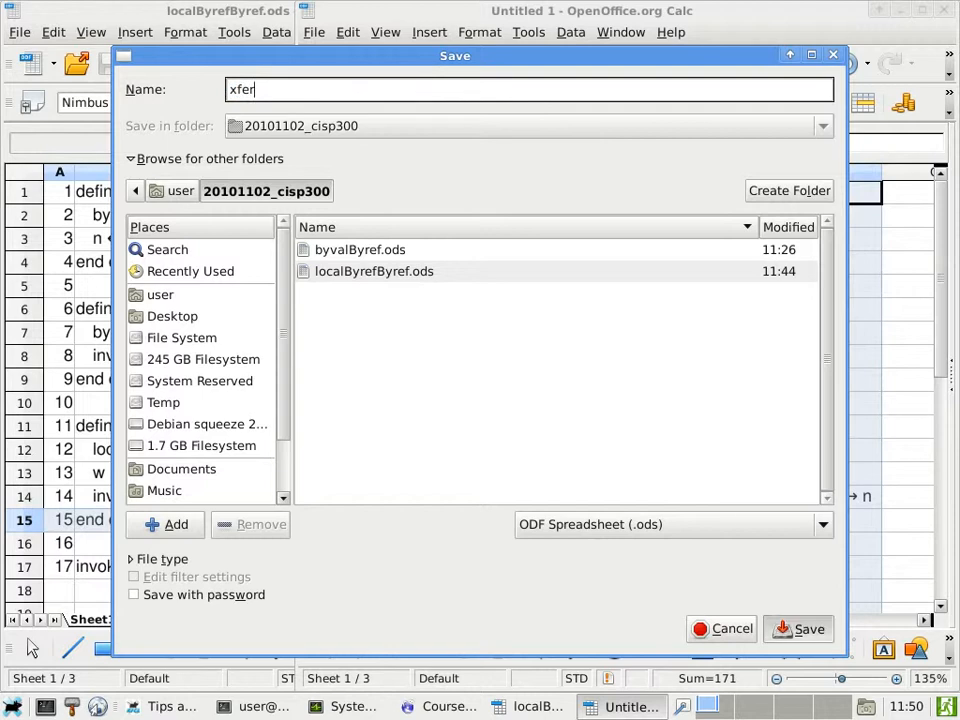
left_click(808, 628)
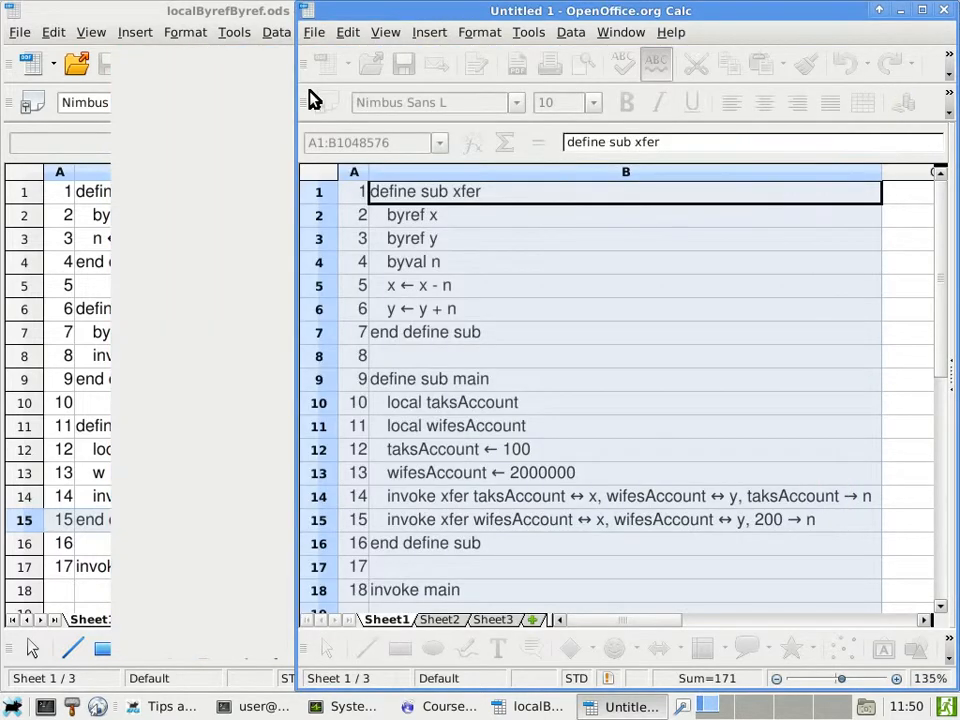